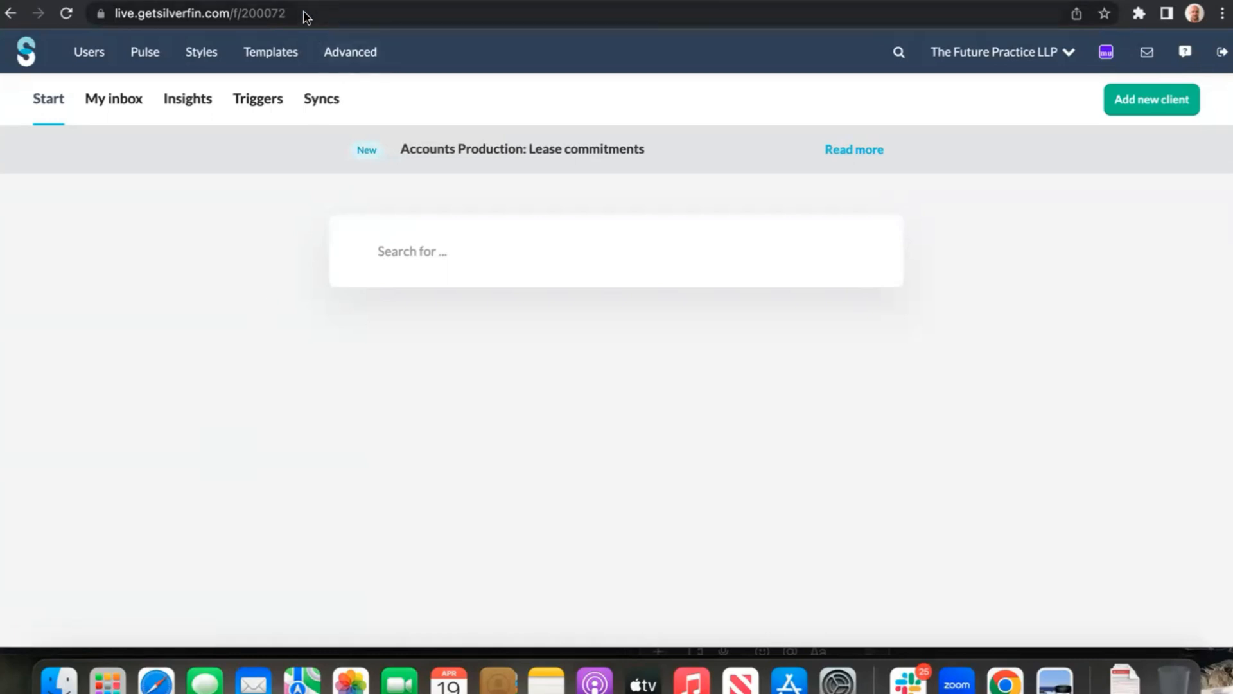
- Search 'murray' and open the Jet Set Go Ltd. - Murray client overview for period 30/04/22
{"action": "left_click", "coordinate": [199, 14]}
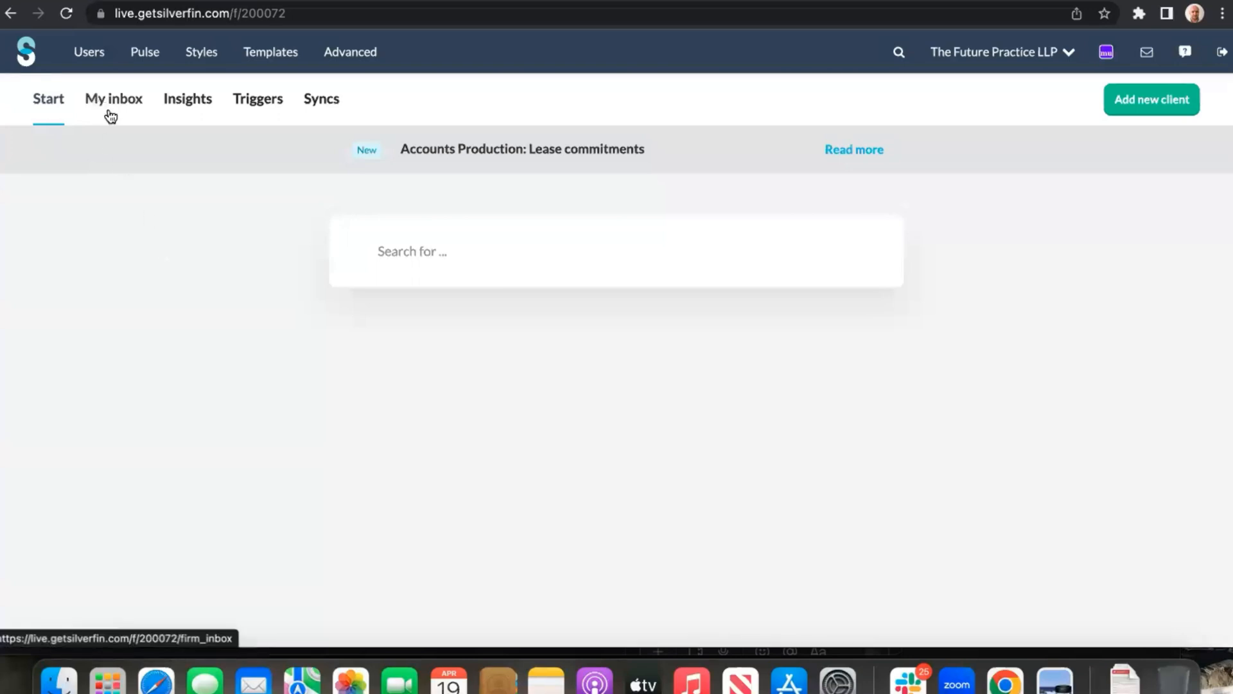
{"action": "mouse_move", "coordinate": [120, 109]}
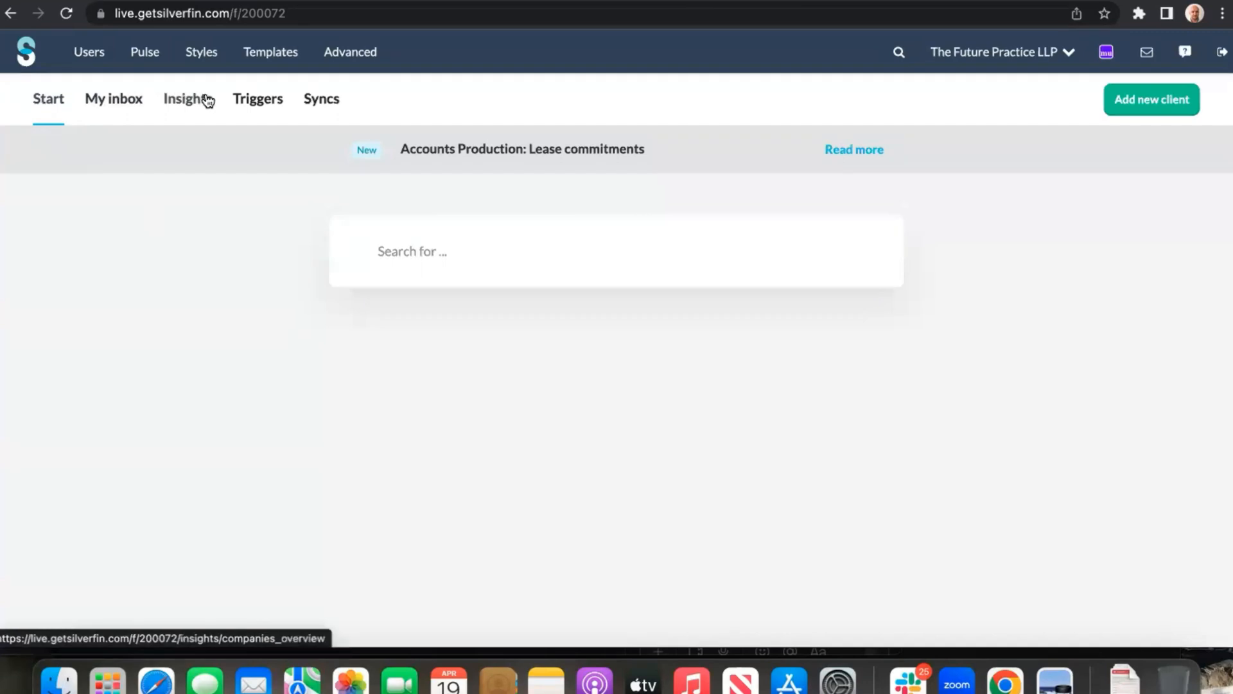
{"action": "left_click", "coordinate": [413, 251]}
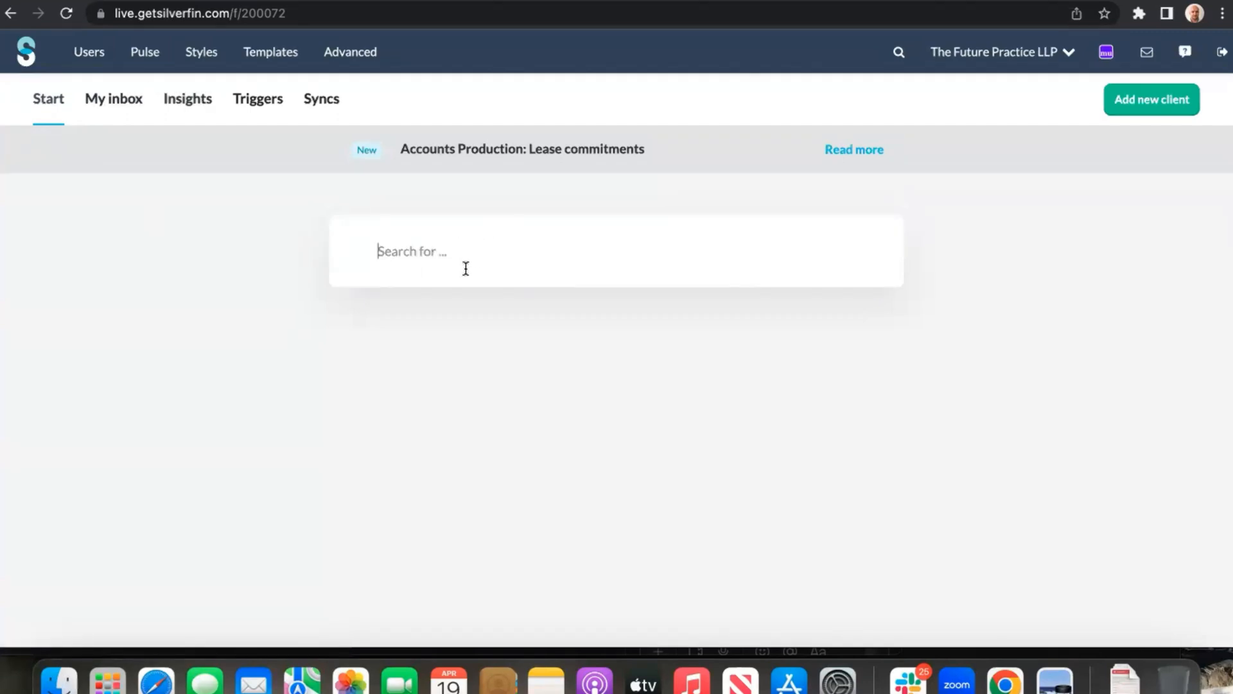
{"action": "type", "text": "murray"}
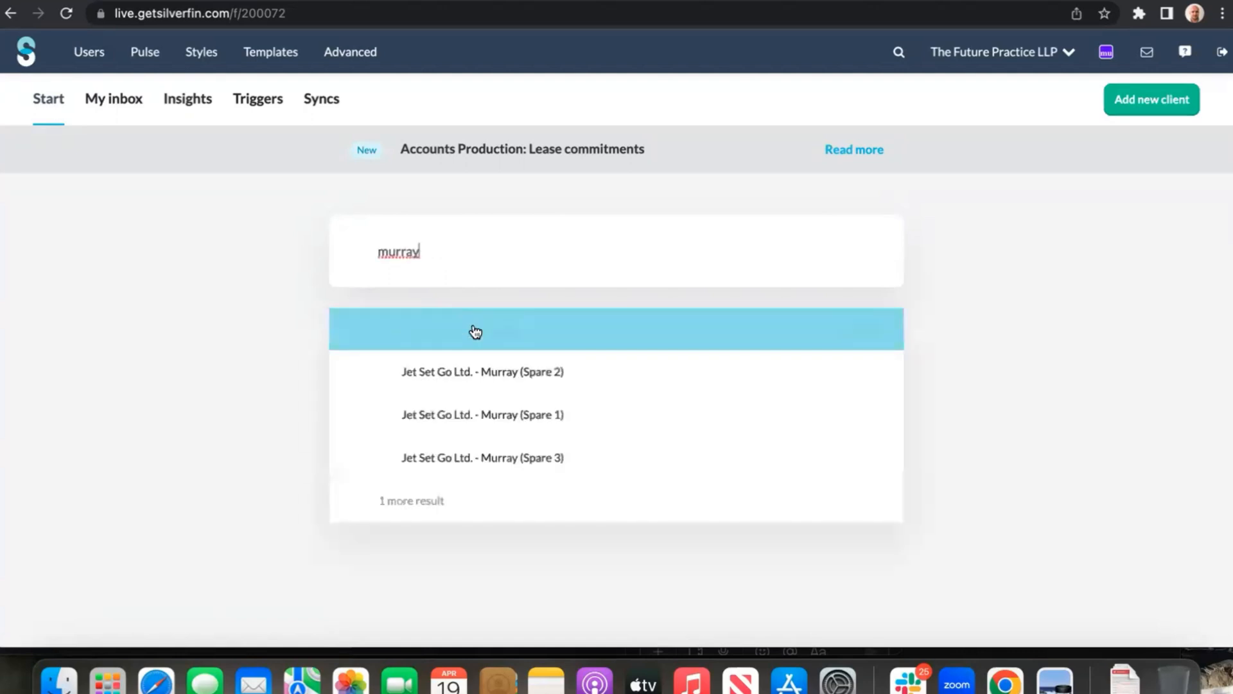
{"action": "left_click", "coordinate": [482, 328]}
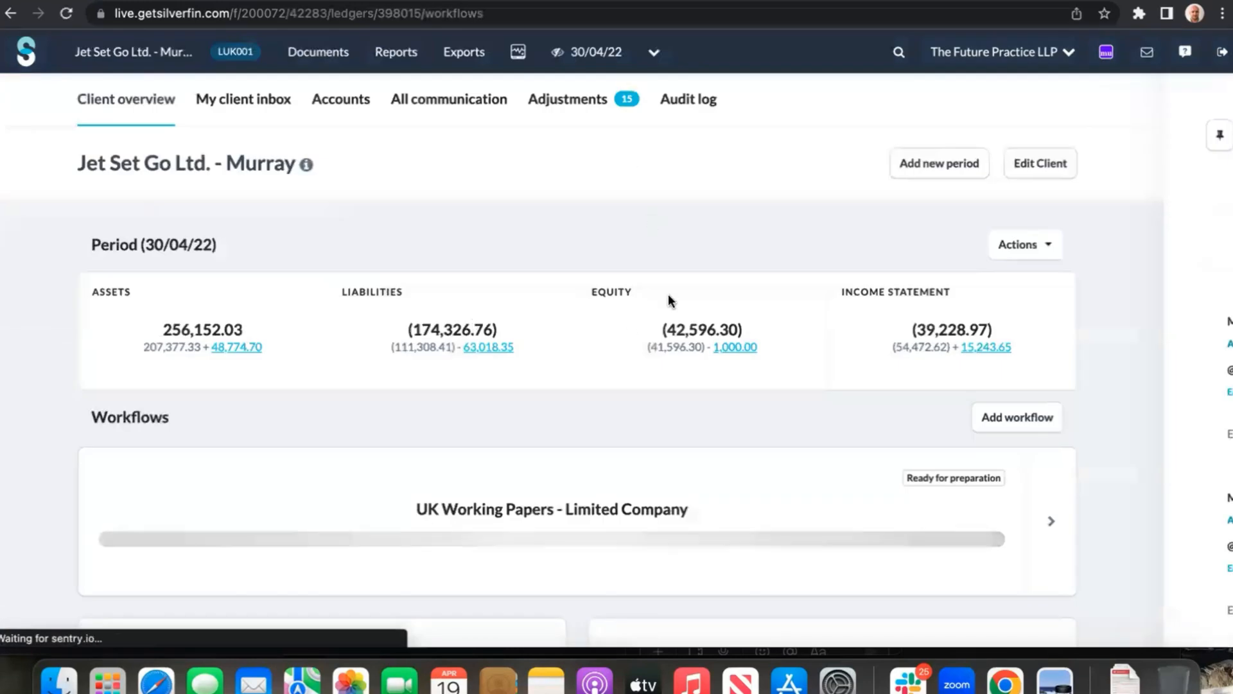
{"action": "mouse_move", "coordinate": [1114, 418]}
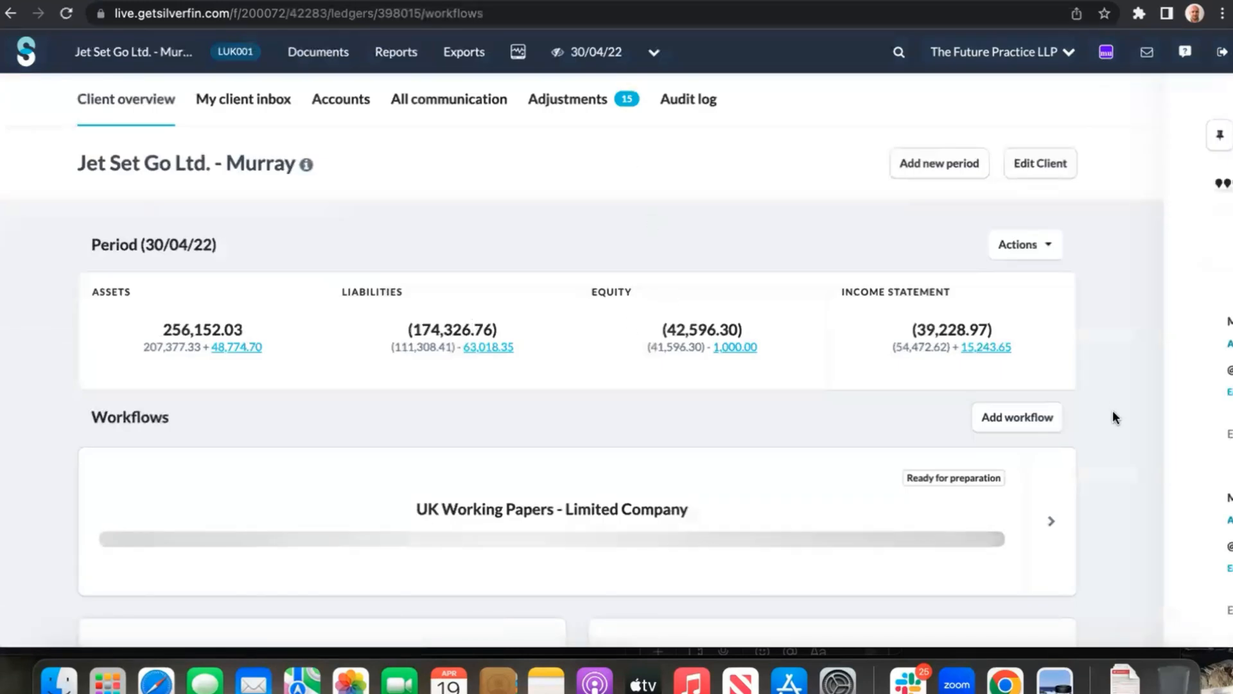
{"action": "scroll", "scroll_direction": "down", "scroll_amount": 3}
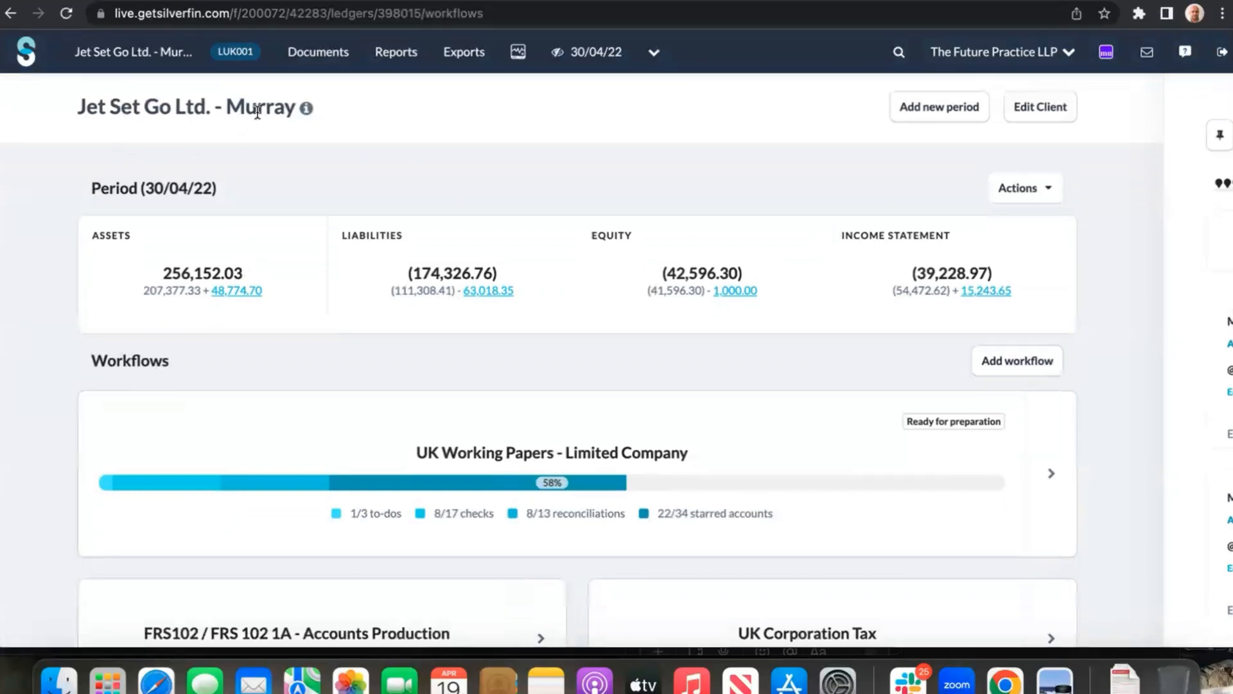
{"action": "mouse_move", "coordinate": [625, 196]}
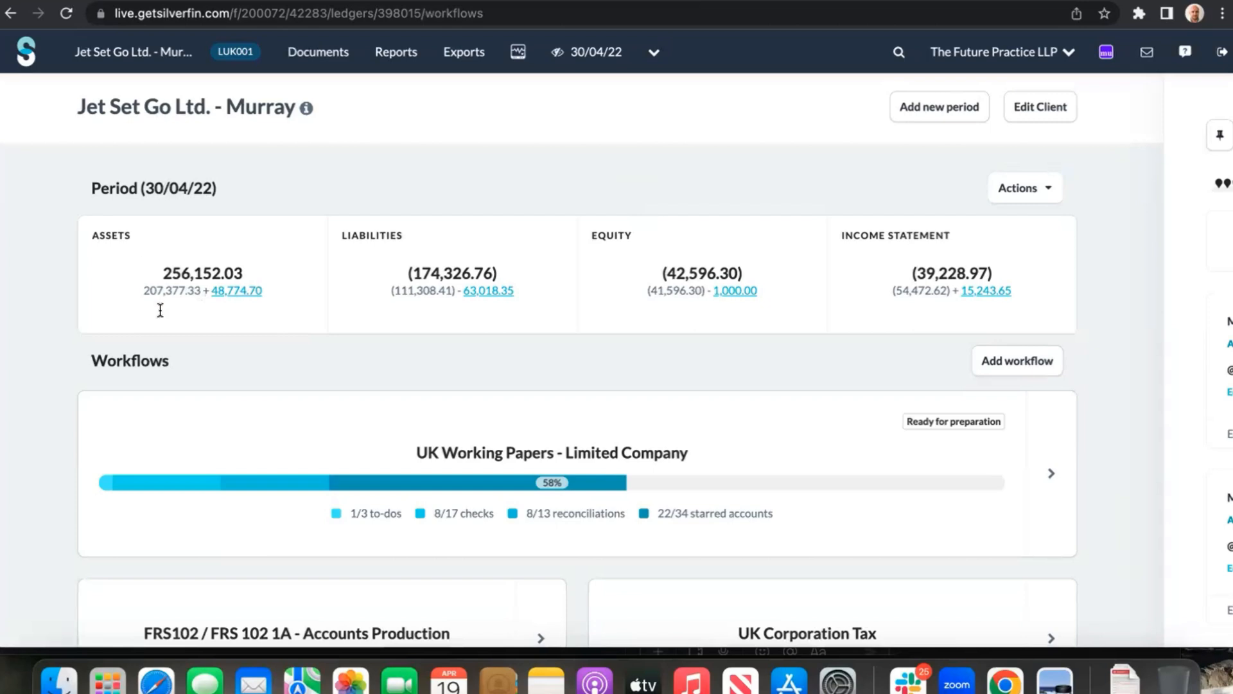
{"action": "mouse_move", "coordinate": [409, 308]}
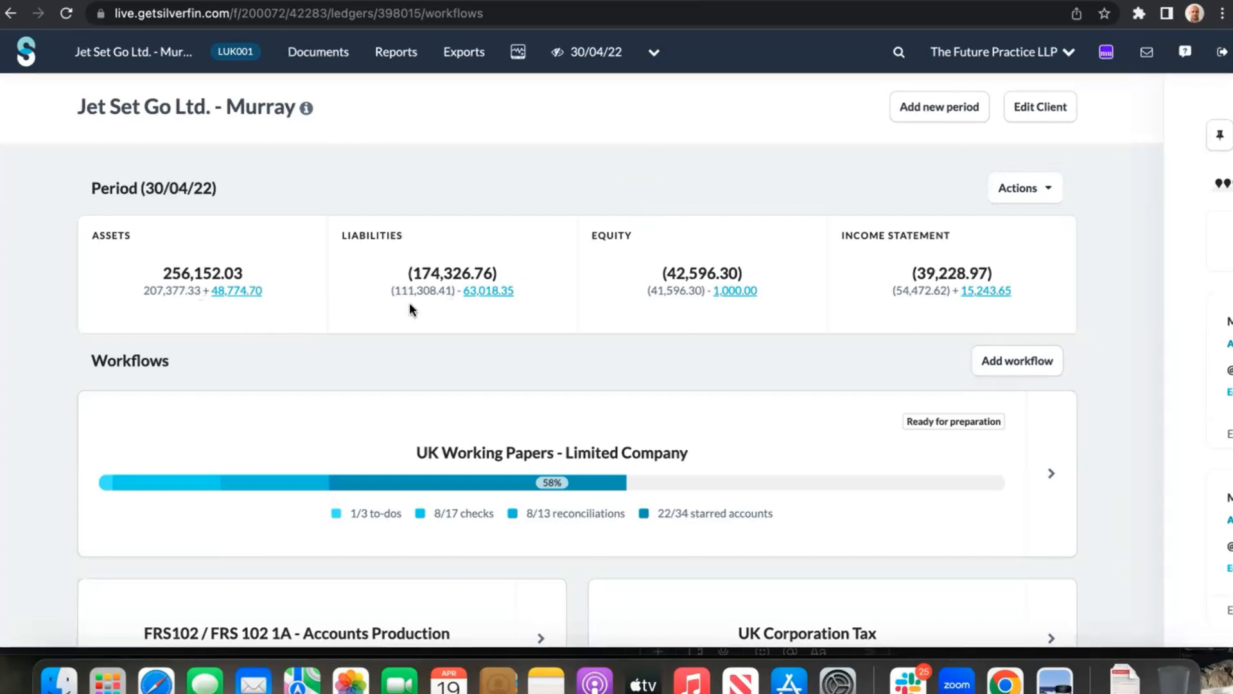
{"action": "mouse_move", "coordinate": [603, 362]}
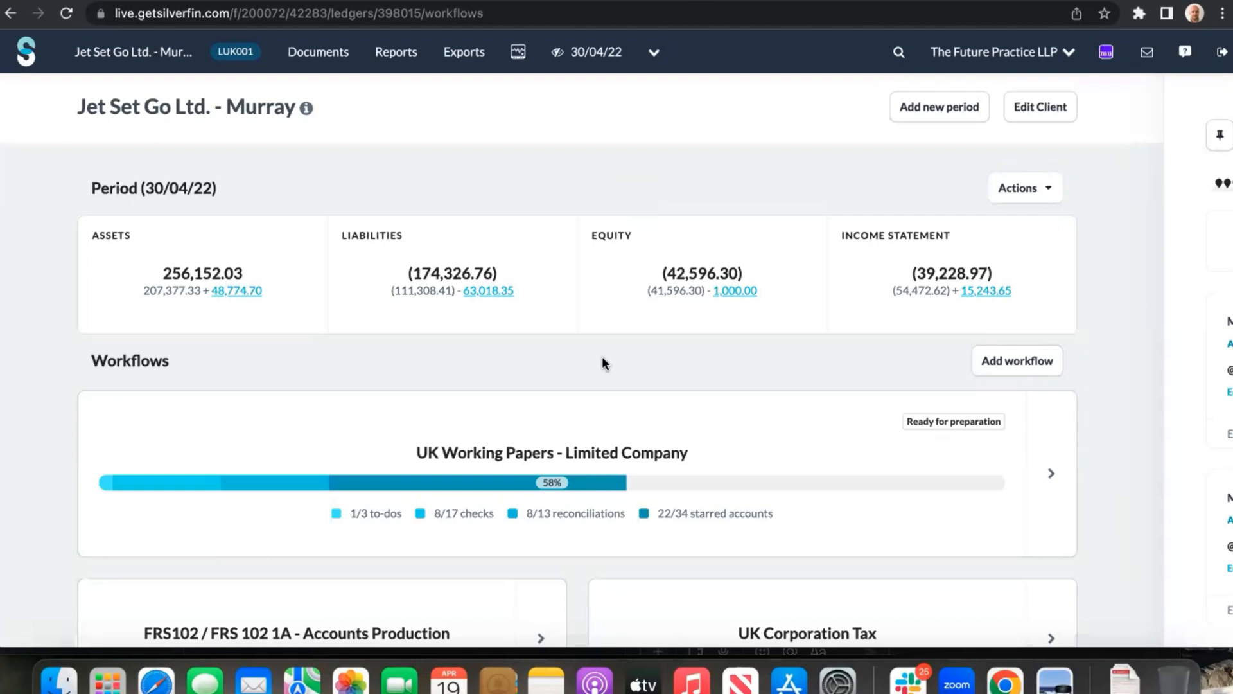
{"action": "scroll", "scroll_direction": "down", "scroll_amount": 3}
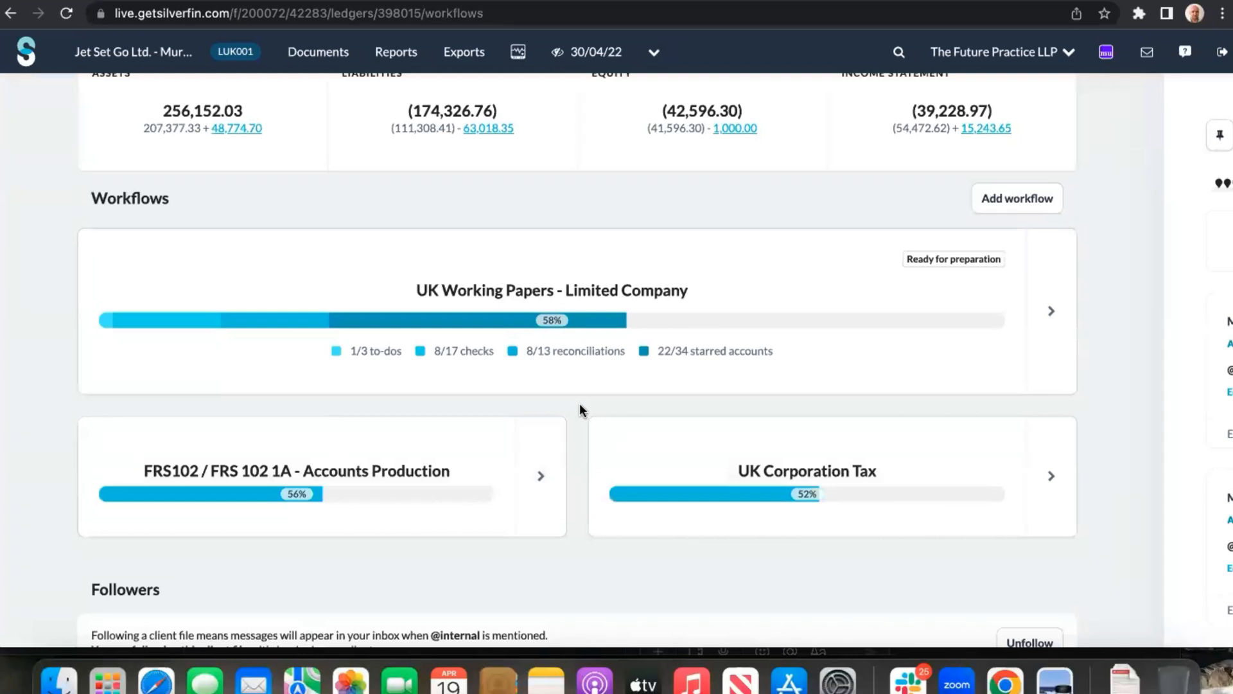
{"action": "mouse_move", "coordinate": [533, 328]}
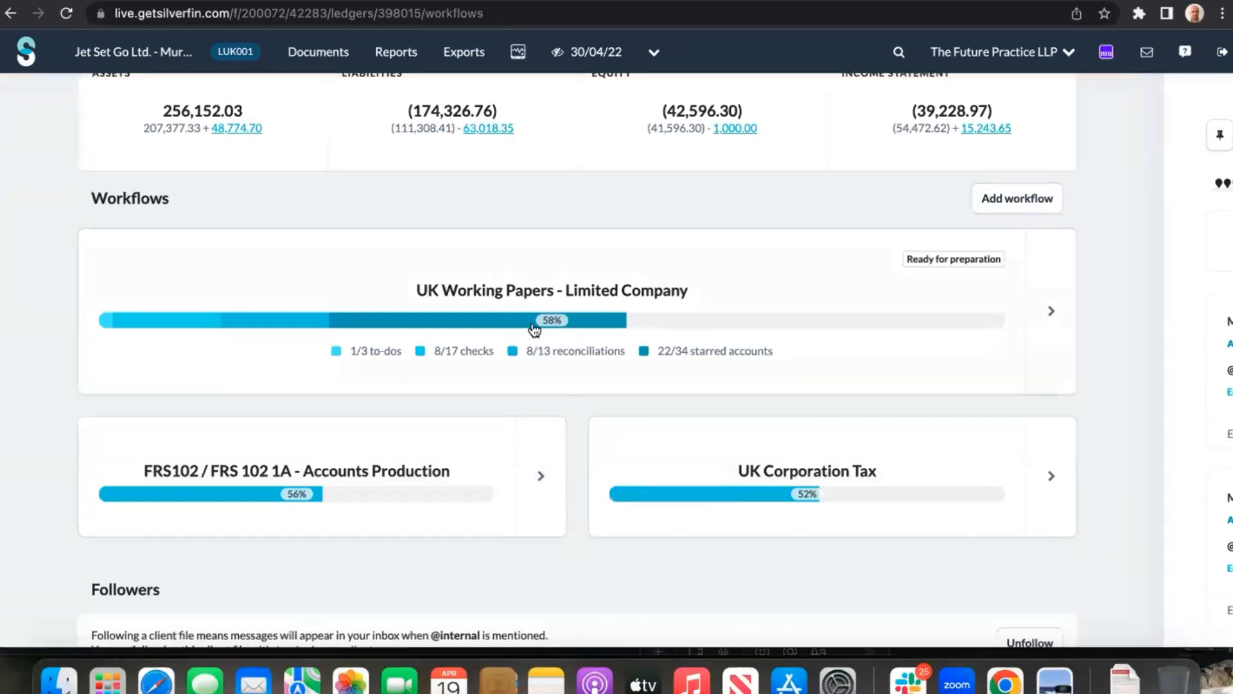
{"action": "mouse_move", "coordinate": [571, 293]}
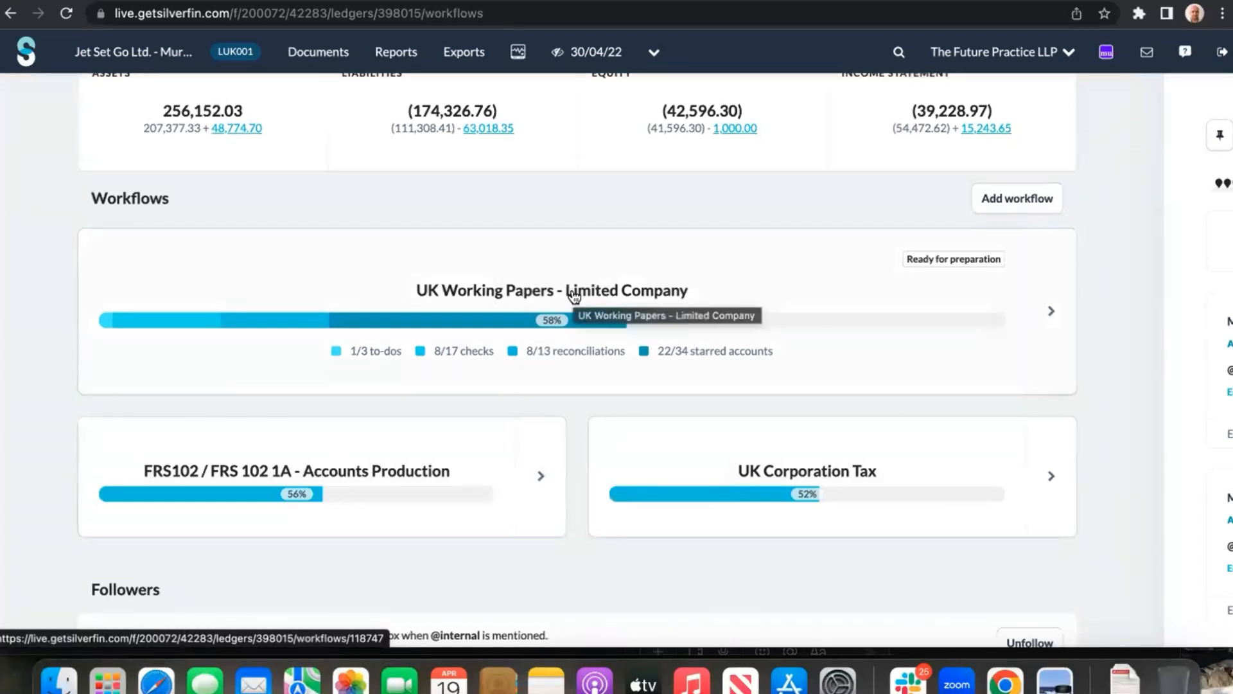
{"action": "mouse_move", "coordinate": [367, 483]}
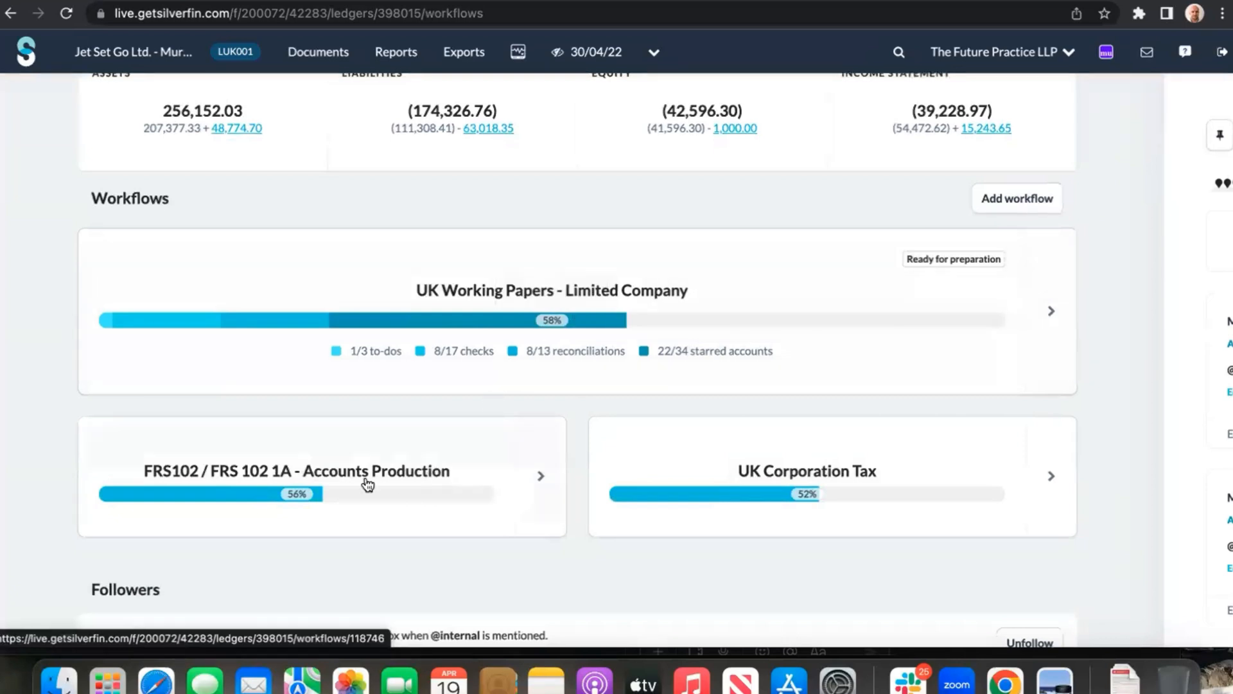
{"action": "mouse_move", "coordinate": [348, 487]}
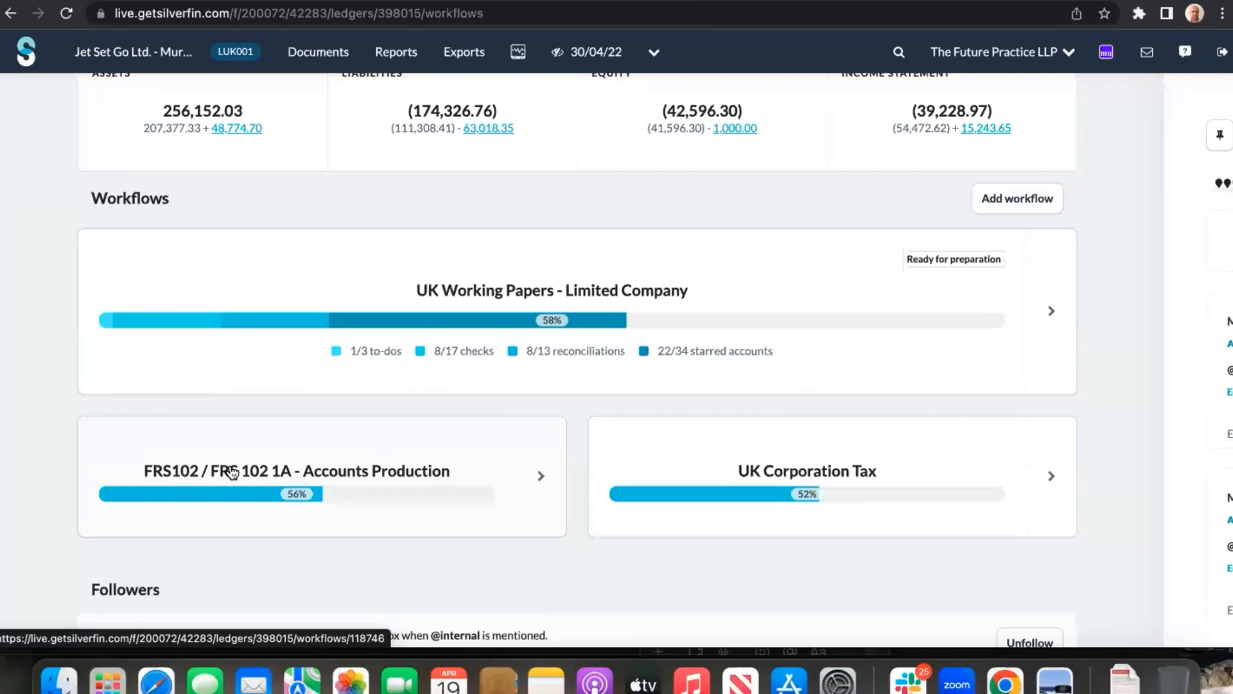
{"action": "mouse_move", "coordinate": [815, 473]}
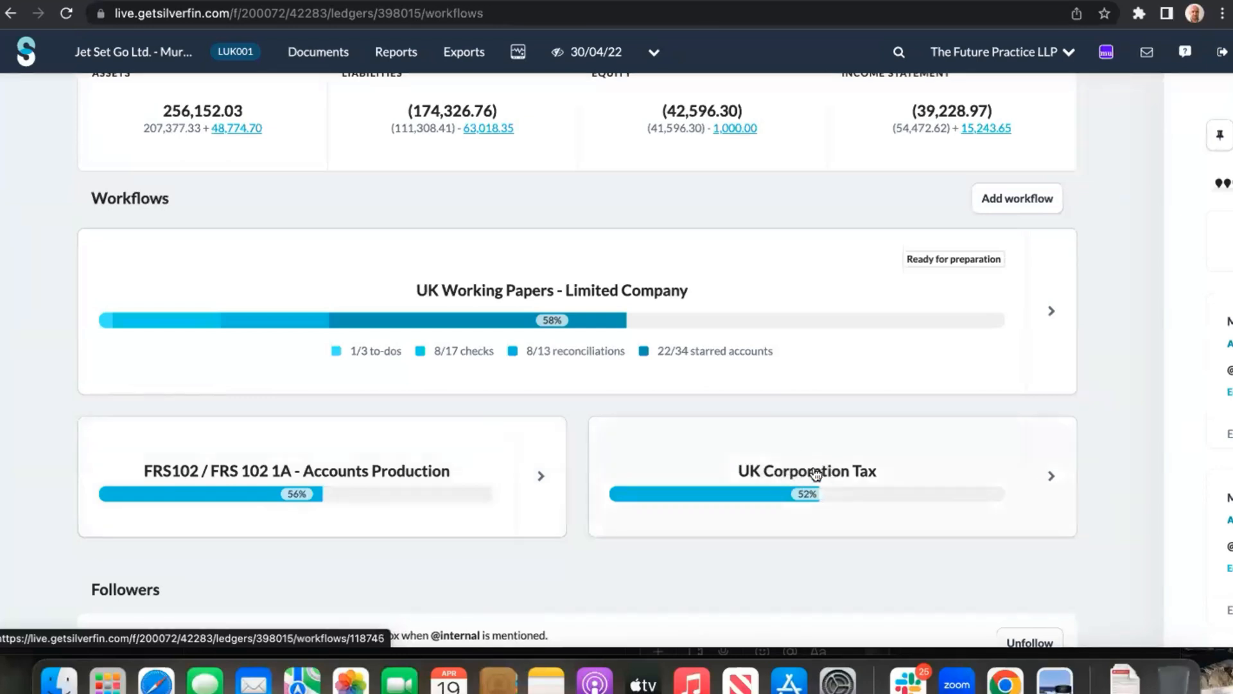
{"action": "mouse_move", "coordinate": [711, 389]}
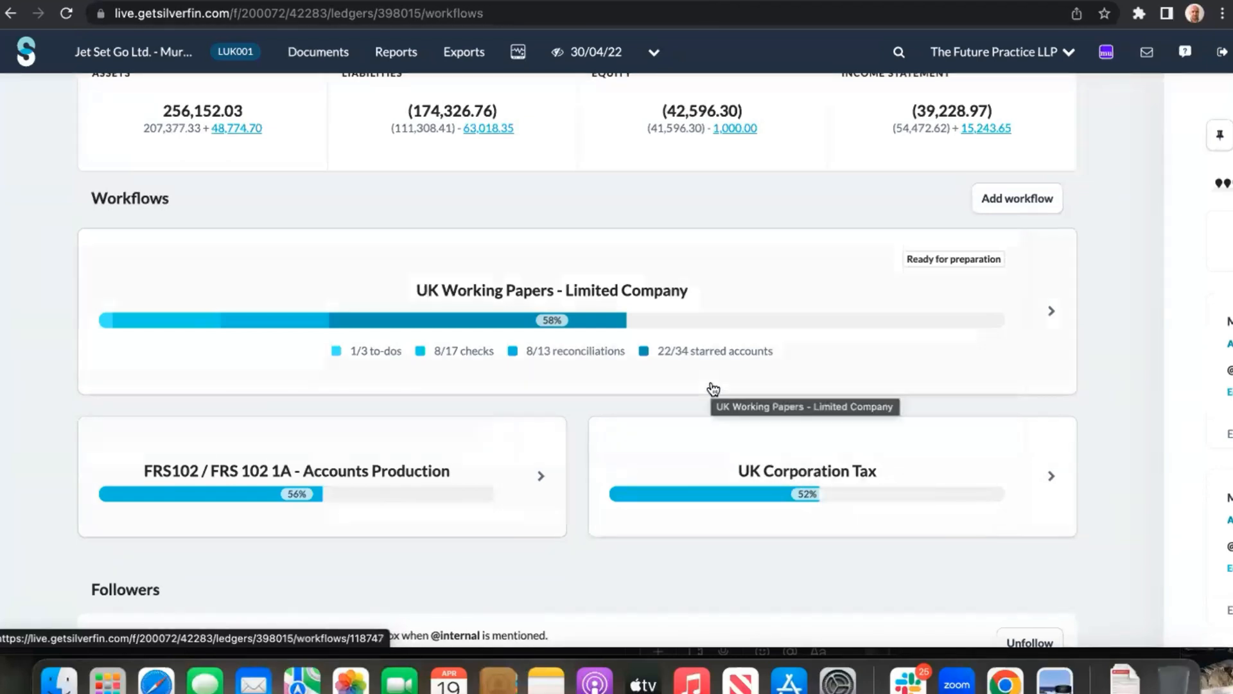
{"action": "mouse_move", "coordinate": [553, 341]}
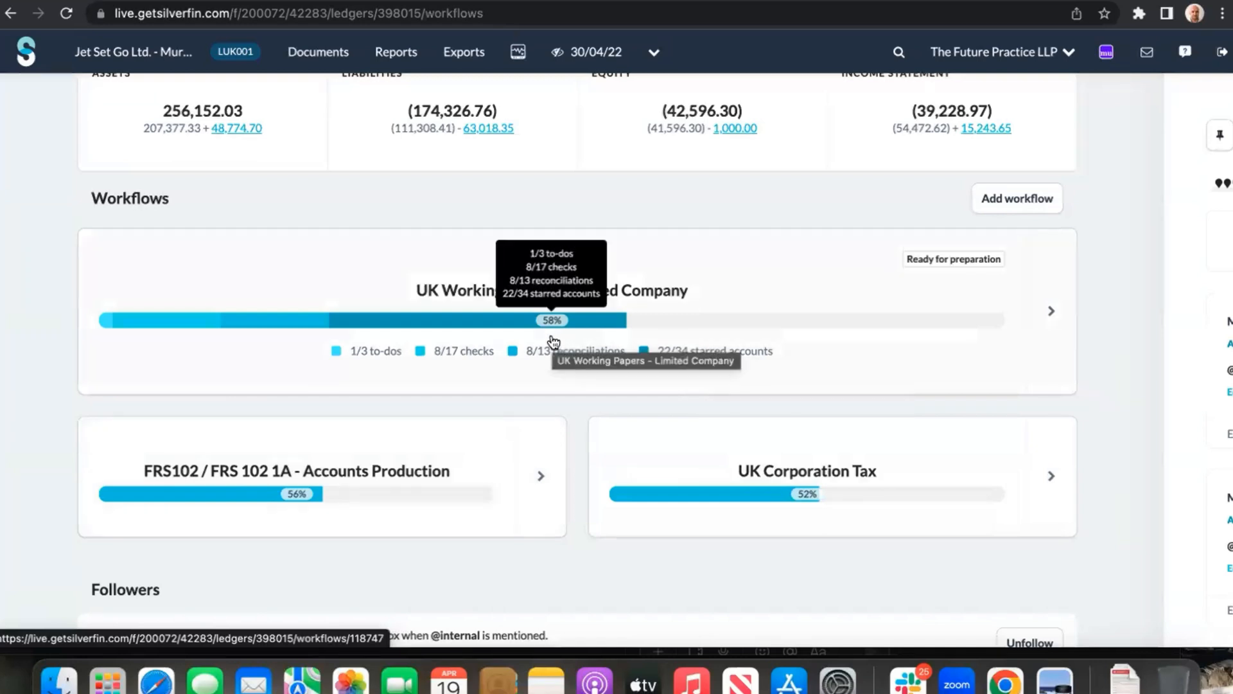
{"action": "mouse_move", "coordinate": [564, 339]}
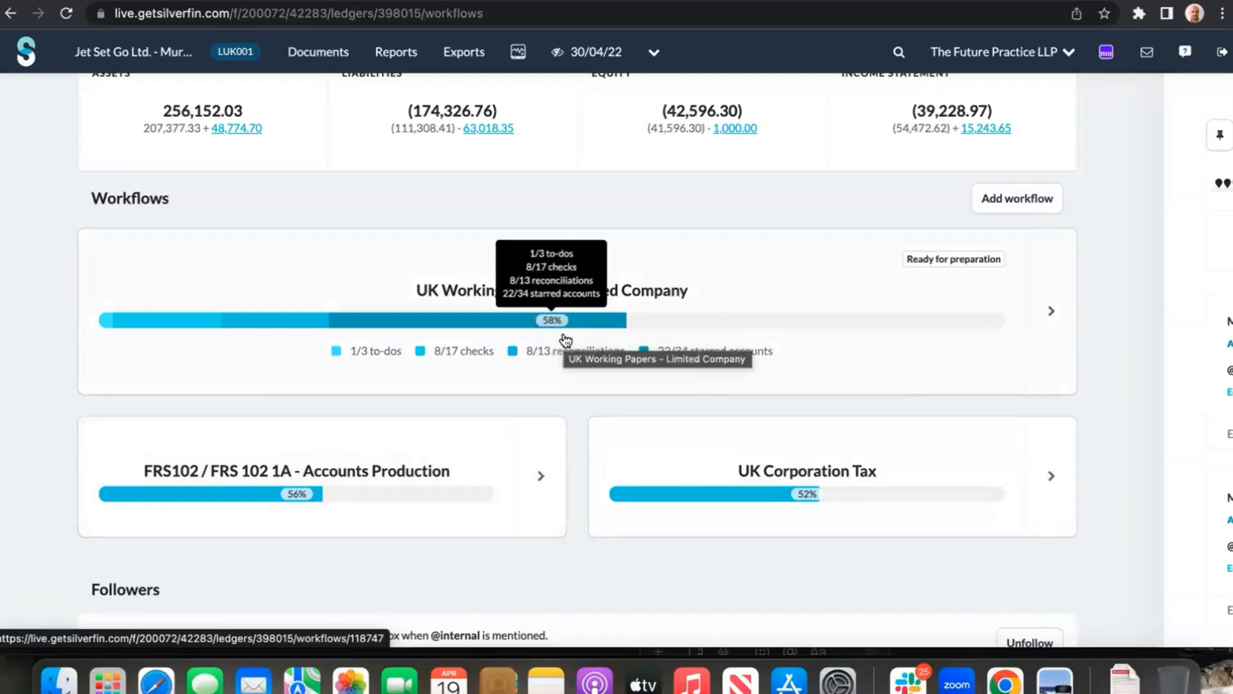
{"action": "mouse_move", "coordinate": [554, 400]}
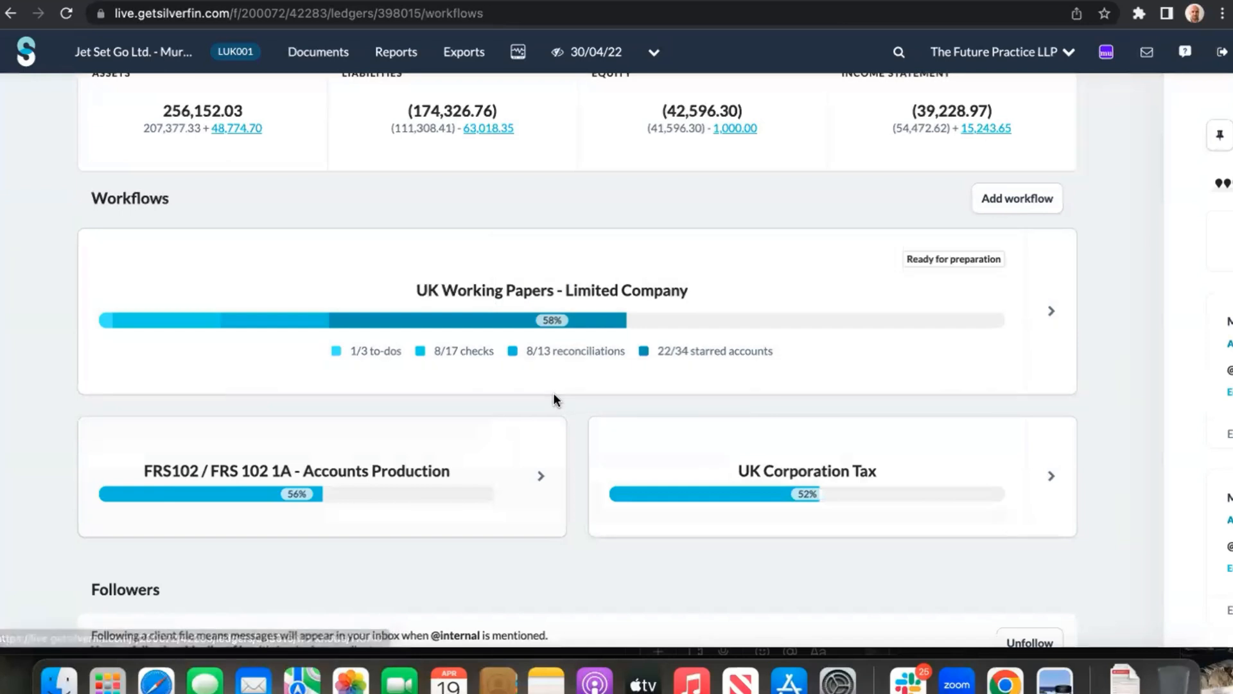
{"action": "mouse_move", "coordinate": [553, 374]}
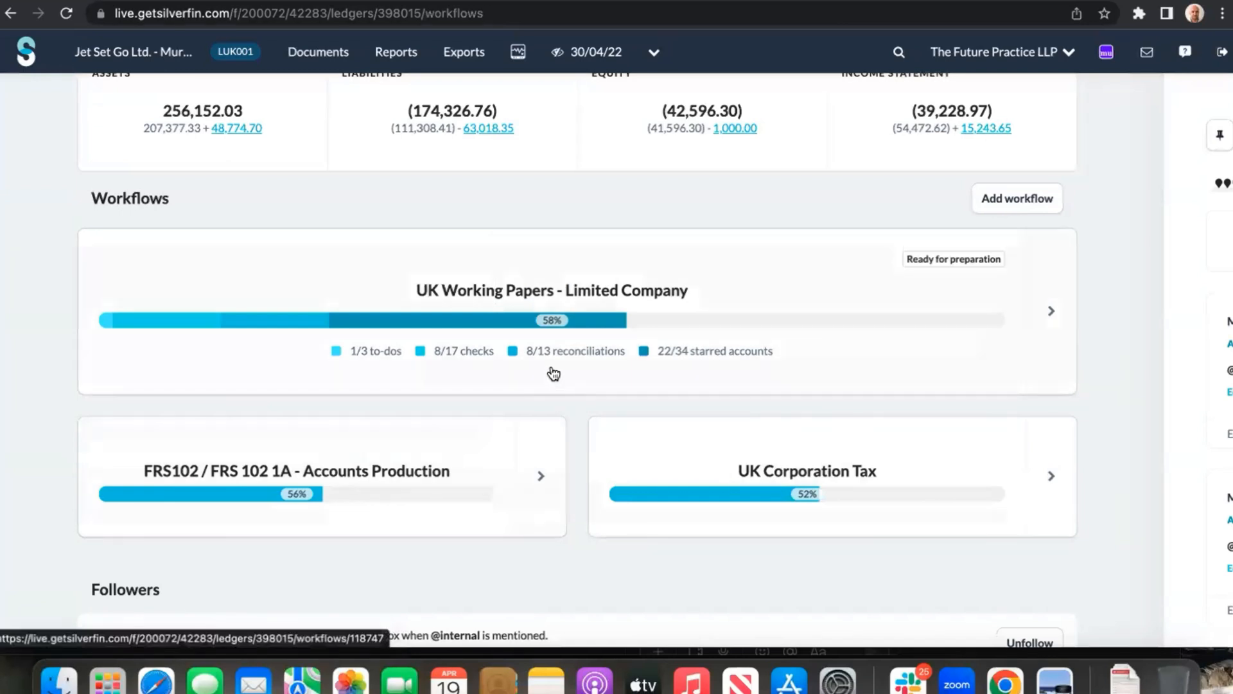
{"action": "mouse_move", "coordinate": [571, 362]}
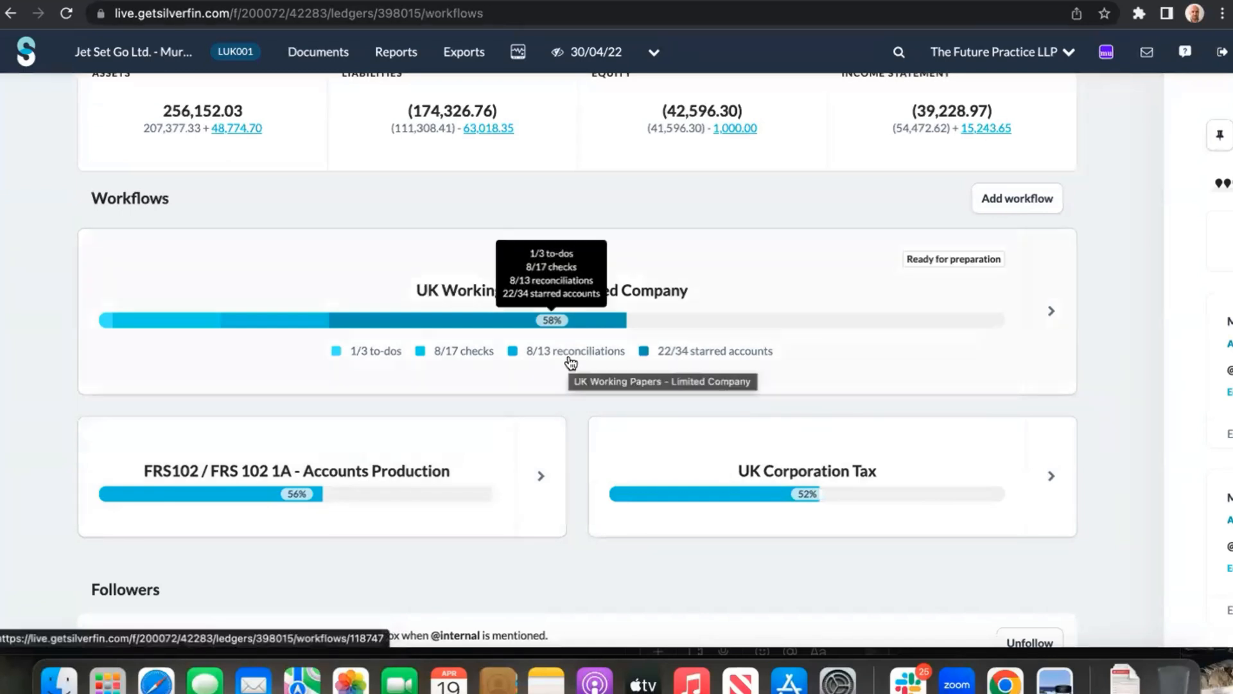
{"action": "mouse_move", "coordinate": [448, 364]}
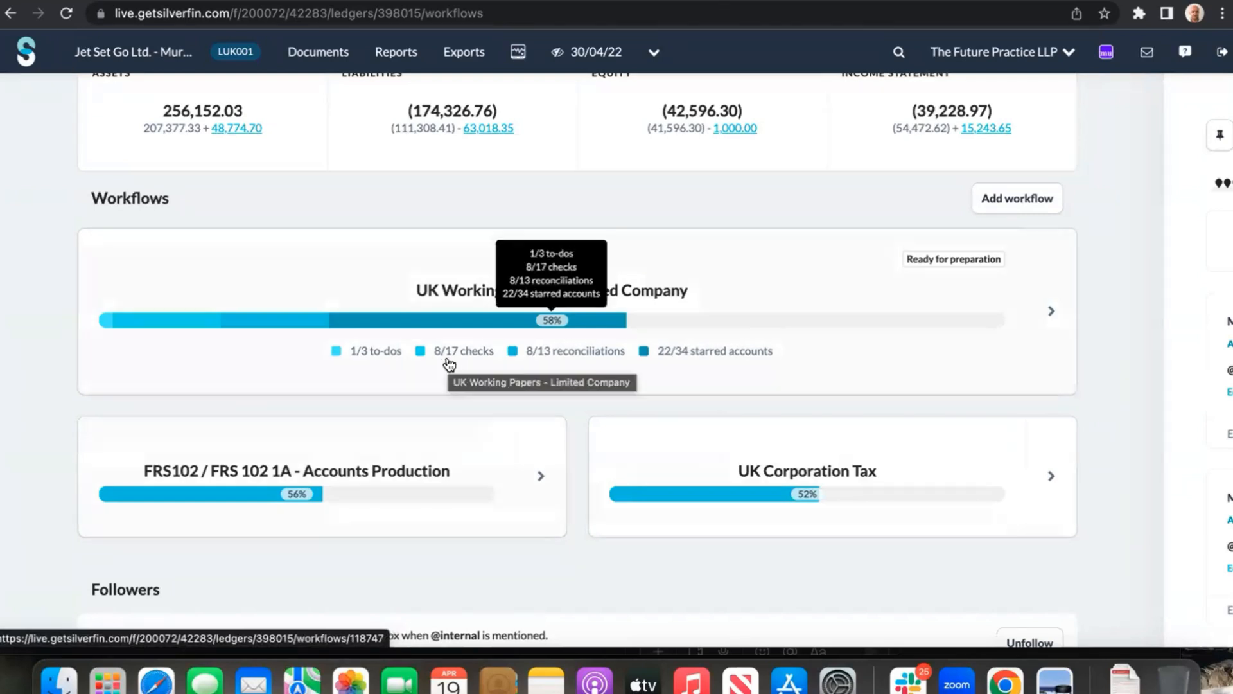
{"action": "mouse_move", "coordinate": [364, 367]}
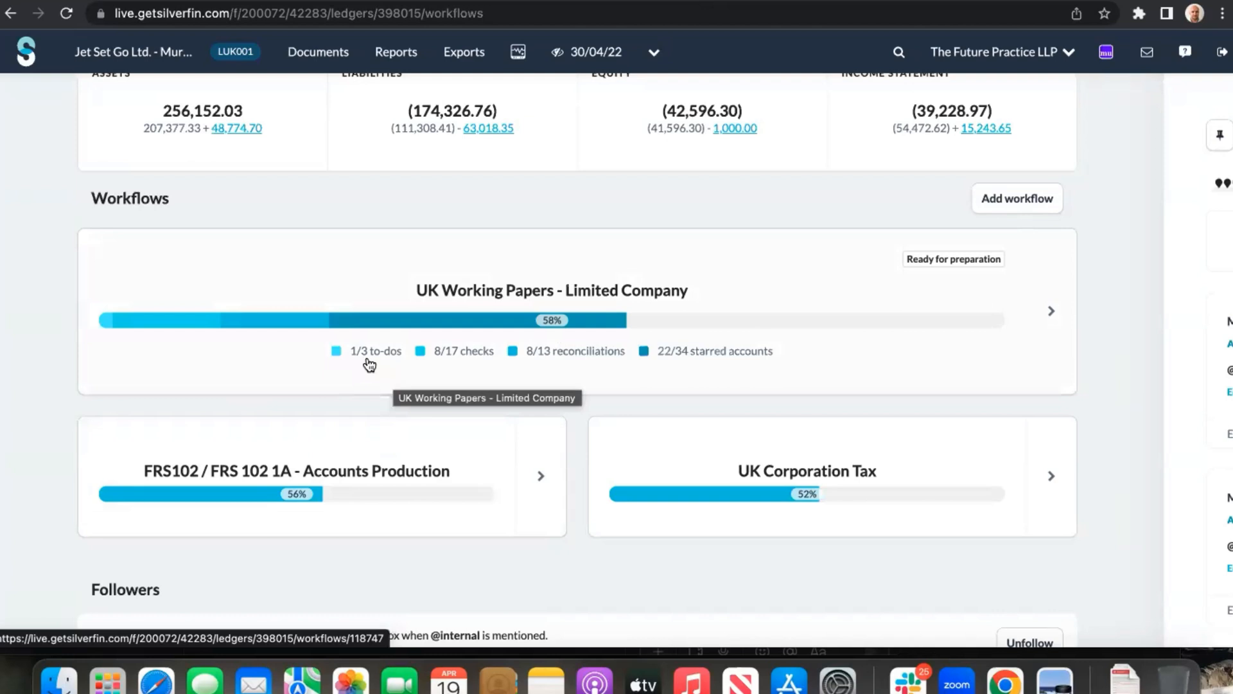
{"action": "mouse_move", "coordinate": [574, 426]}
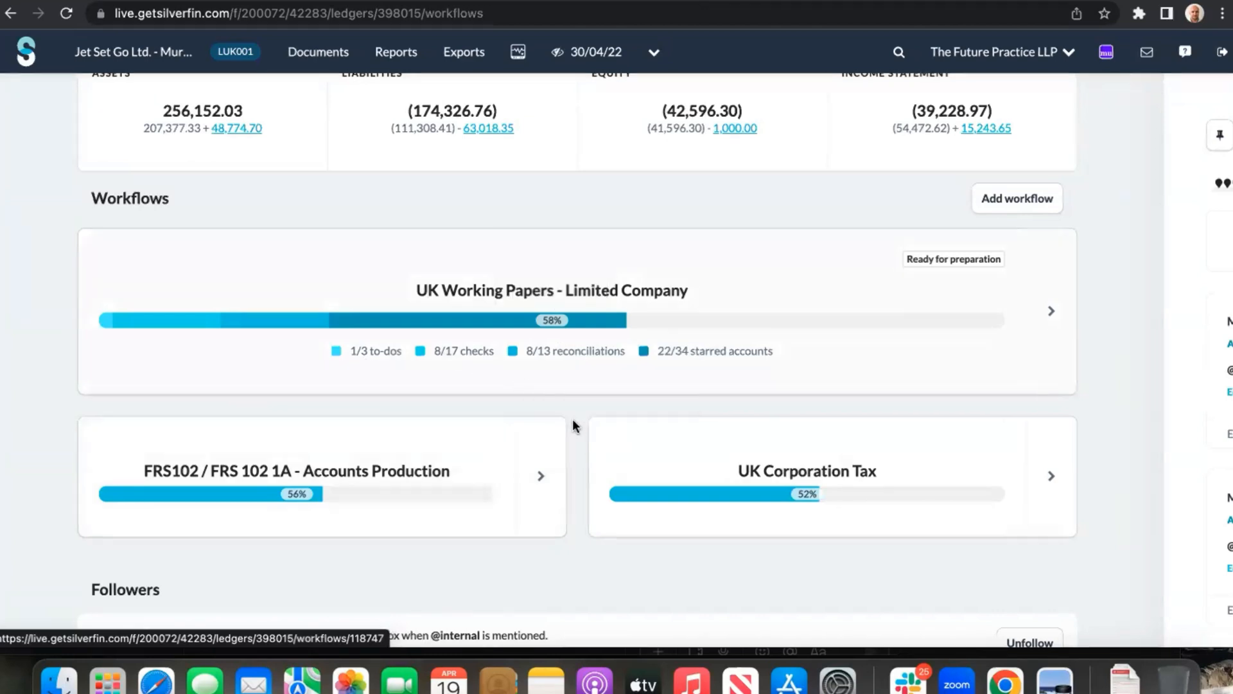
{"action": "mouse_move", "coordinate": [540, 452]}
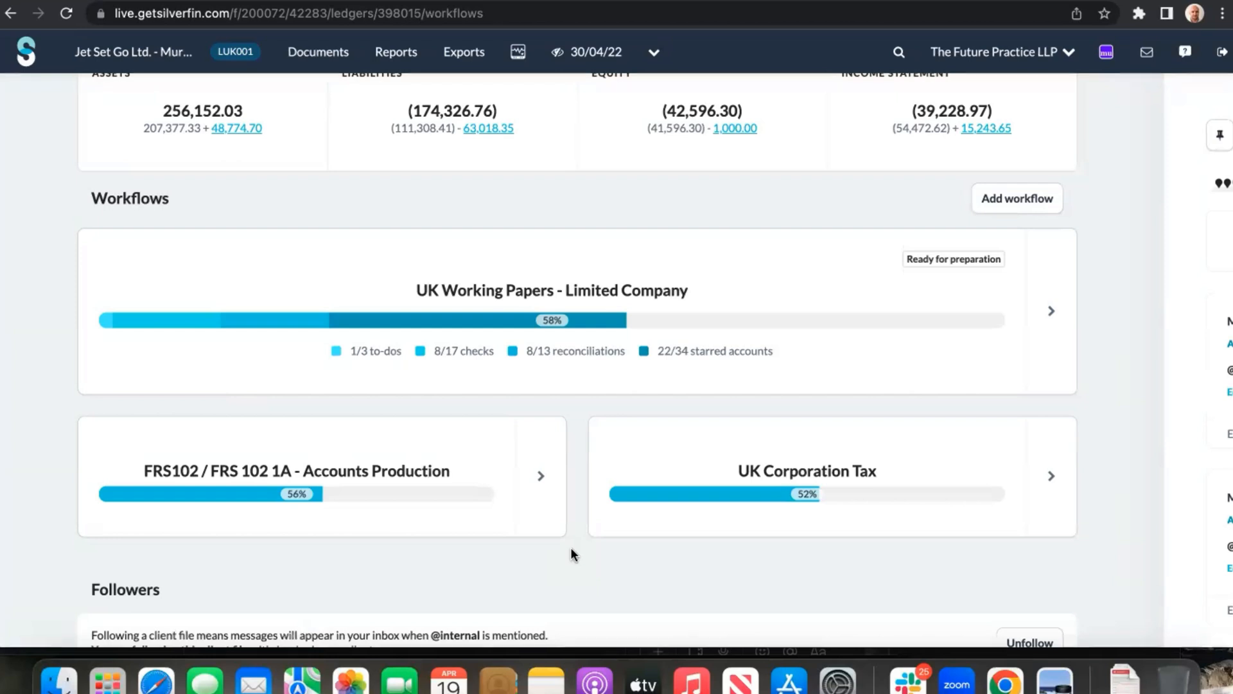
{"action": "mouse_move", "coordinate": [551, 342]}
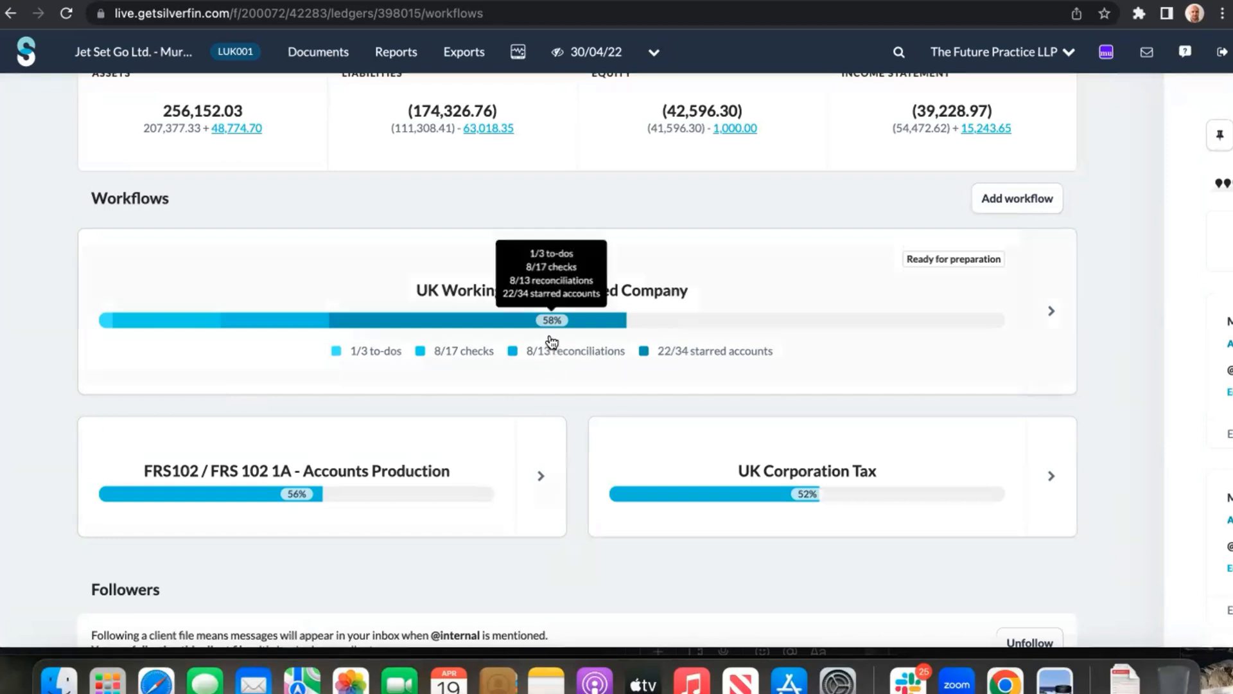
{"action": "mouse_move", "coordinate": [593, 328]}
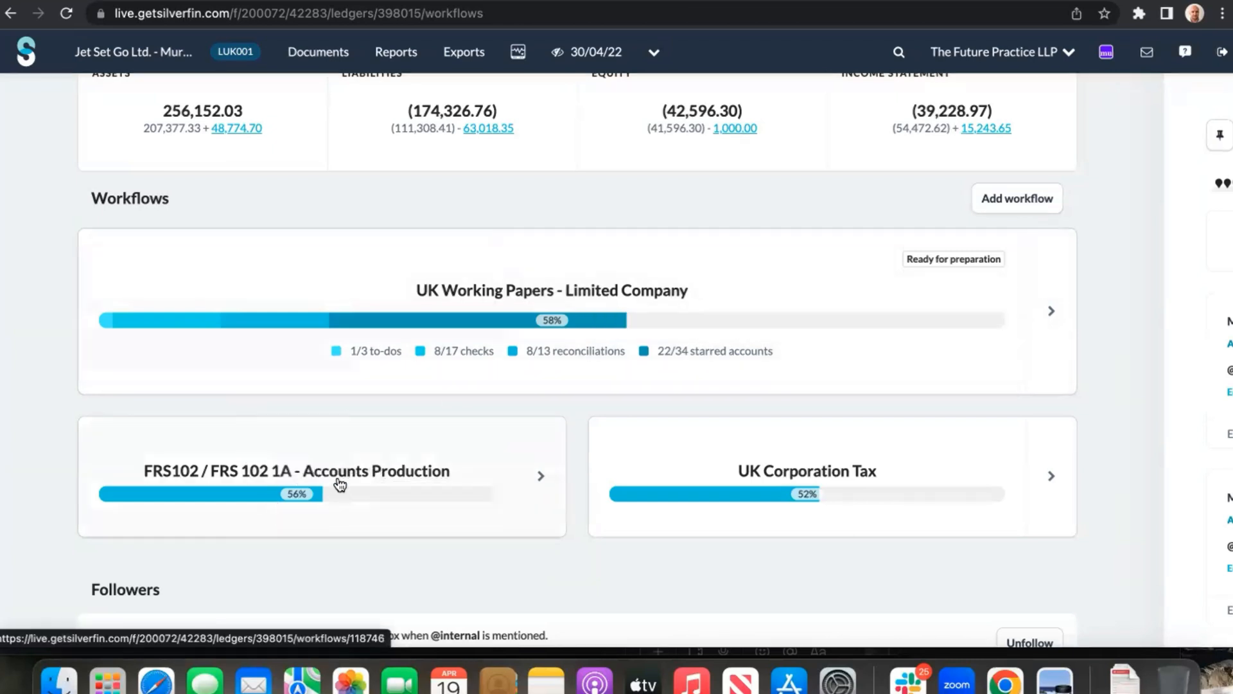
{"action": "mouse_move", "coordinate": [554, 348]}
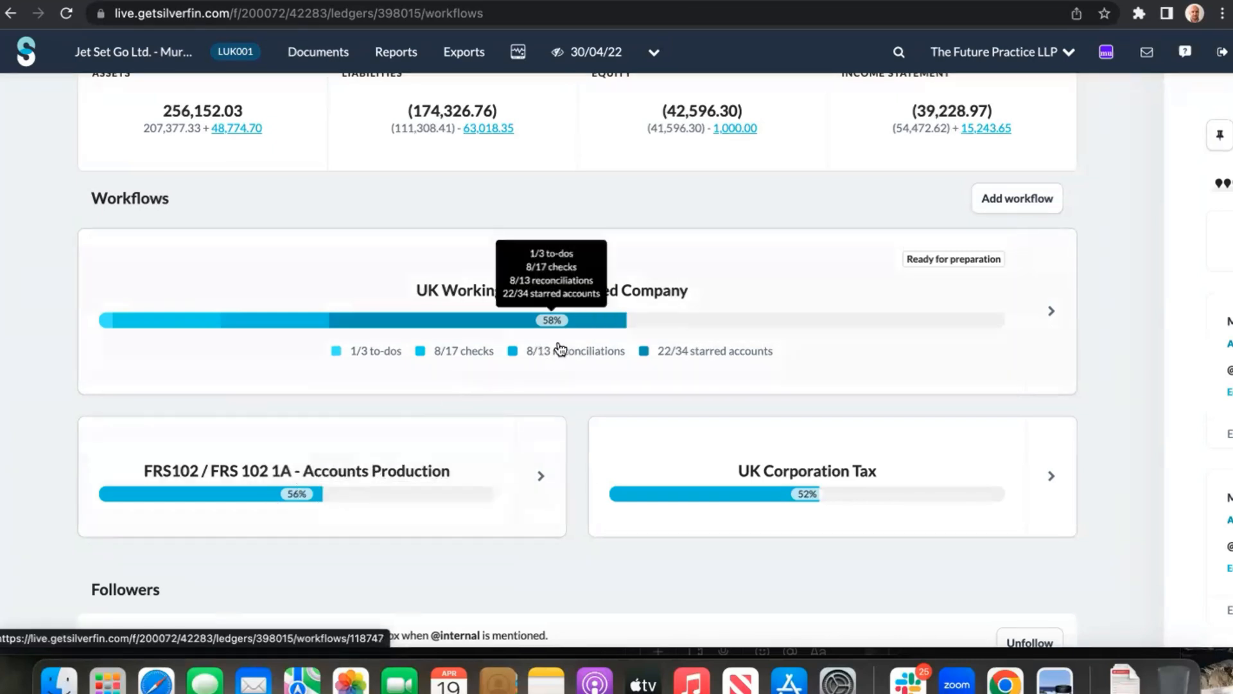
{"action": "mouse_move", "coordinate": [577, 340]}
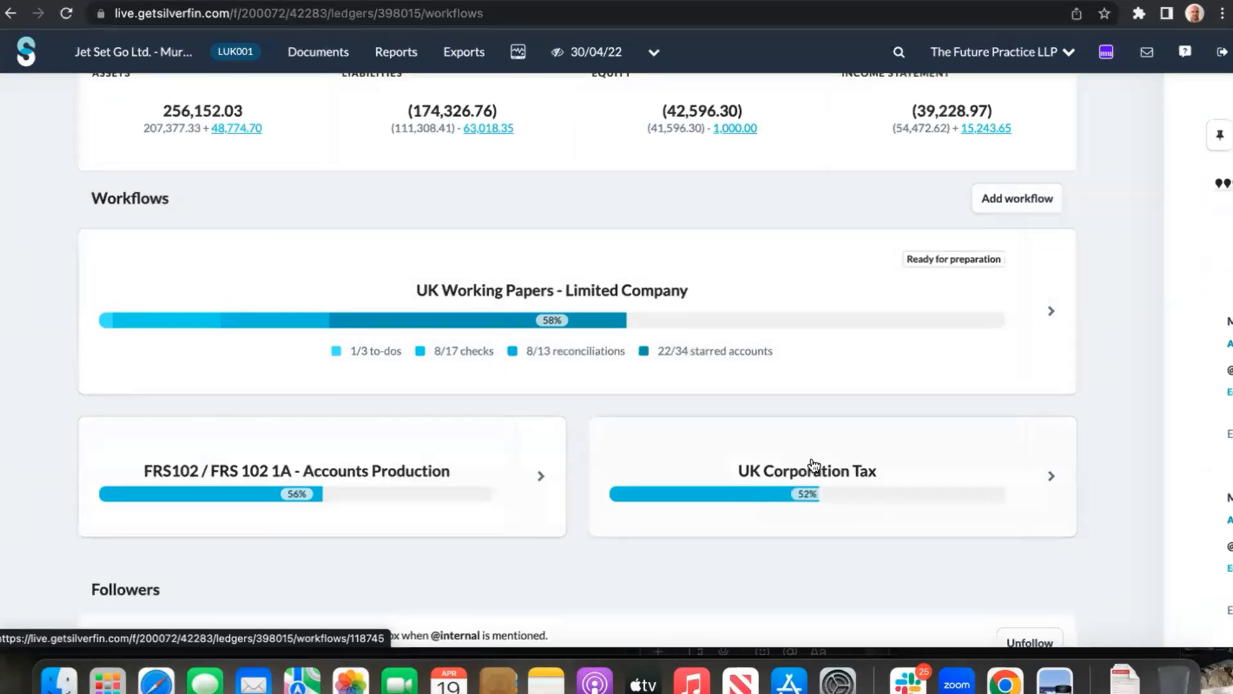
{"action": "mouse_move", "coordinate": [585, 406]}
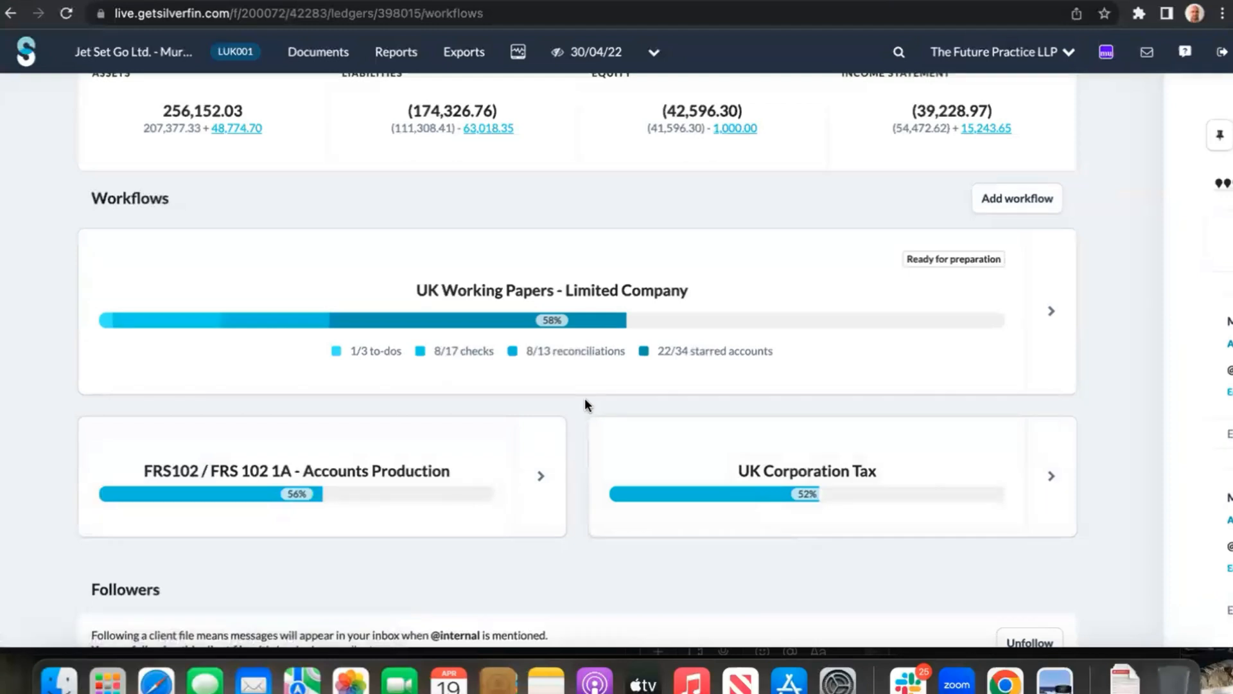
{"action": "scroll", "scroll_direction": "down", "scroll_amount": 3}
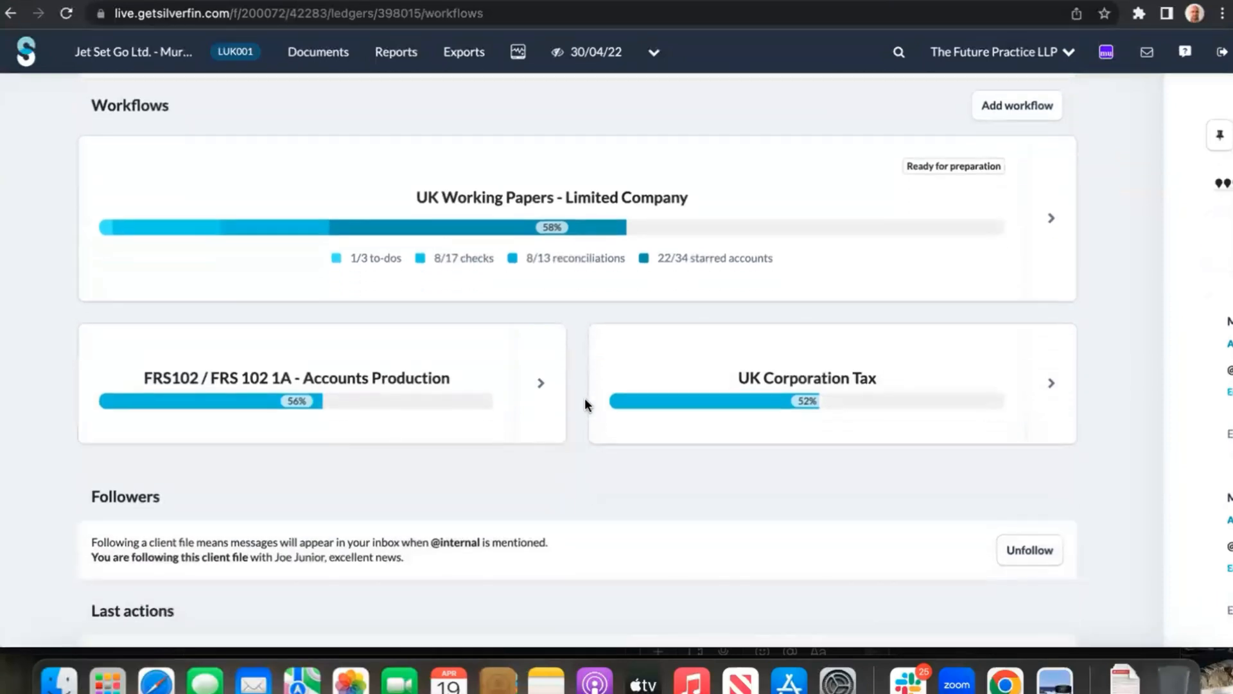
{"action": "mouse_move", "coordinate": [738, 543]}
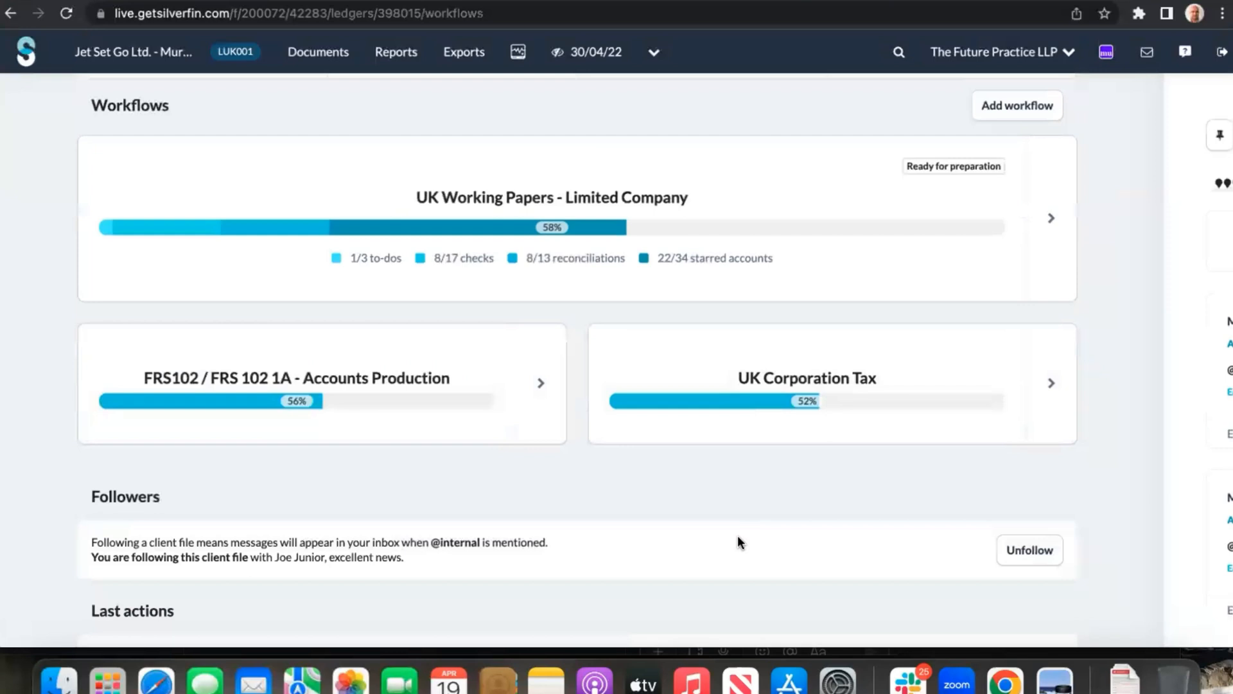
{"action": "mouse_move", "coordinate": [439, 564]}
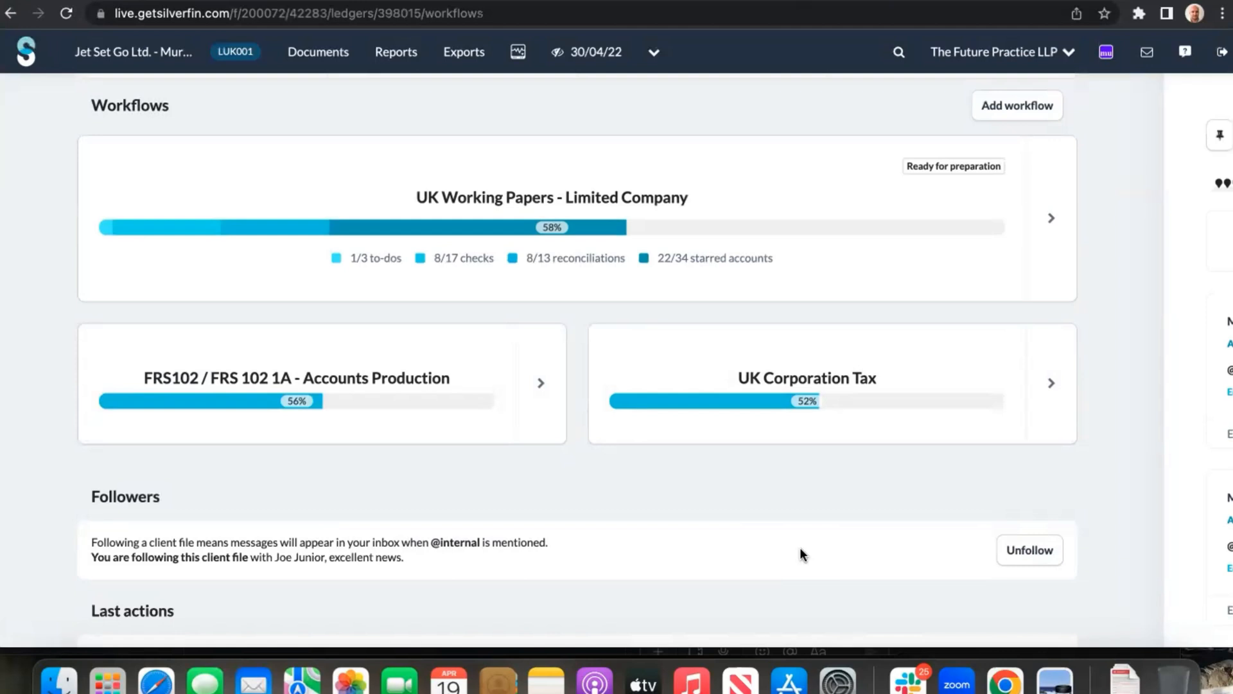
{"action": "mouse_move", "coordinate": [570, 488]}
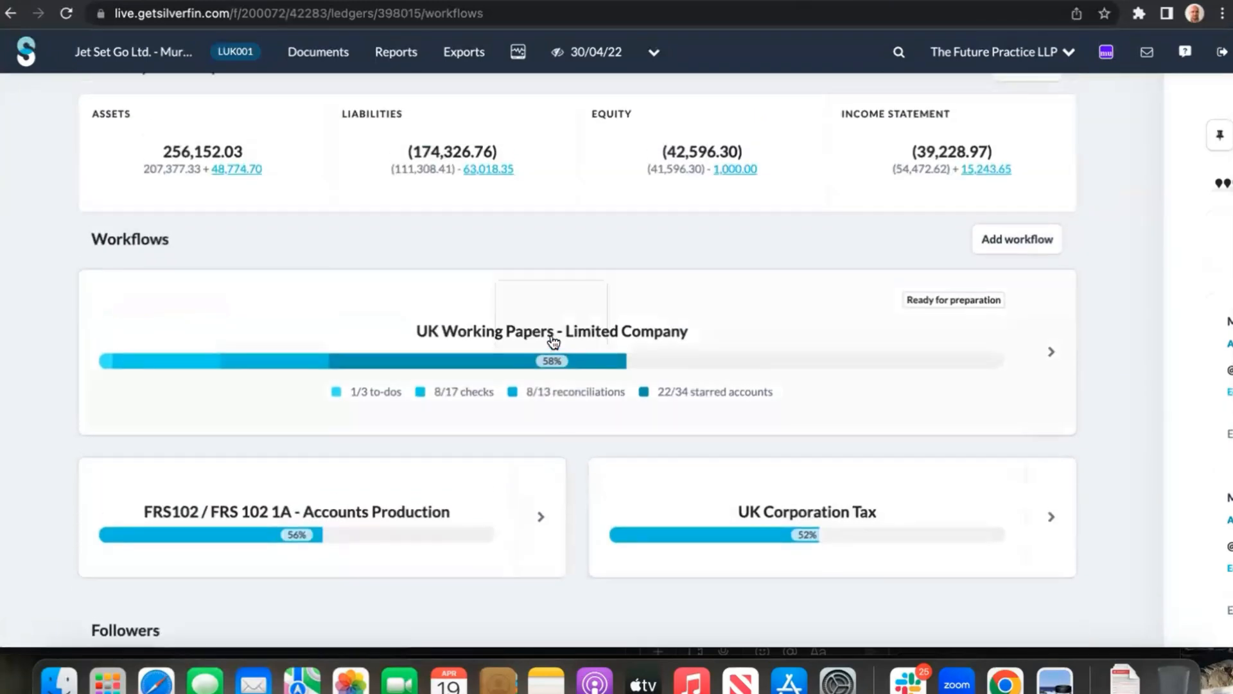
{"action": "mouse_move", "coordinate": [552, 340]}
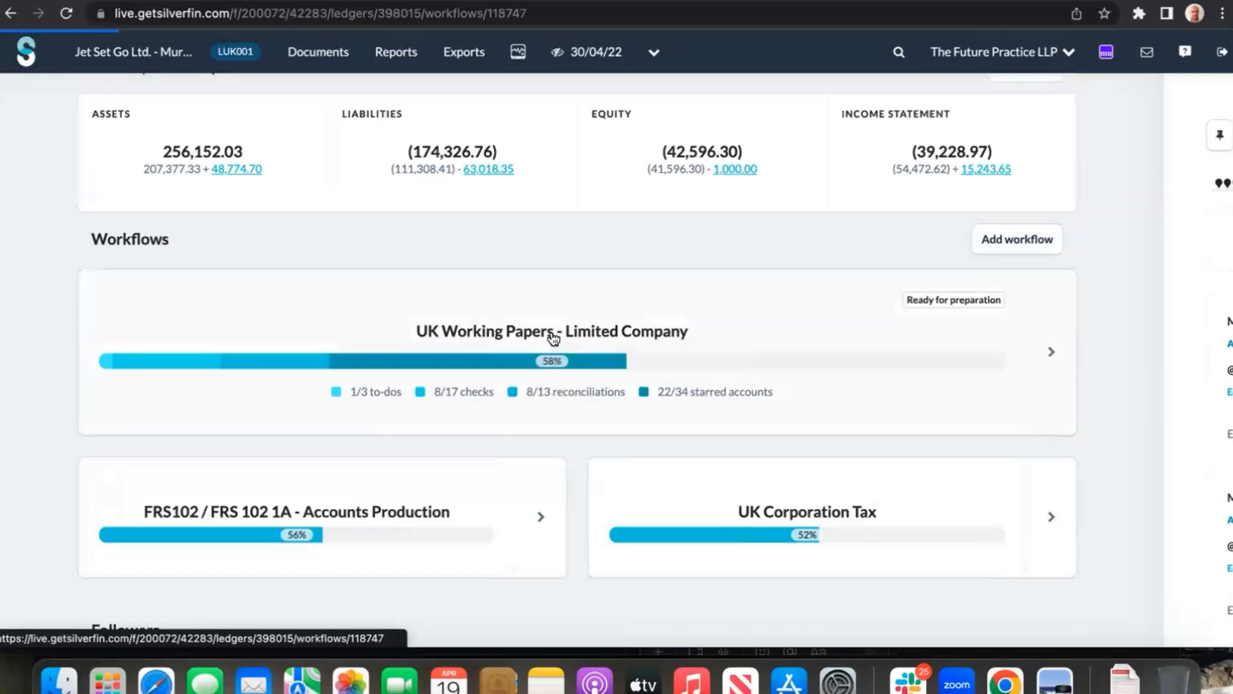
- Open the UK Working Papers - Limited Company workflow and scroll its account list
{"action": "left_click", "coordinate": [551, 351]}
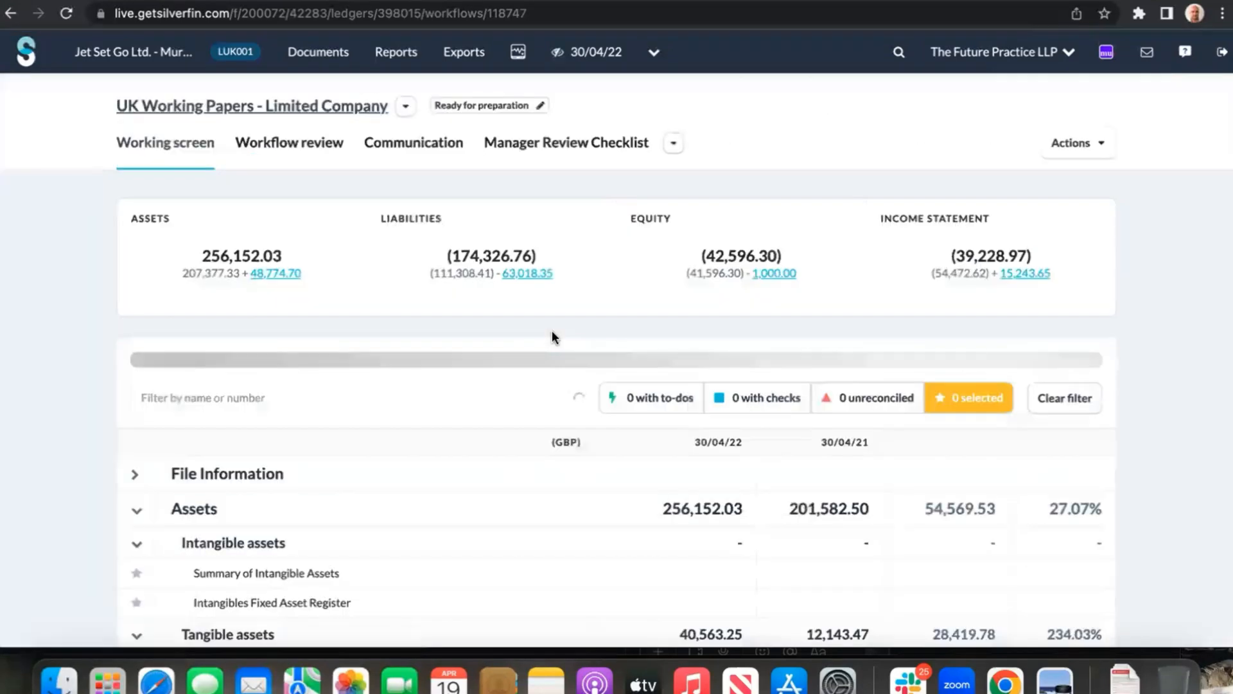
{"action": "mouse_move", "coordinate": [928, 332]}
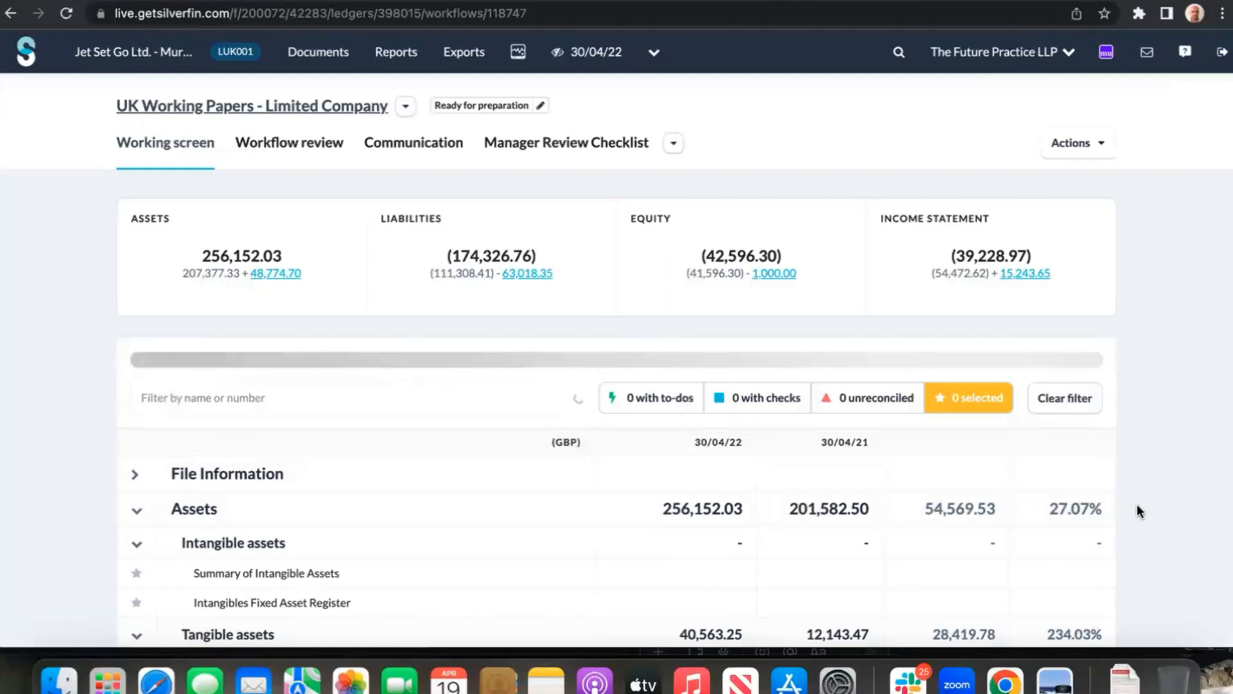
{"action": "scroll", "scroll_direction": "down", "scroll_amount": 3}
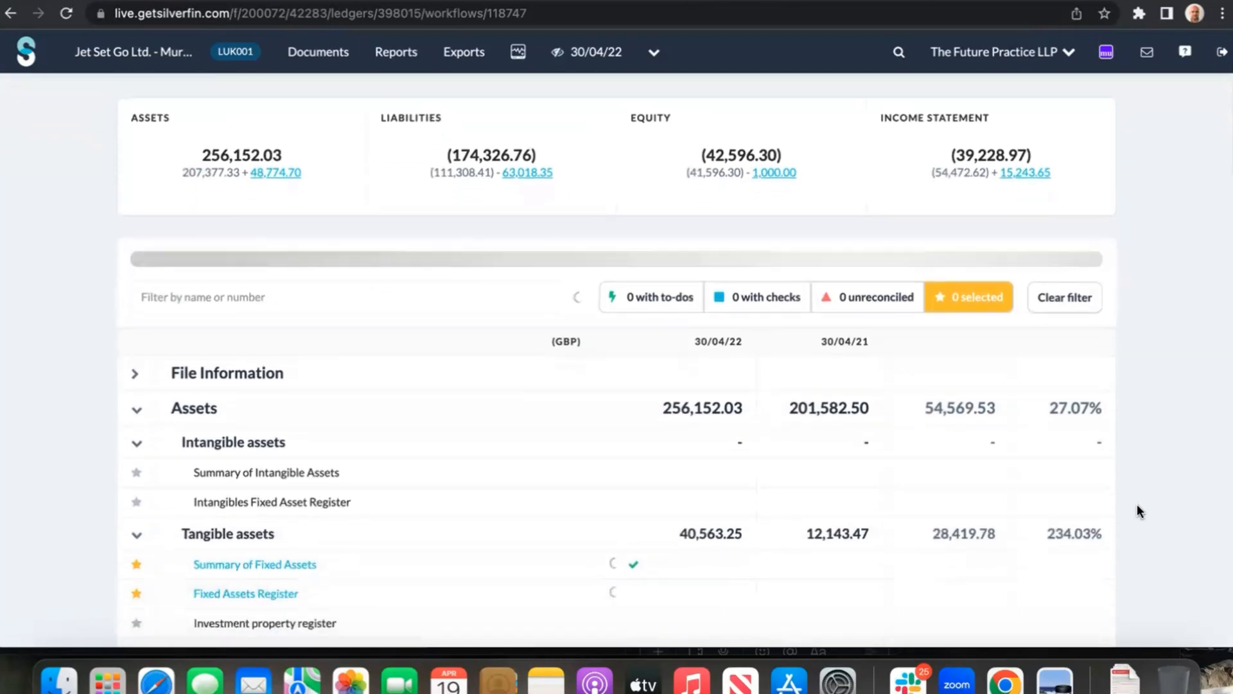
{"action": "scroll", "scroll_direction": "down", "scroll_amount": 3}
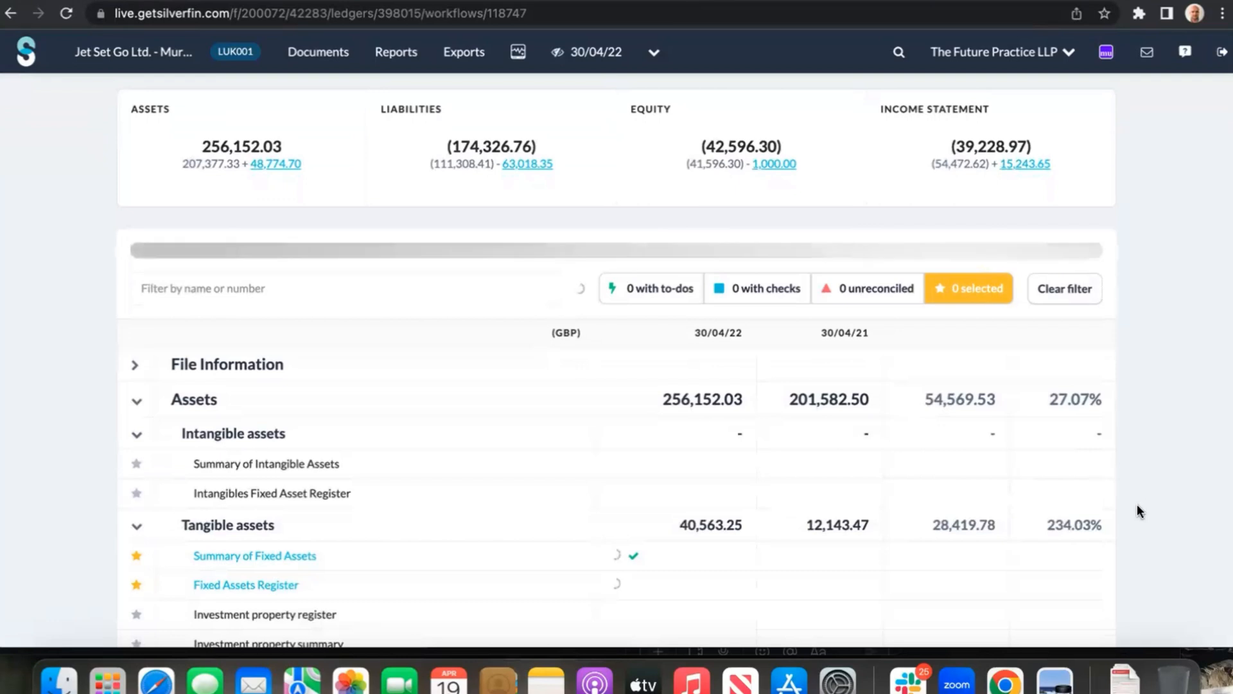
{"action": "scroll", "scroll_direction": "down", "scroll_amount": 3}
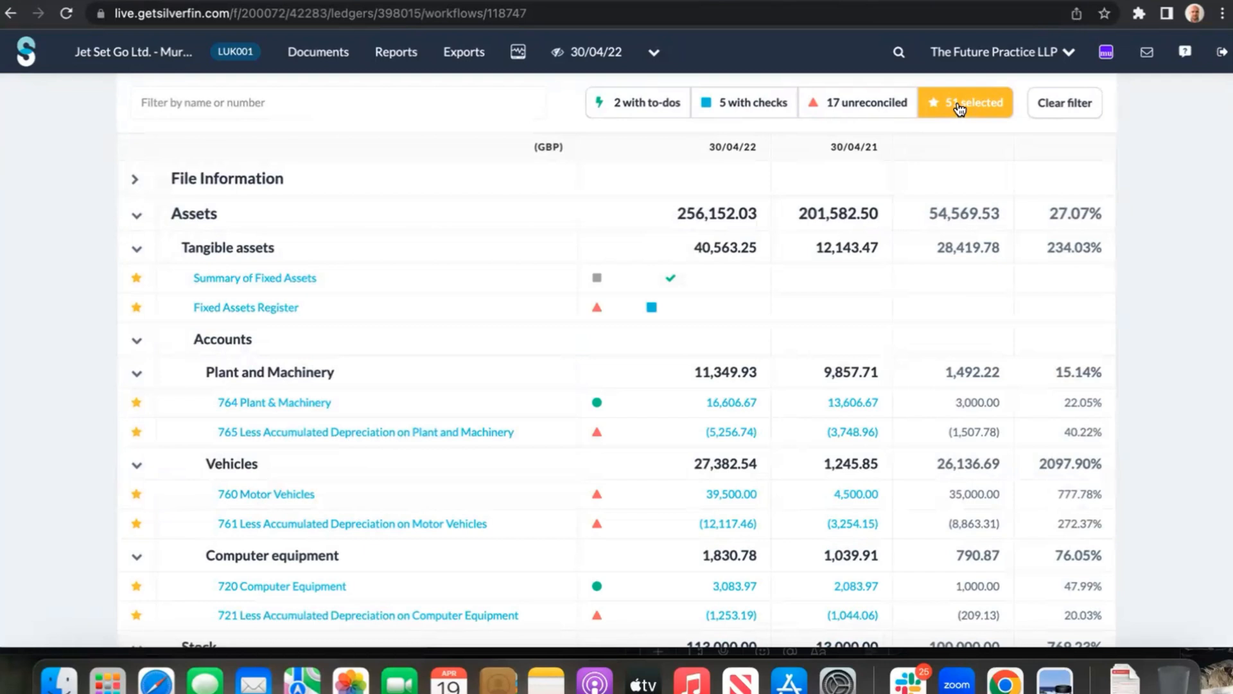
{"action": "left_click", "coordinate": [133, 178]}
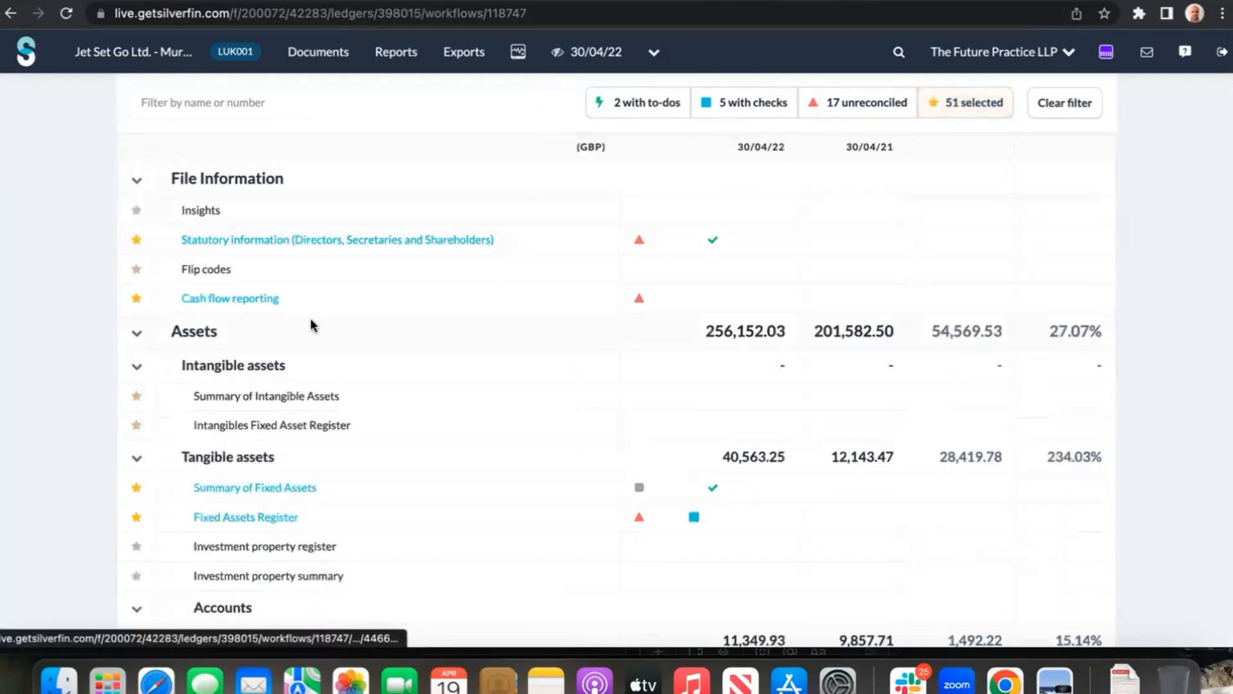
{"action": "scroll", "scroll_direction": "down", "scroll_amount": 3}
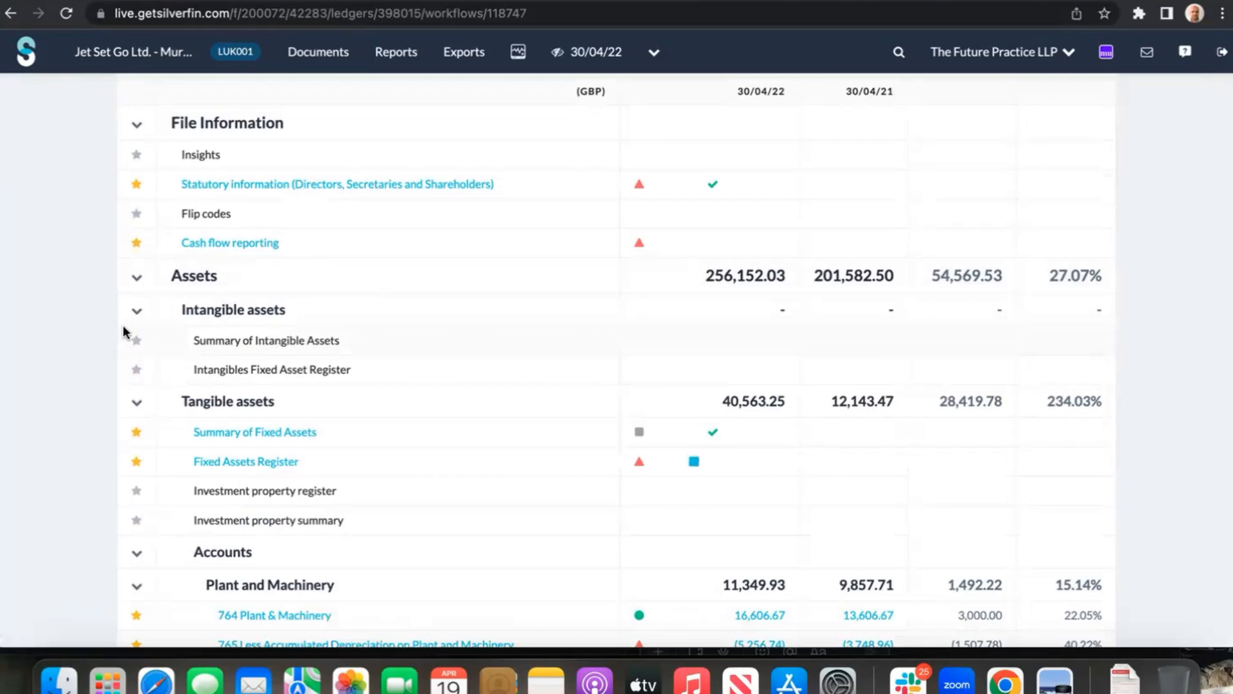
{"action": "mouse_move", "coordinate": [308, 277]}
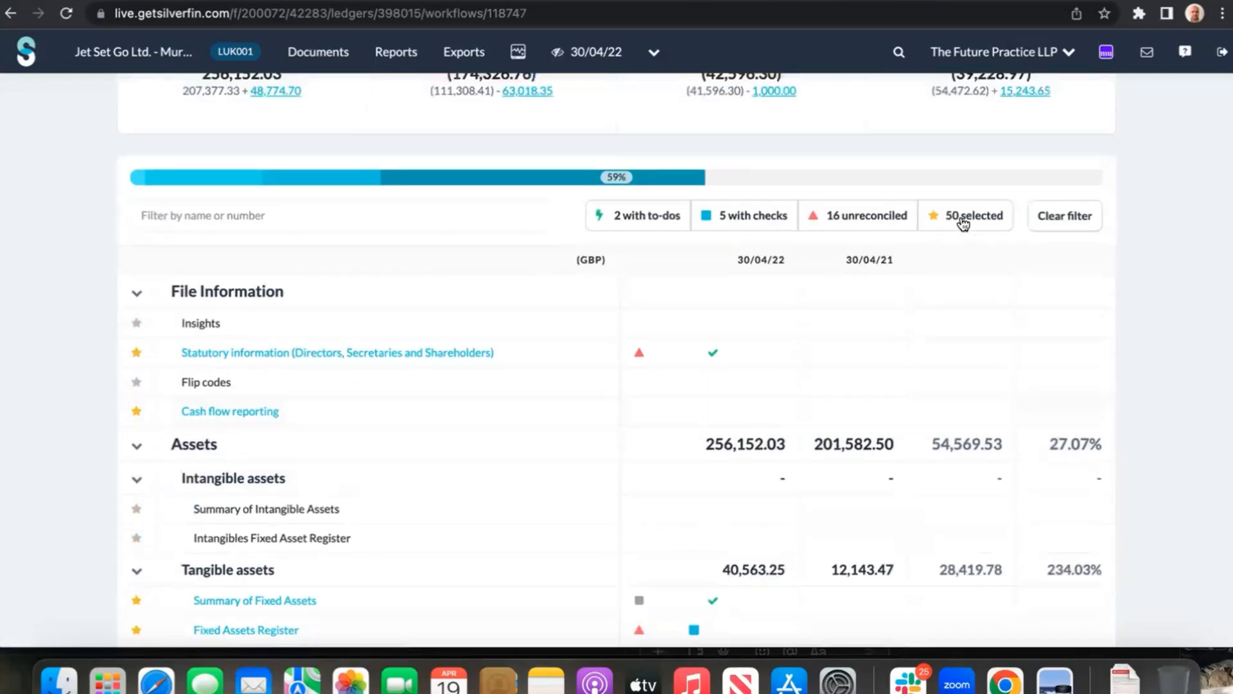
{"action": "left_click", "coordinate": [964, 216]}
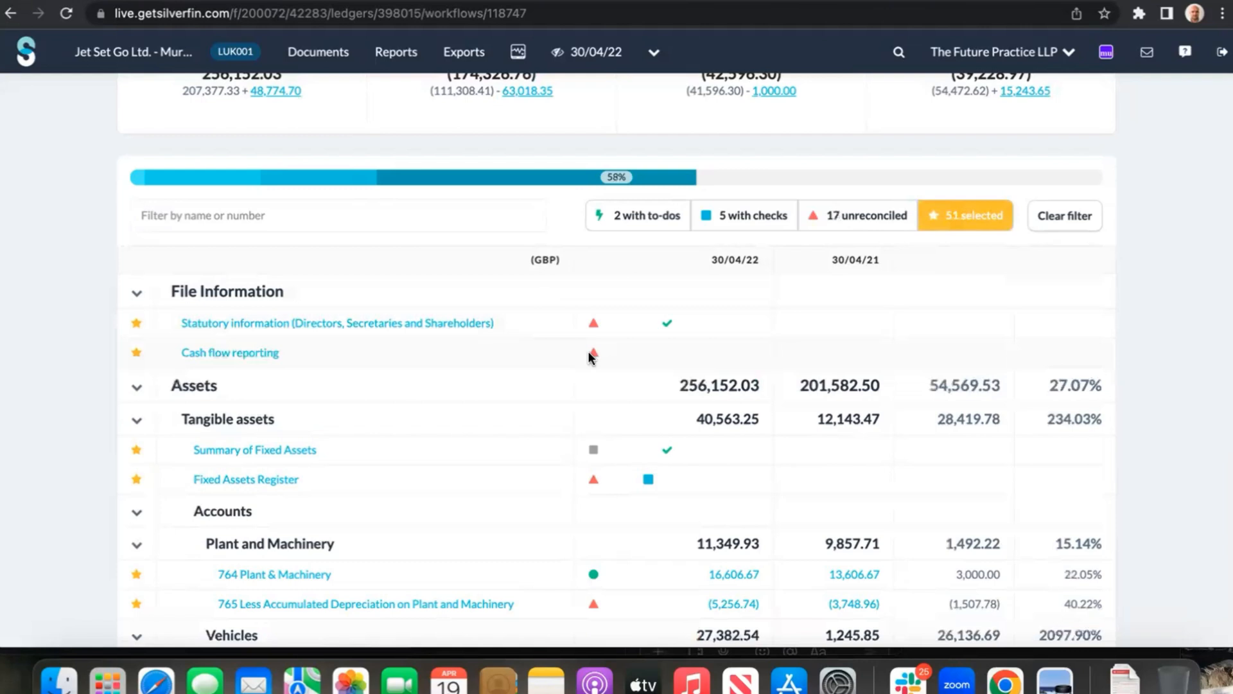
{"action": "scroll", "scroll_direction": "down", "scroll_amount": 3}
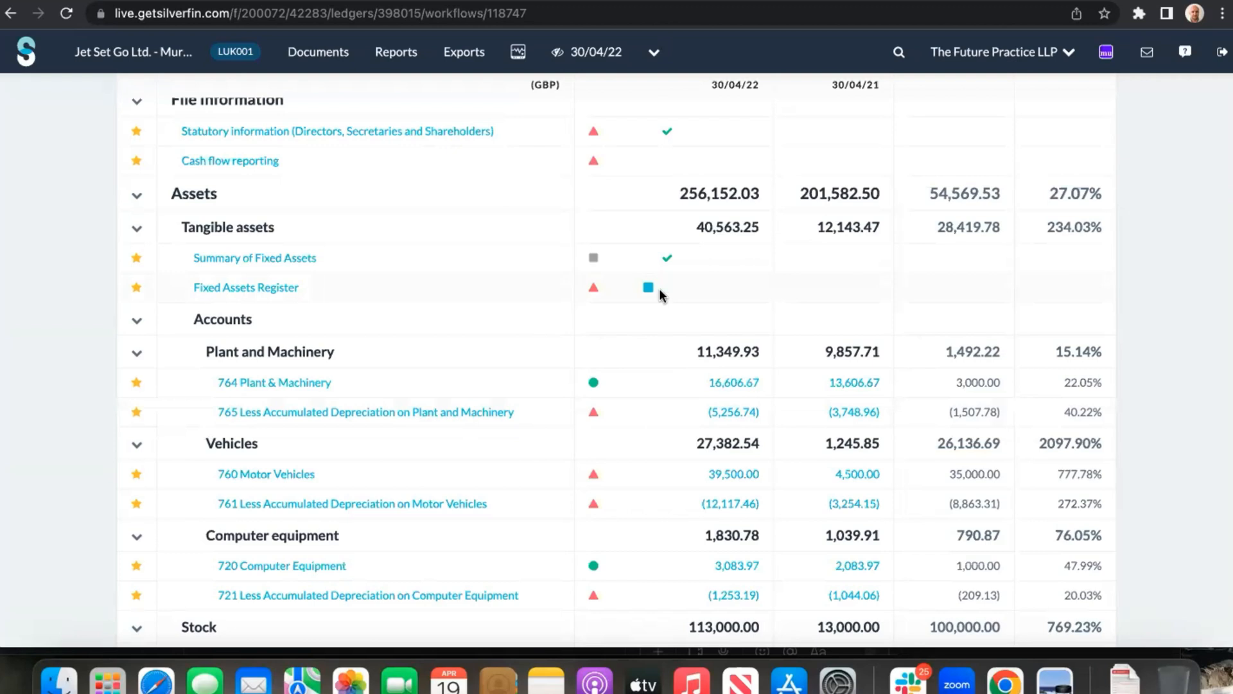
{"action": "scroll", "scroll_direction": "down", "scroll_amount": 3}
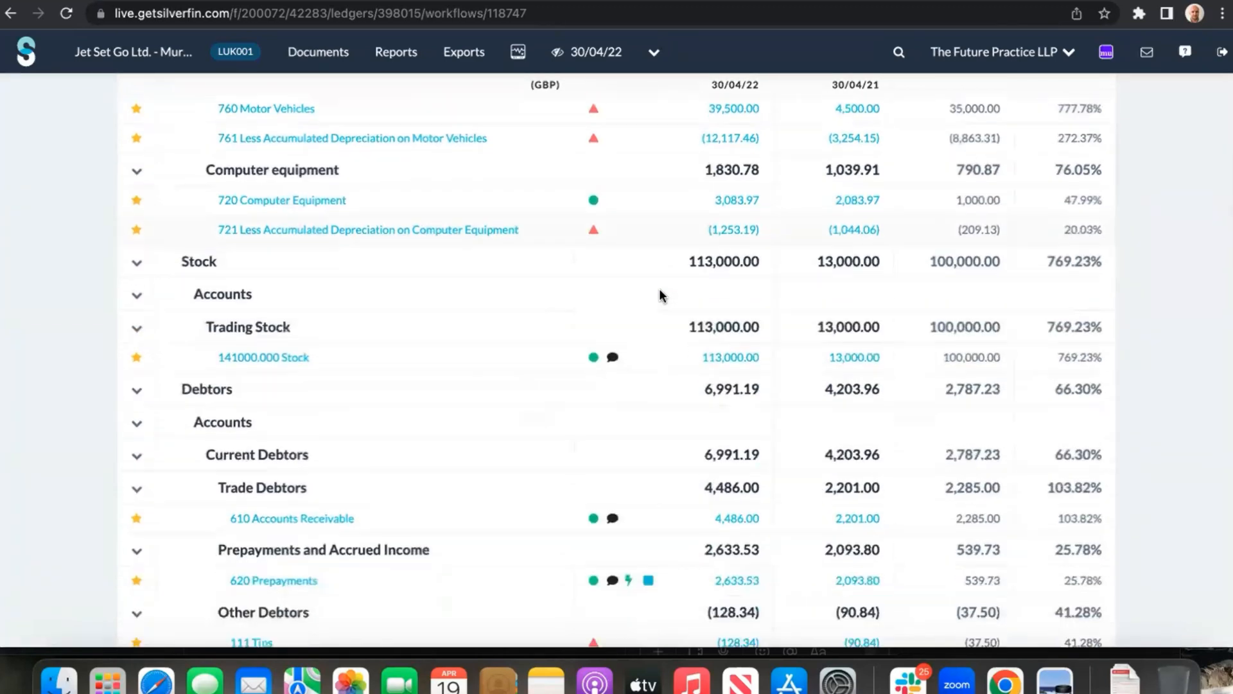
{"action": "scroll", "scroll_direction": "down", "scroll_amount": 3}
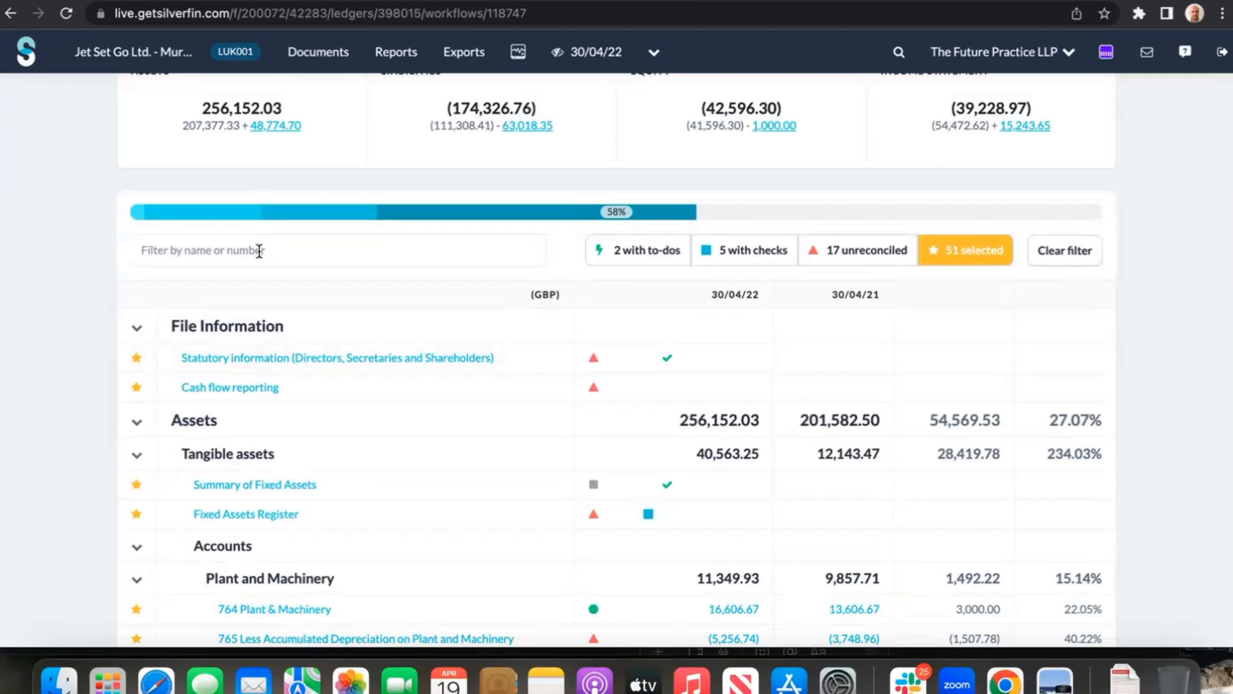
{"action": "mouse_move", "coordinate": [77, 530]}
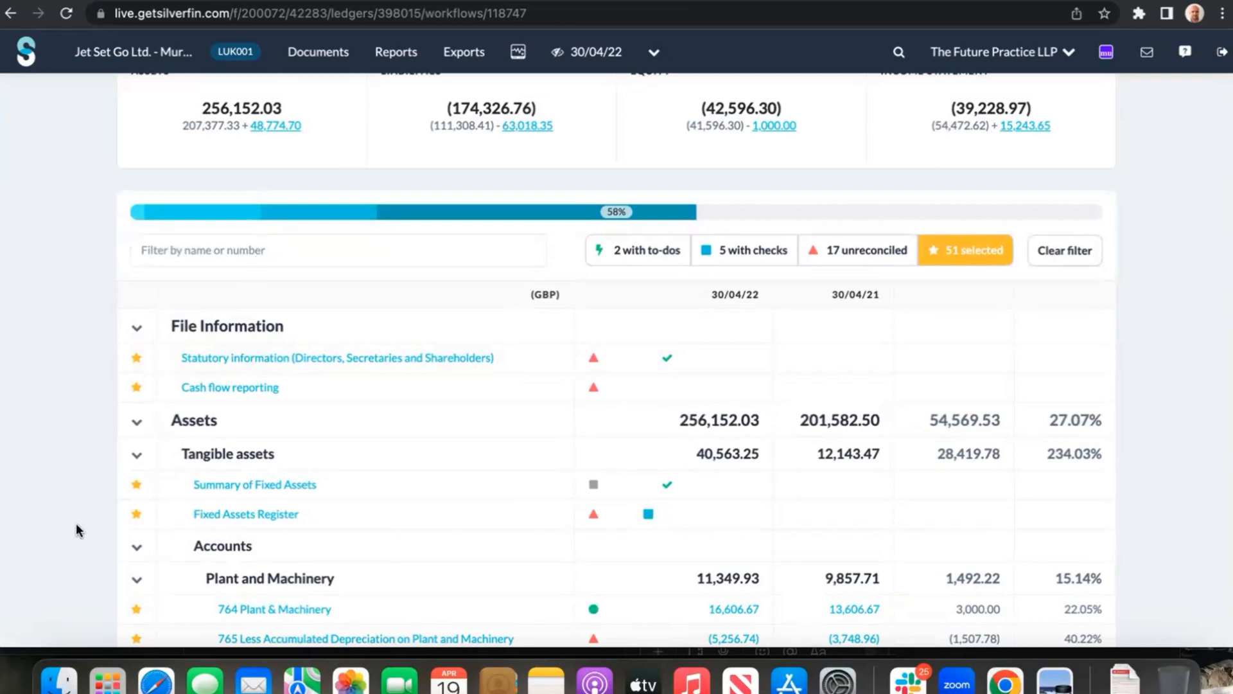
{"action": "mouse_move", "coordinate": [244, 514]}
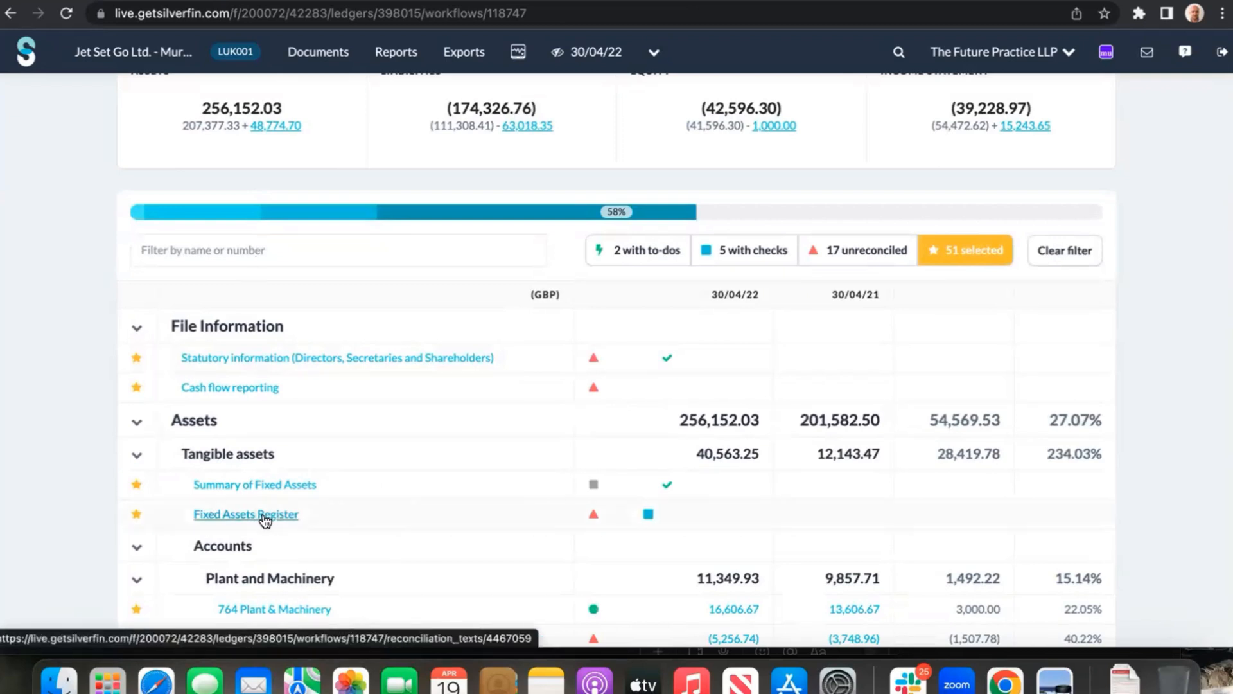
- Open the Fixed Assets Register working paper under Tangible assets
{"action": "left_click", "coordinate": [246, 514]}
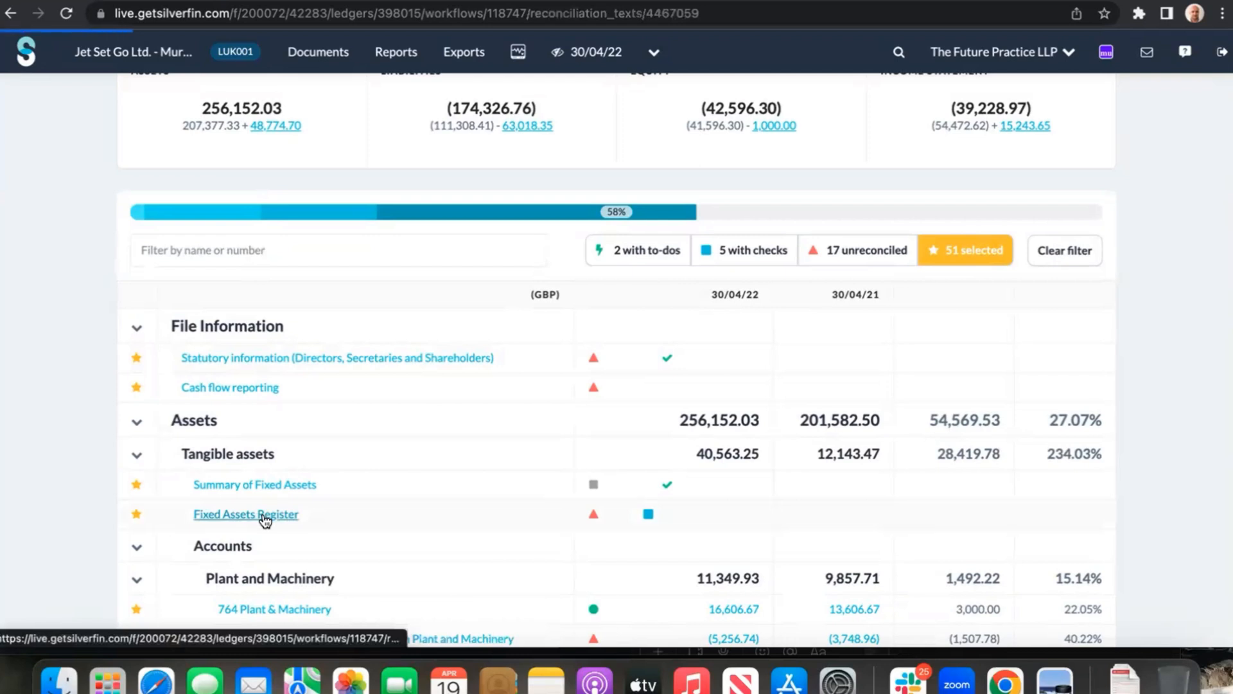
{"action": "left_click", "coordinate": [246, 514]}
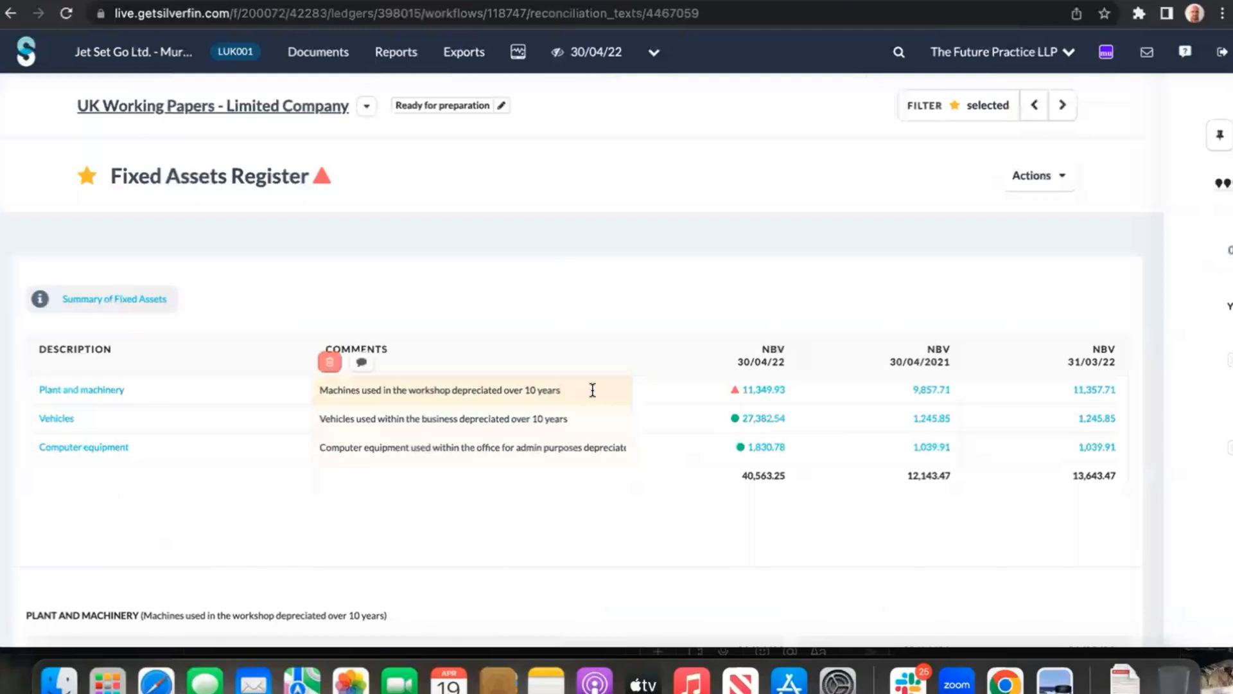
{"action": "scroll", "scroll_direction": "down", "scroll_amount": 3}
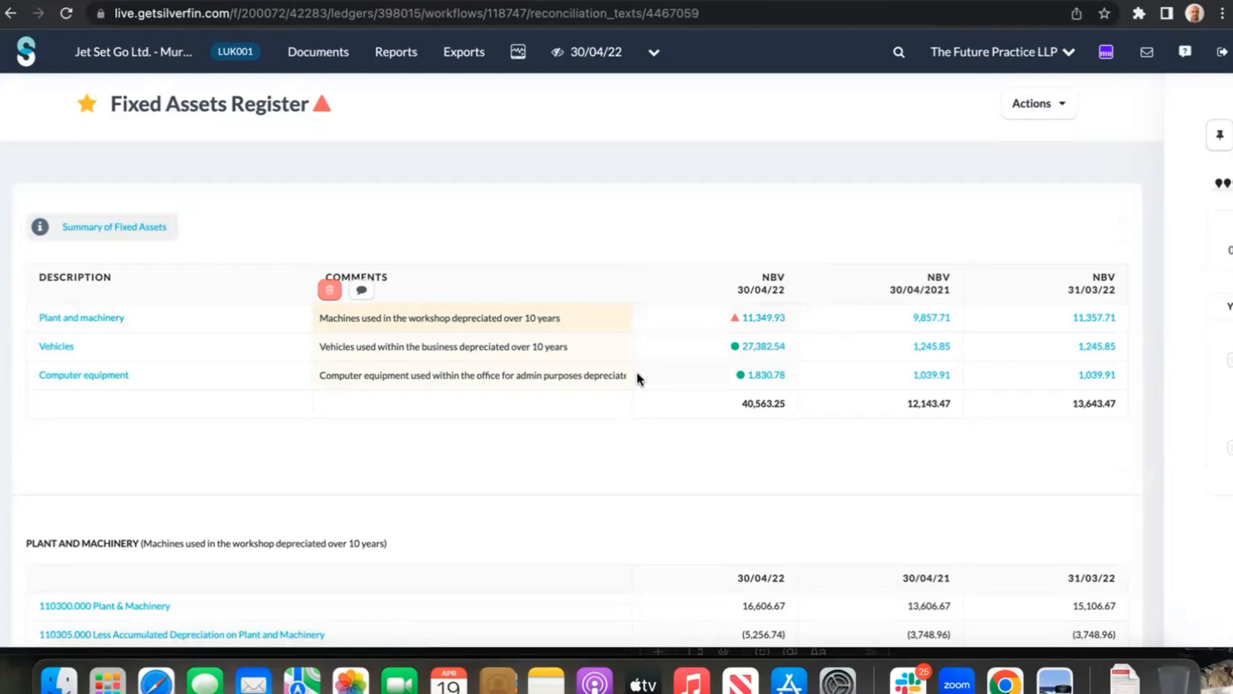
{"action": "mouse_move", "coordinate": [130, 408]}
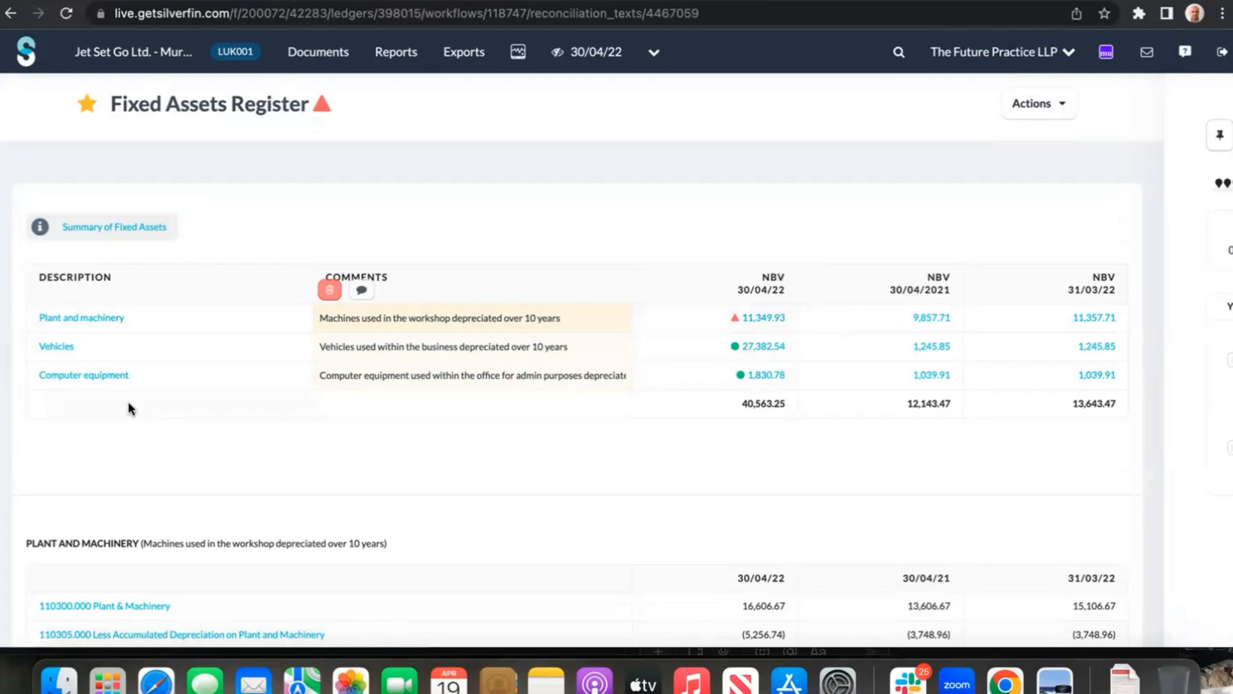
{"action": "left_click", "coordinate": [83, 374]}
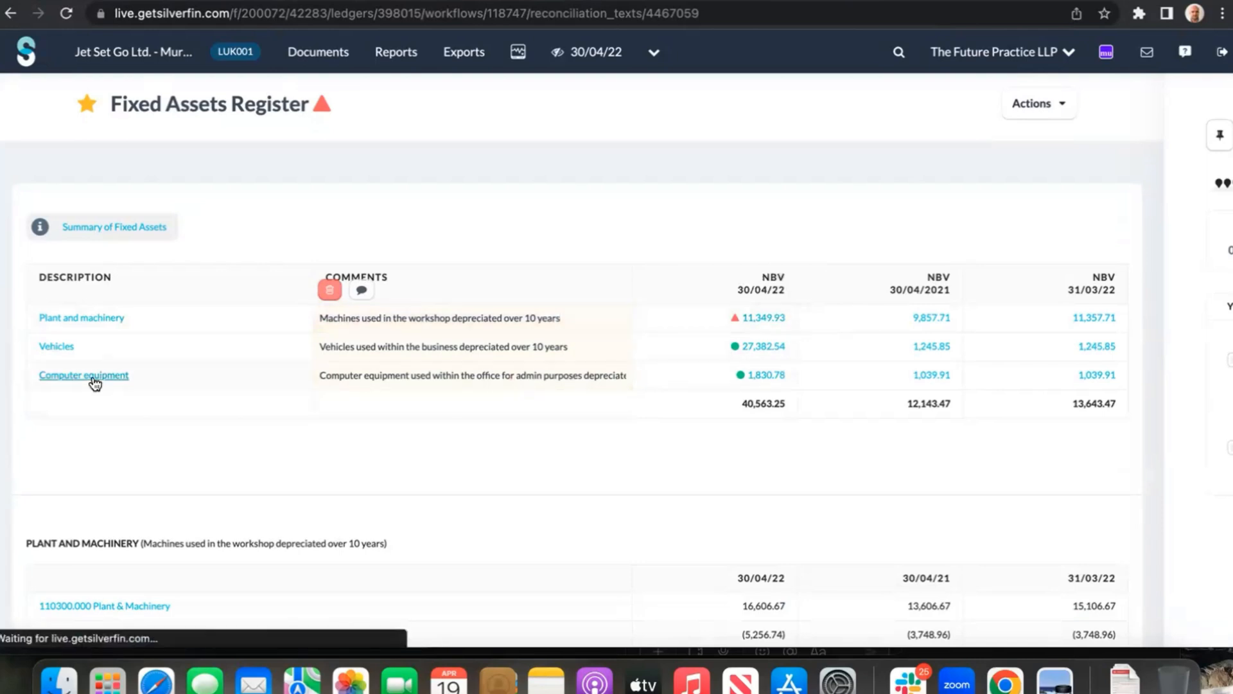
{"action": "left_click", "coordinate": [84, 374]}
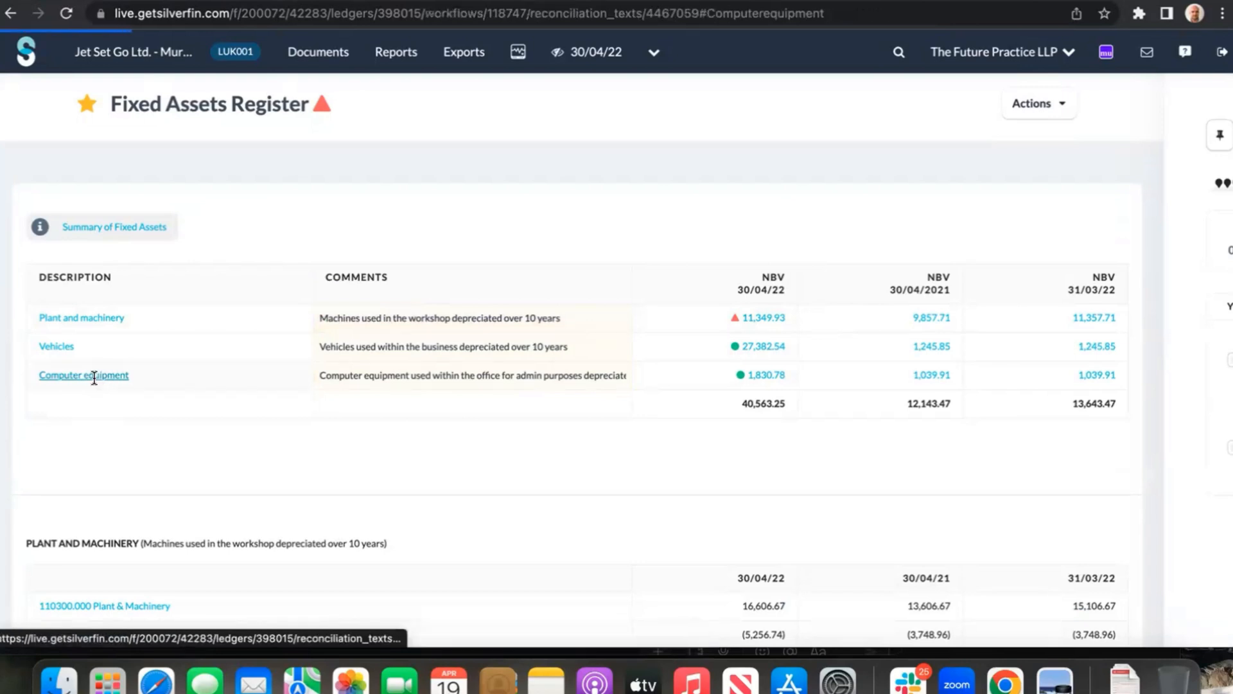
{"action": "scroll", "scroll_direction": "down", "scroll_amount": 3}
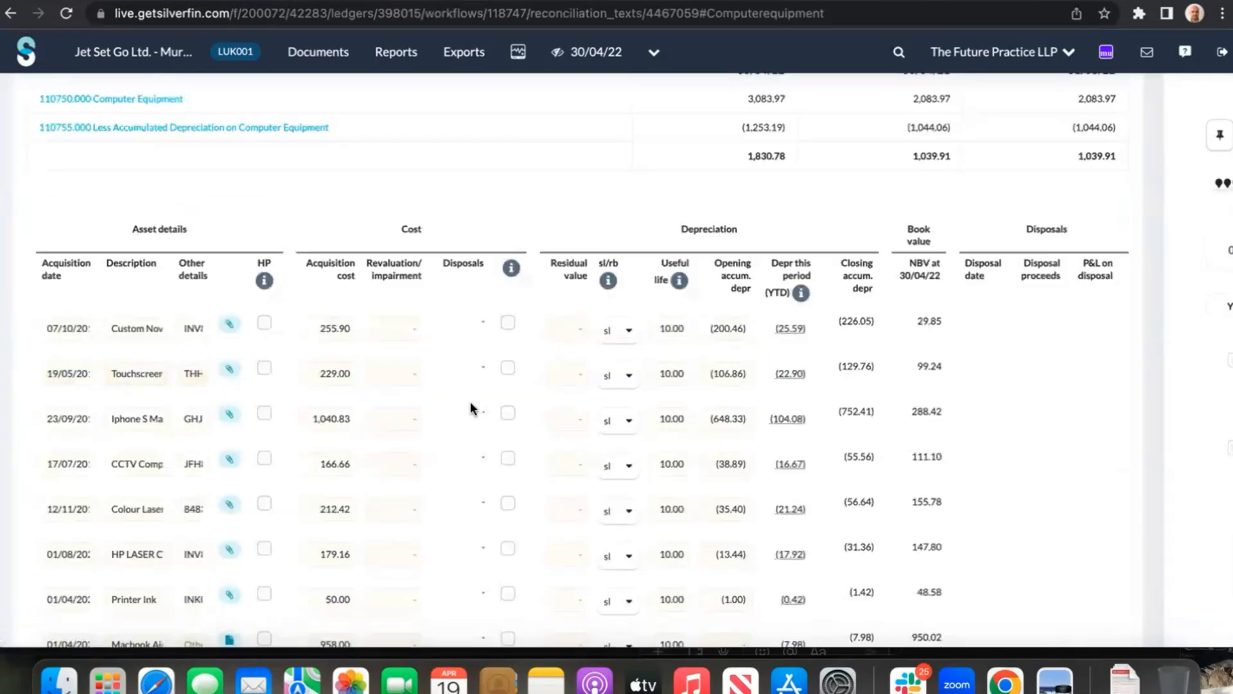
{"action": "scroll", "scroll_direction": "down", "scroll_amount": 3}
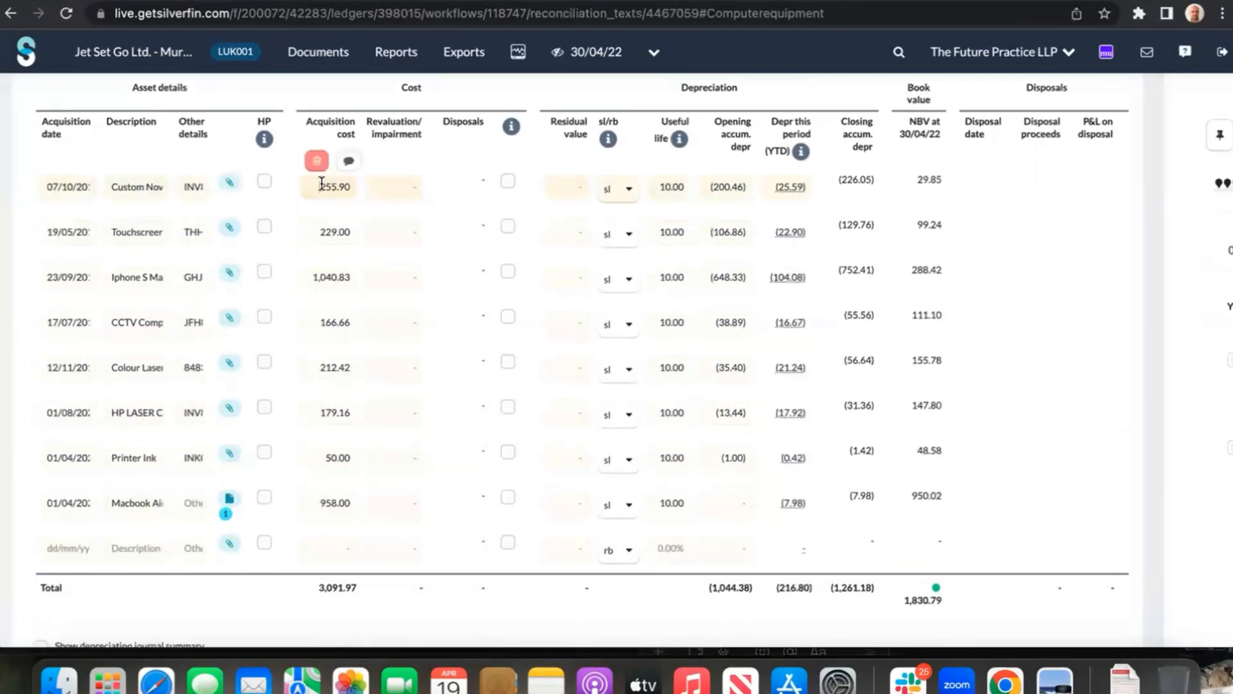
{"action": "mouse_move", "coordinate": [232, 511]}
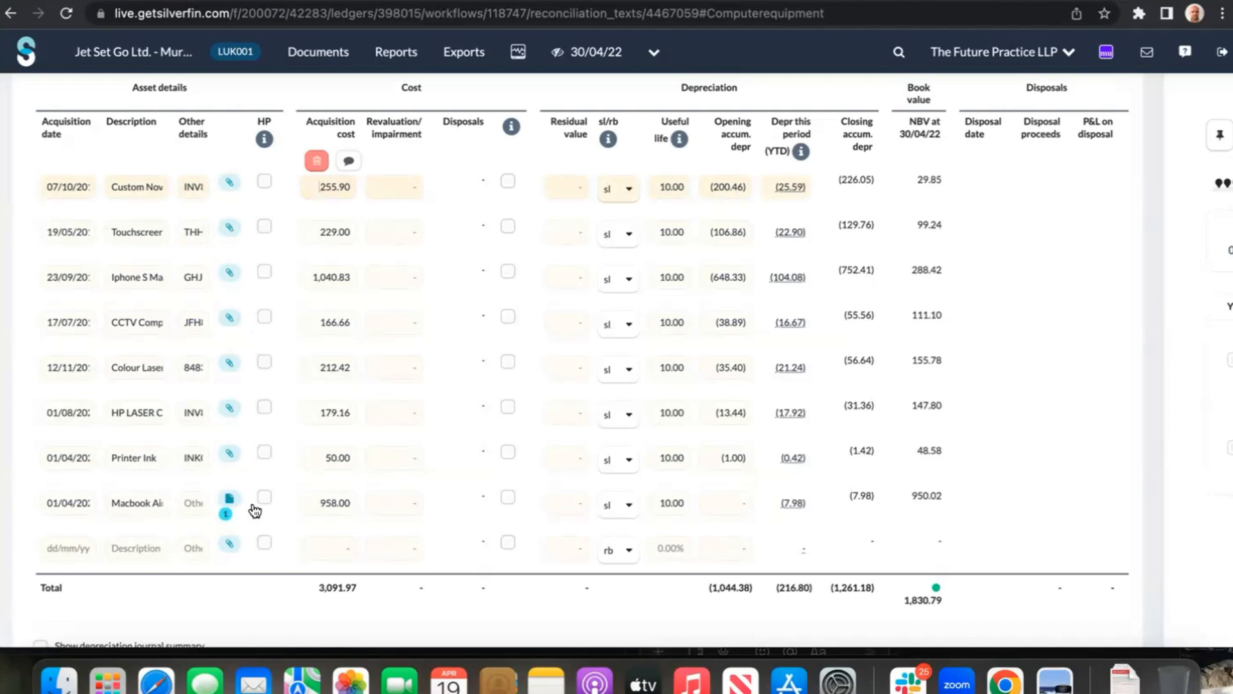
{"action": "mouse_move", "coordinate": [252, 510]}
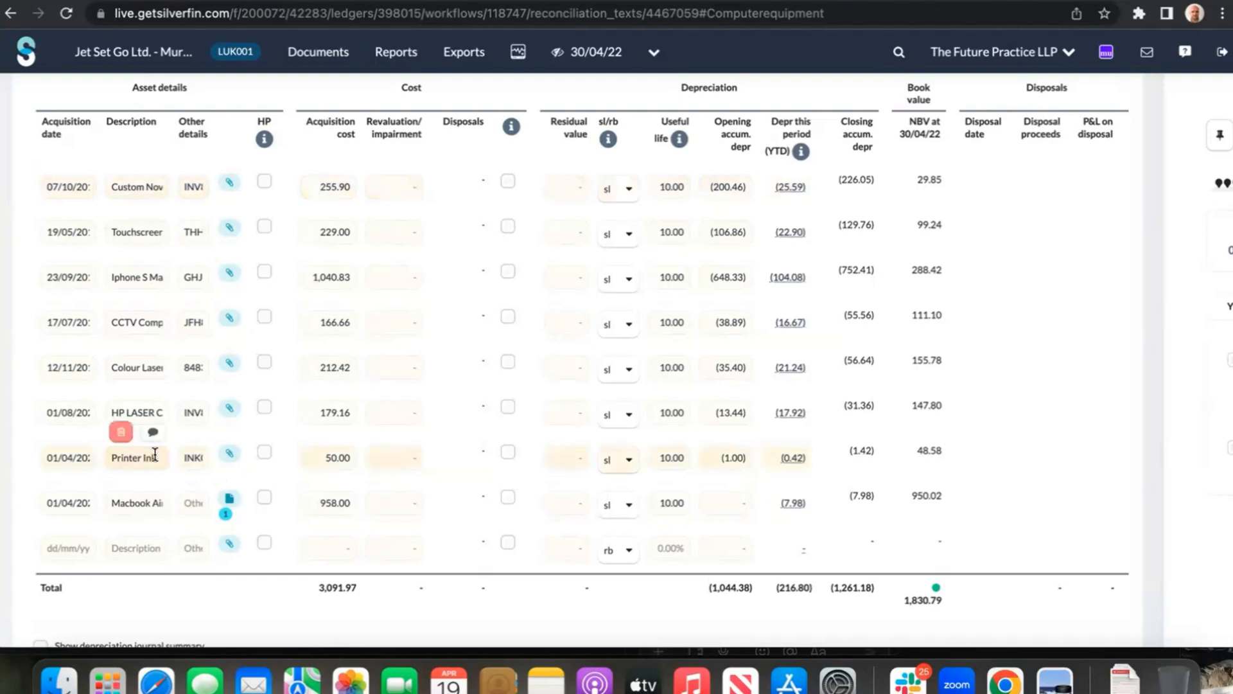
{"action": "mouse_move", "coordinate": [230, 457]}
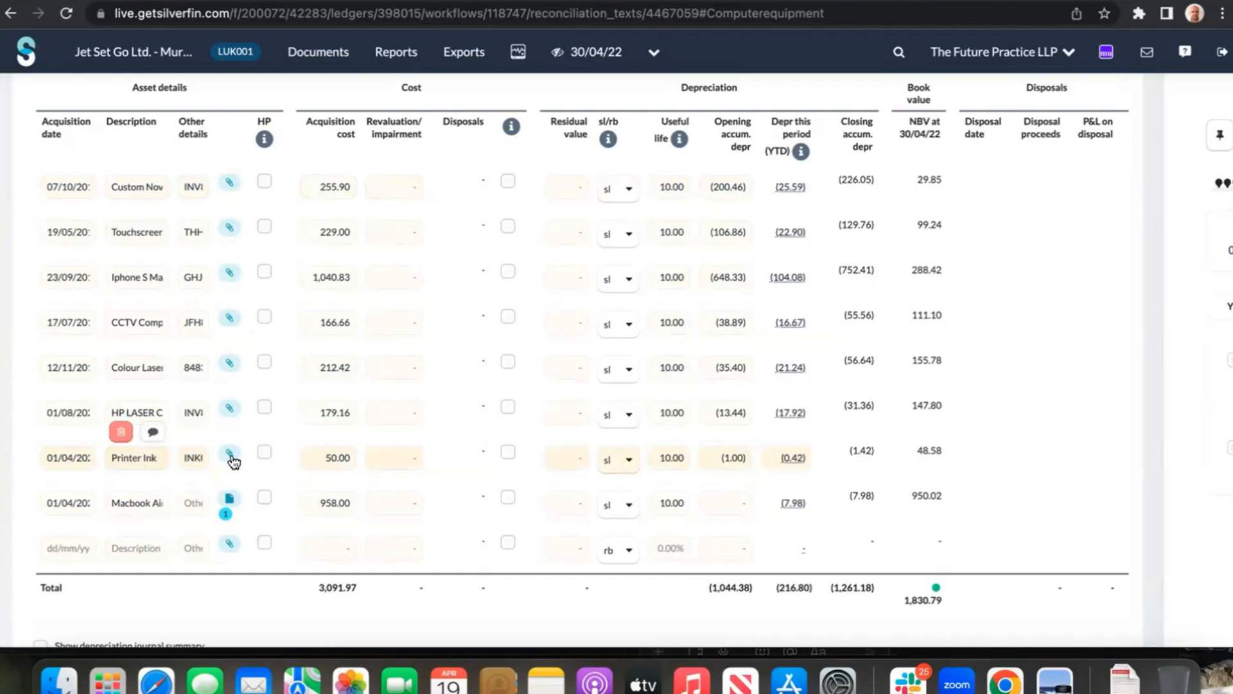
- Attach the Britannia Parking payment PDF from Downloads to the Printer Ink asset
{"action": "left_click", "coordinate": [230, 454]}
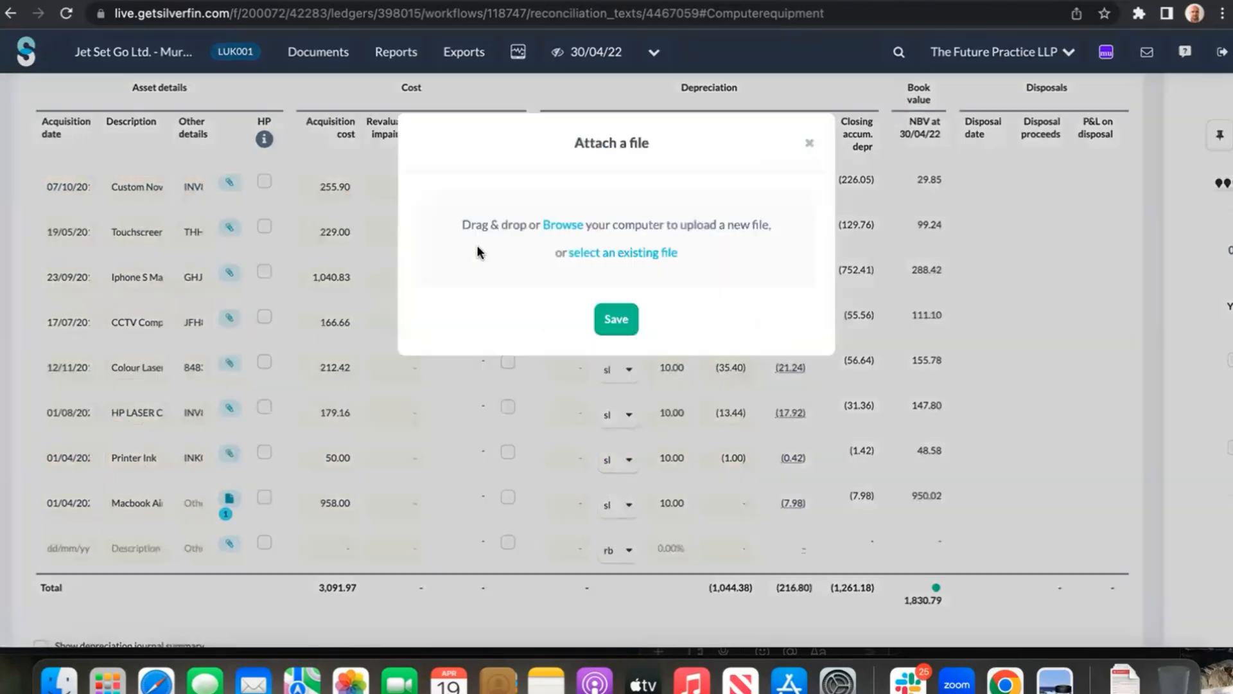
{"action": "left_click", "coordinate": [563, 224]}
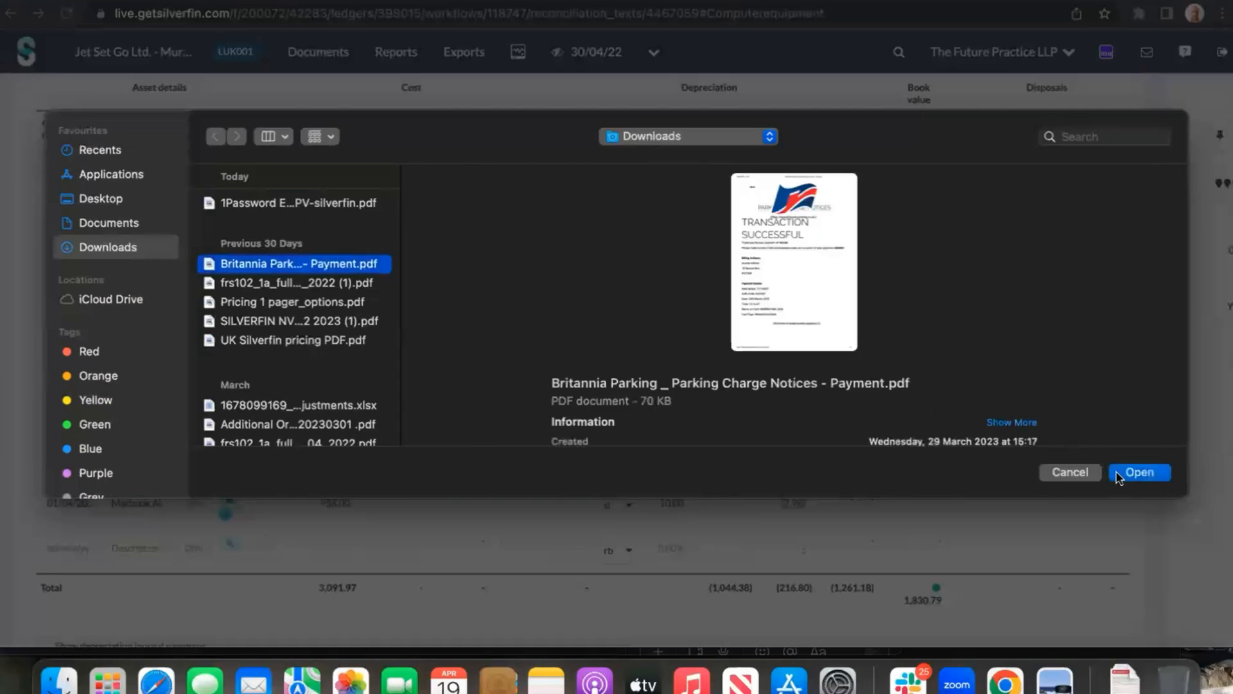
{"action": "left_click", "coordinate": [1138, 472]}
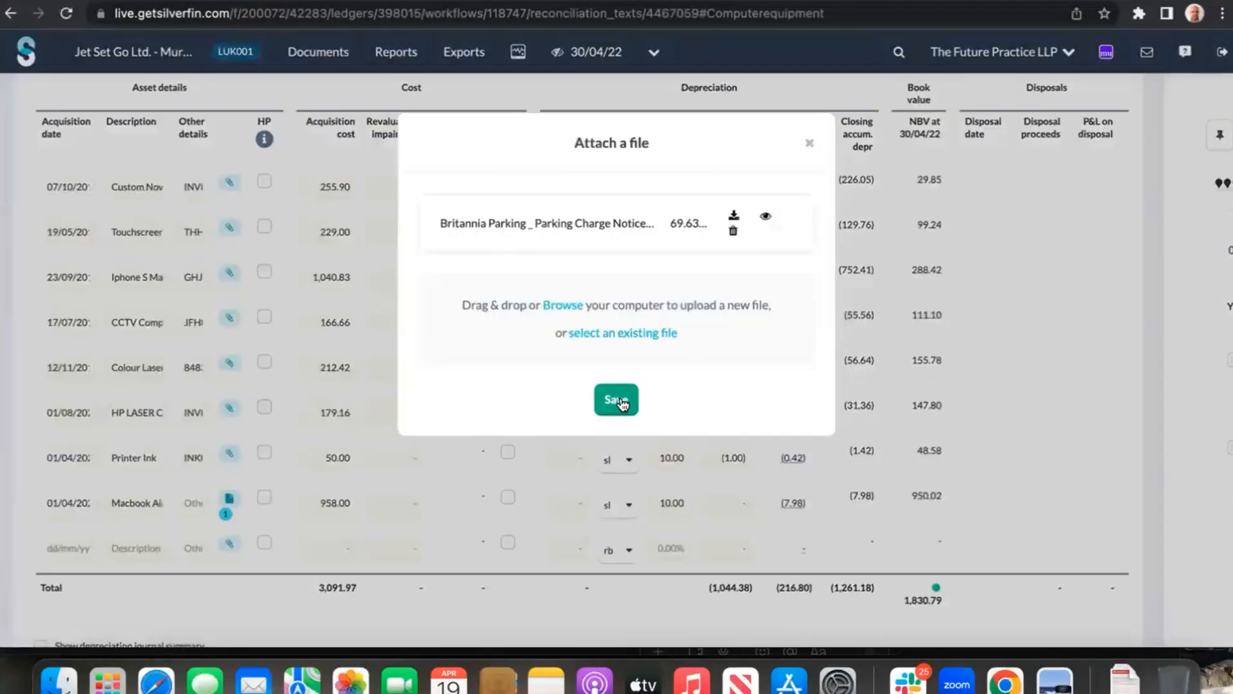
{"action": "left_click", "coordinate": [615, 399]}
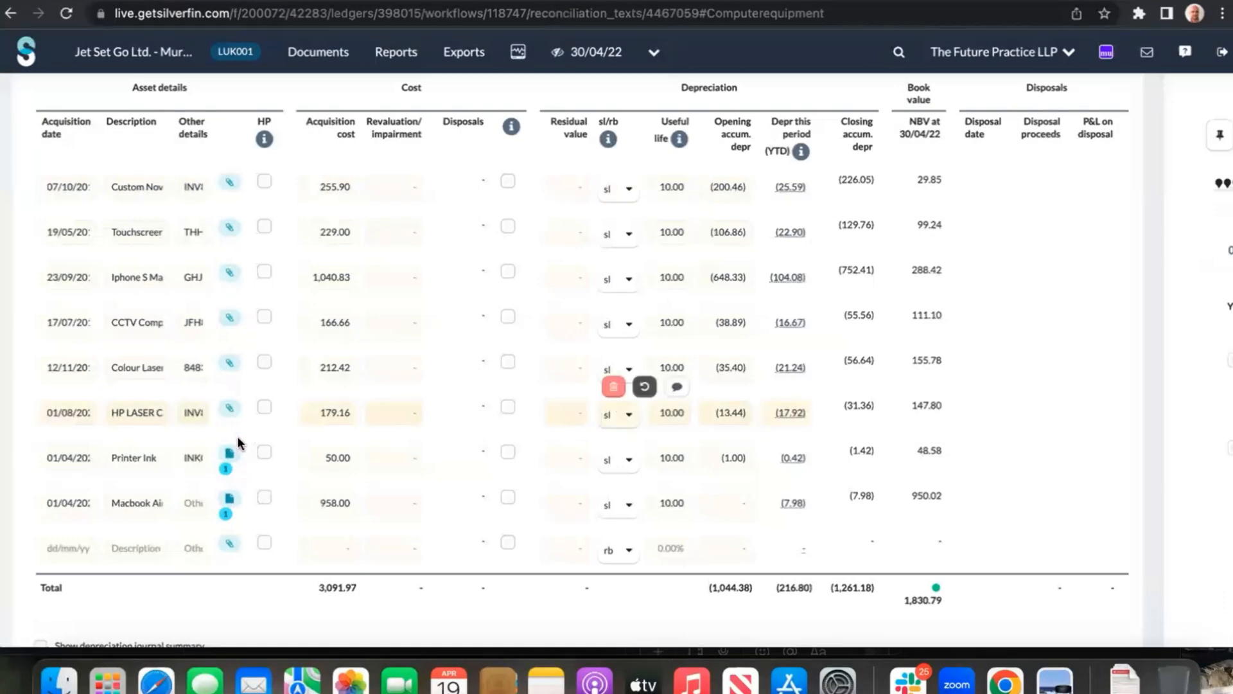
{"action": "mouse_move", "coordinate": [223, 449]}
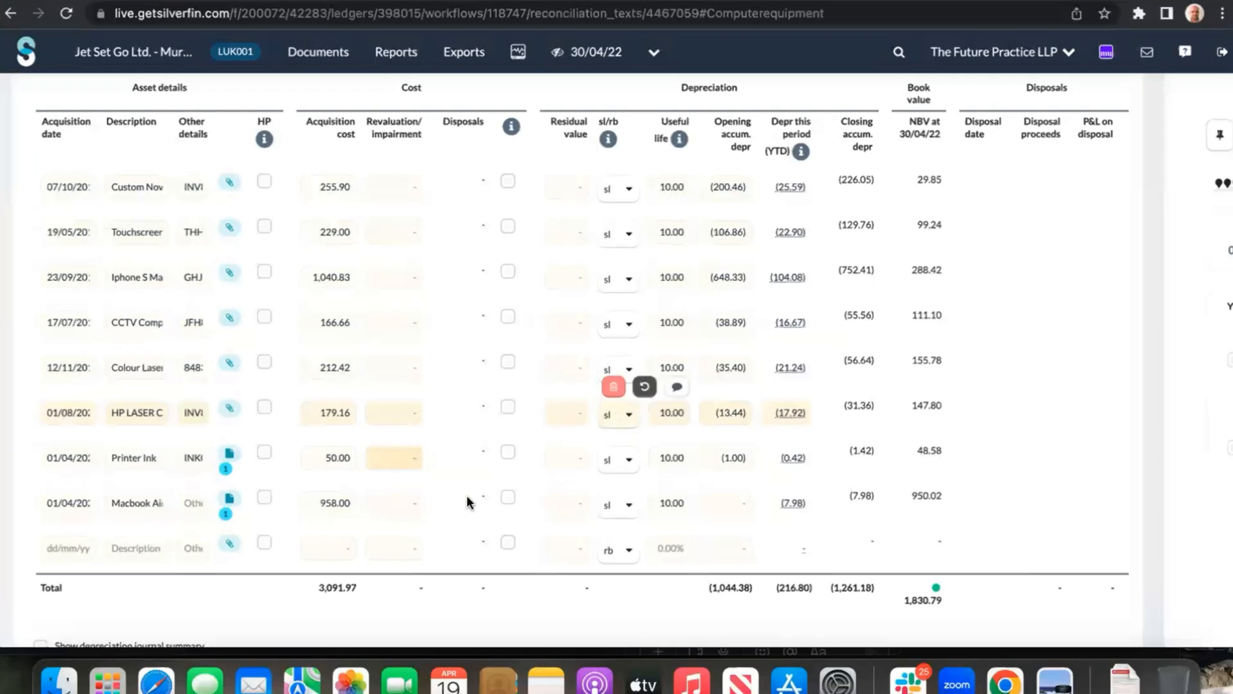
- Add an iPhone XII asset dated 04/04/2022 with cost 1,000.00 and 10% depreciation rate
{"action": "scroll", "scroll_direction": "down", "scroll_amount": 3}
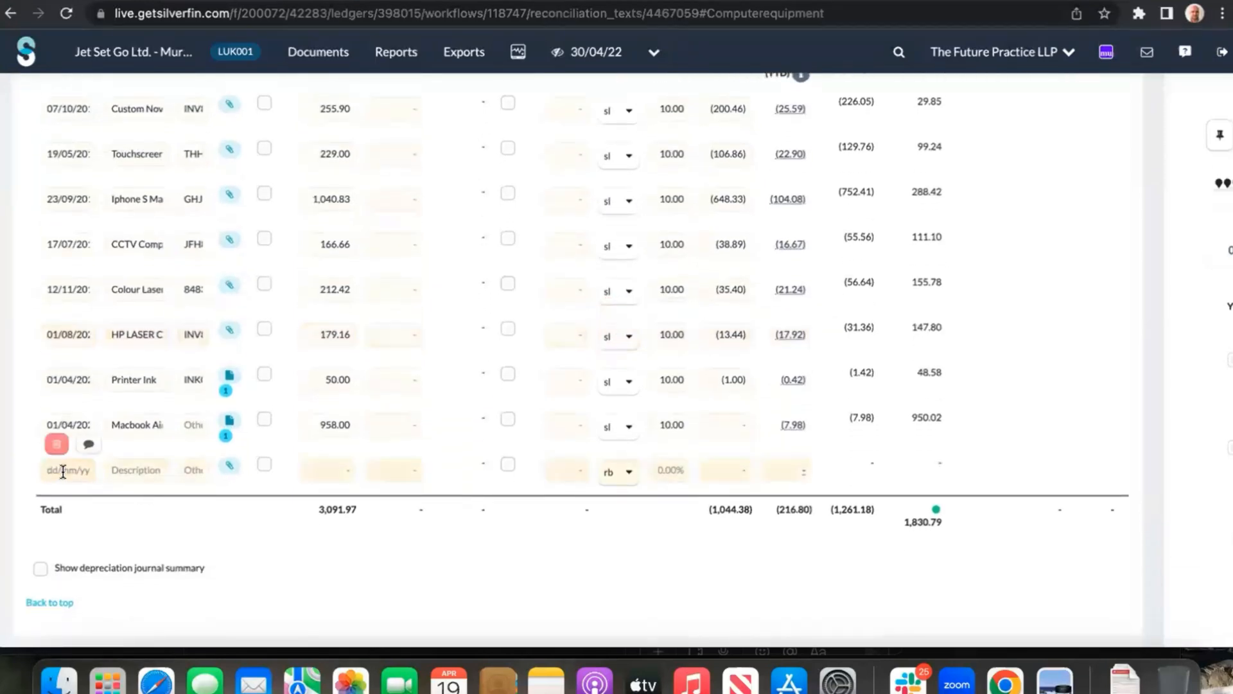
{"action": "left_click", "coordinate": [67, 469]}
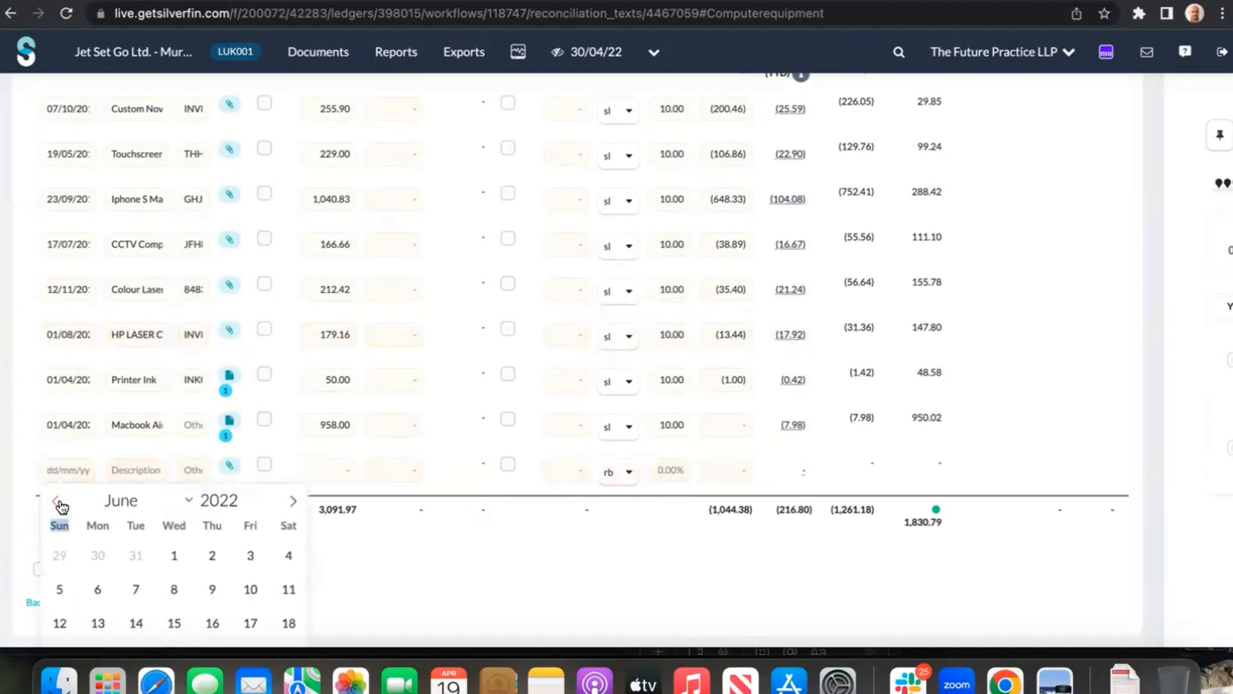
{"action": "left_click", "coordinate": [57, 501]}
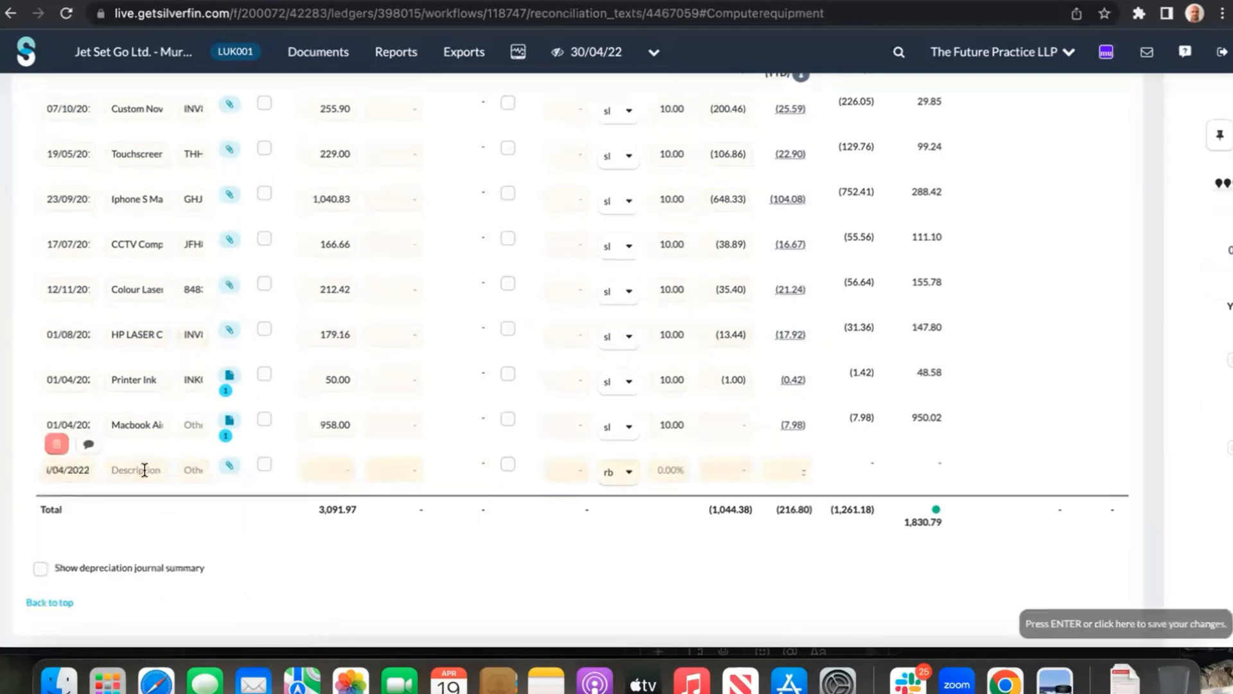
{"action": "type", "text": "iPho"}
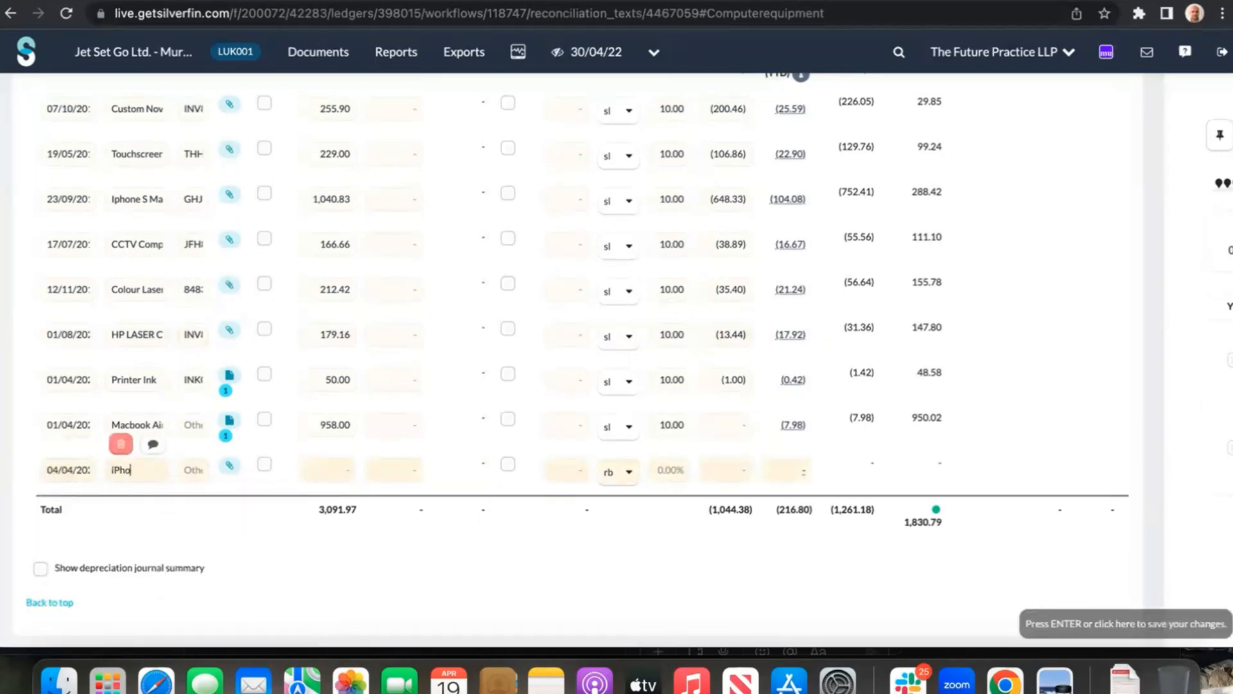
{"action": "type", "text": "ne"}
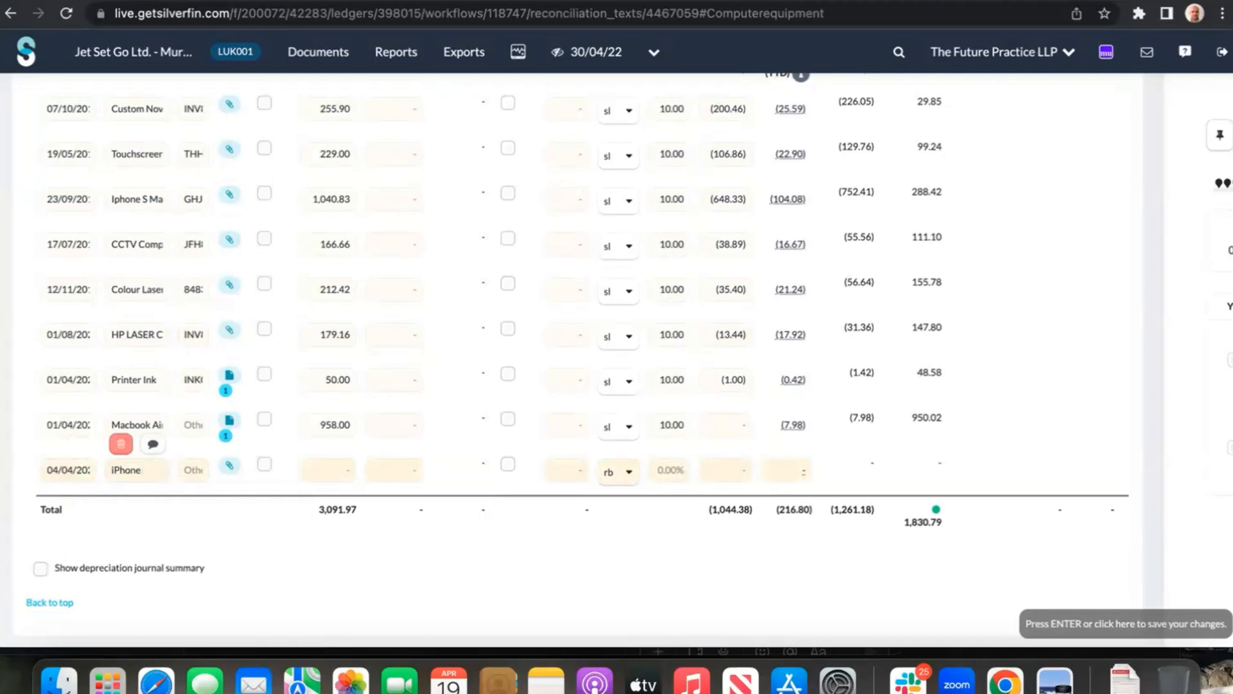
{"action": "left_click", "coordinate": [137, 469]}
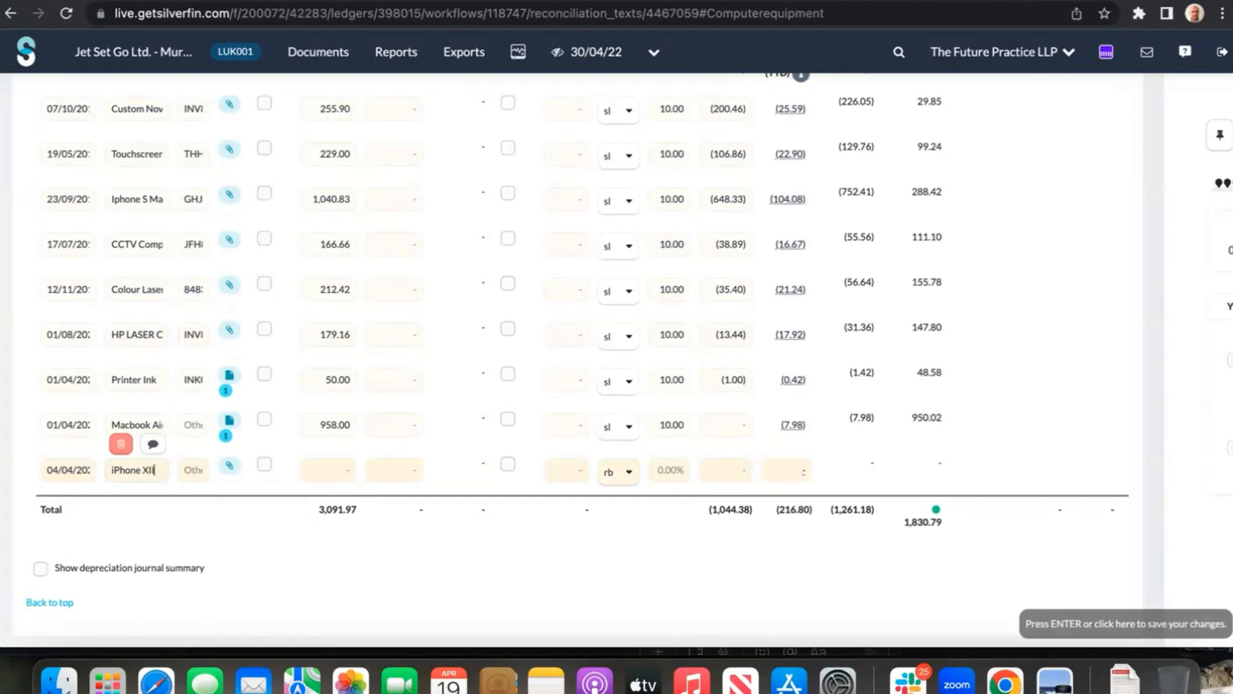
{"action": "type", "text": "1"}
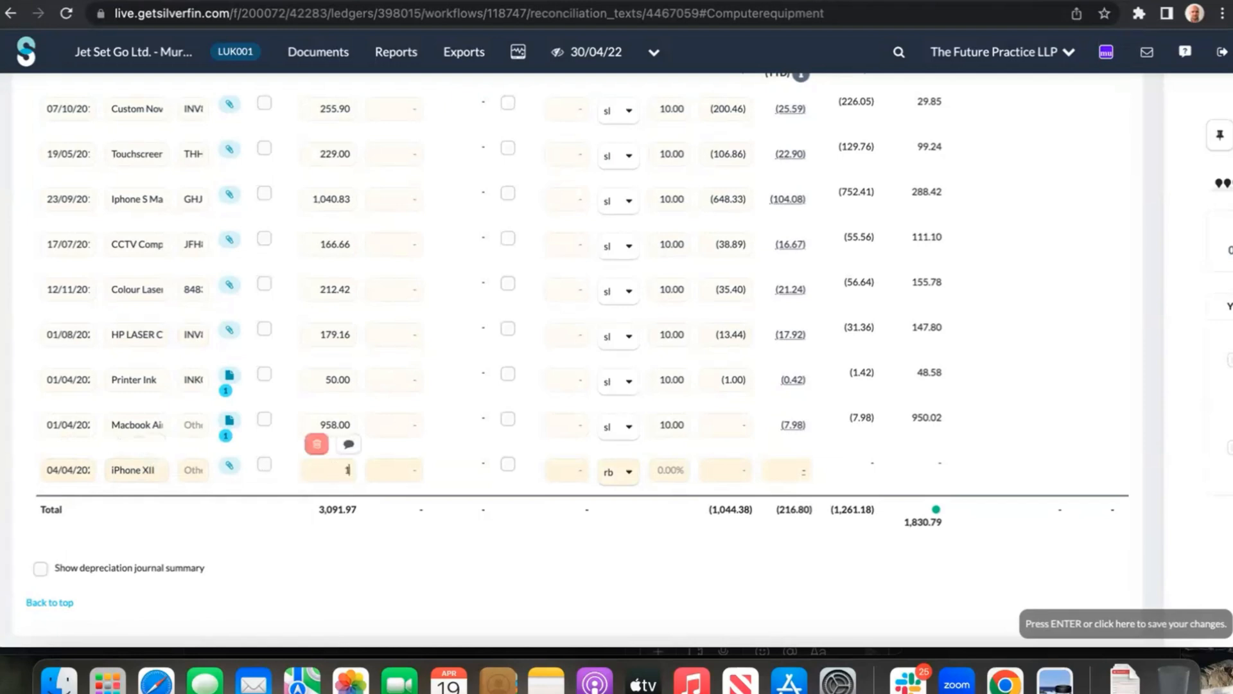
{"action": "type", "text": "000"}
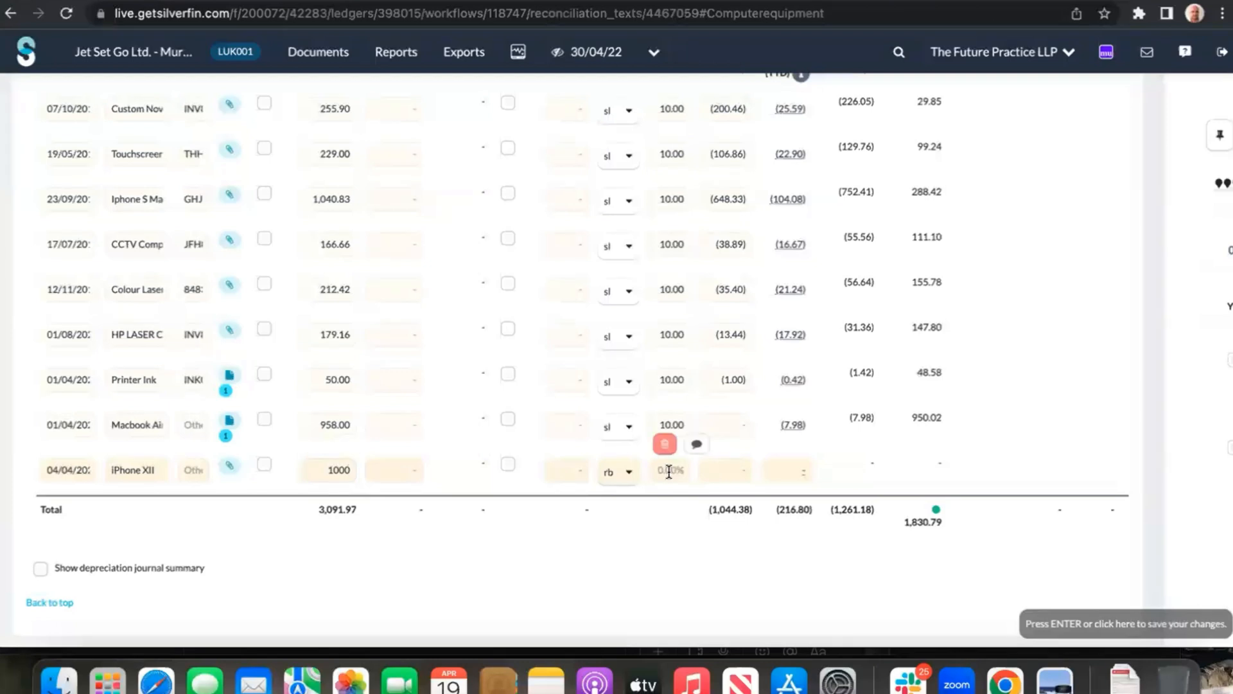
{"action": "type", "text": "10.00%"}
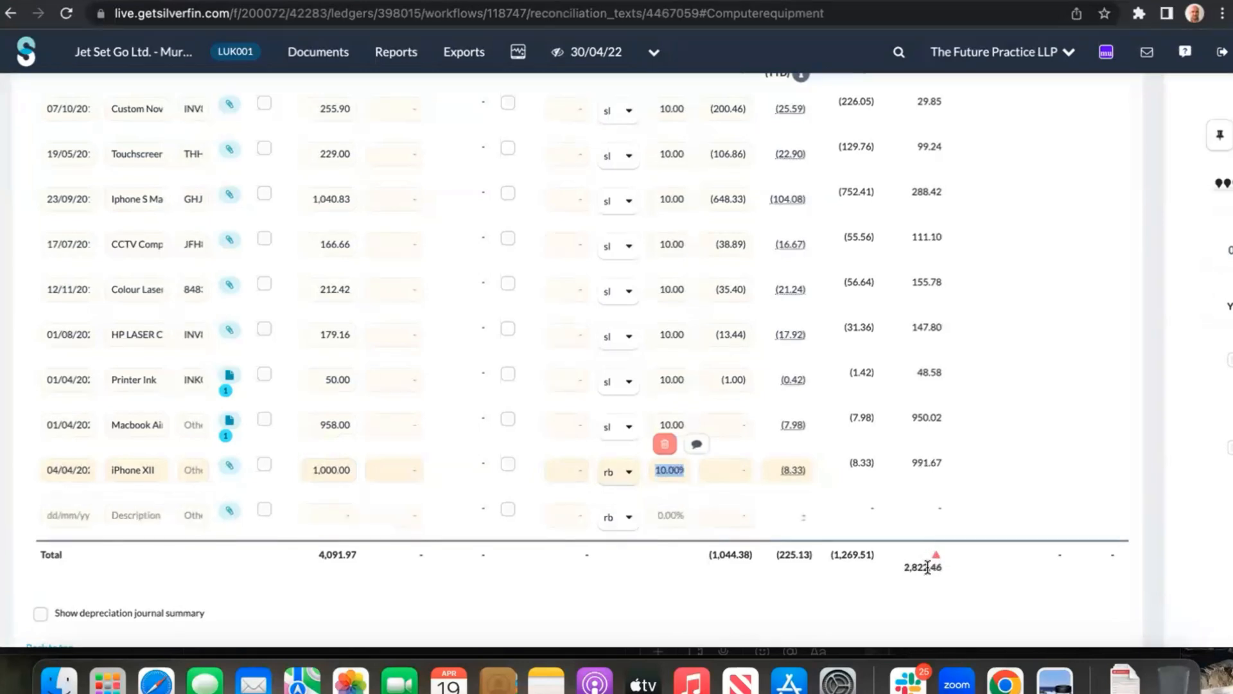
{"action": "mouse_move", "coordinate": [665, 582]}
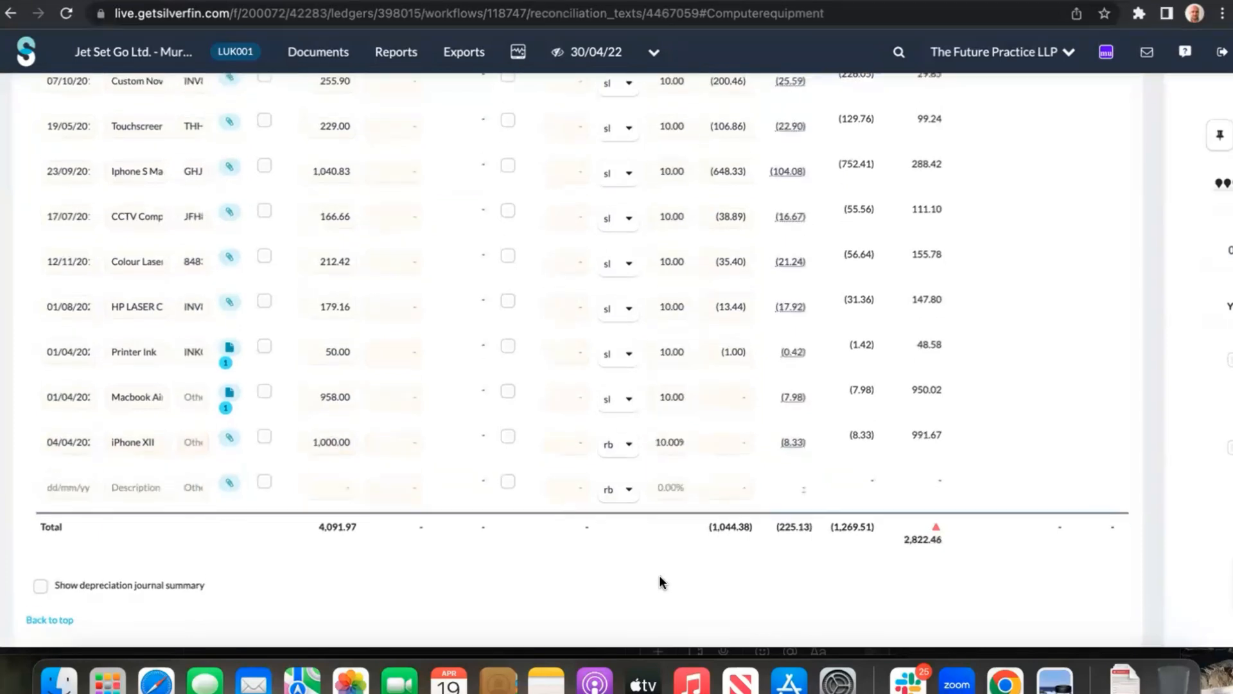
- Scroll down the register showing total cost 4,091.97 and NBV 2,822.46
{"action": "scroll", "scroll_direction": "down", "scroll_amount": 3}
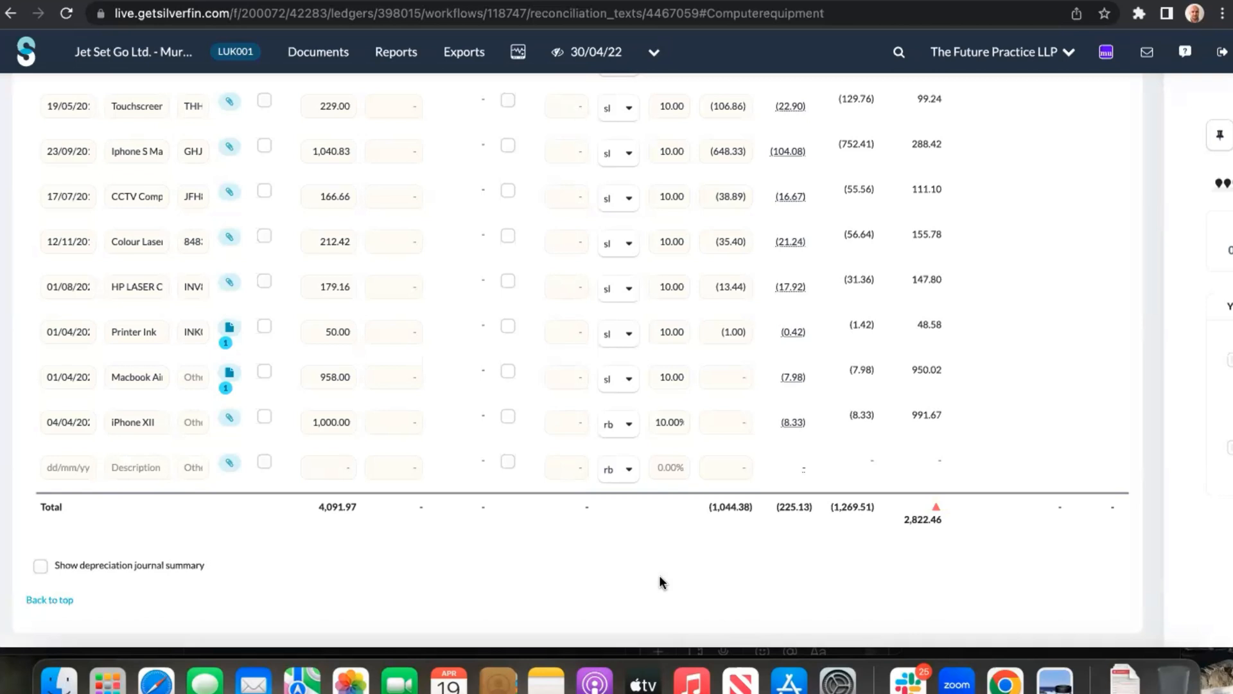
{"action": "mouse_move", "coordinate": [122, 56]}
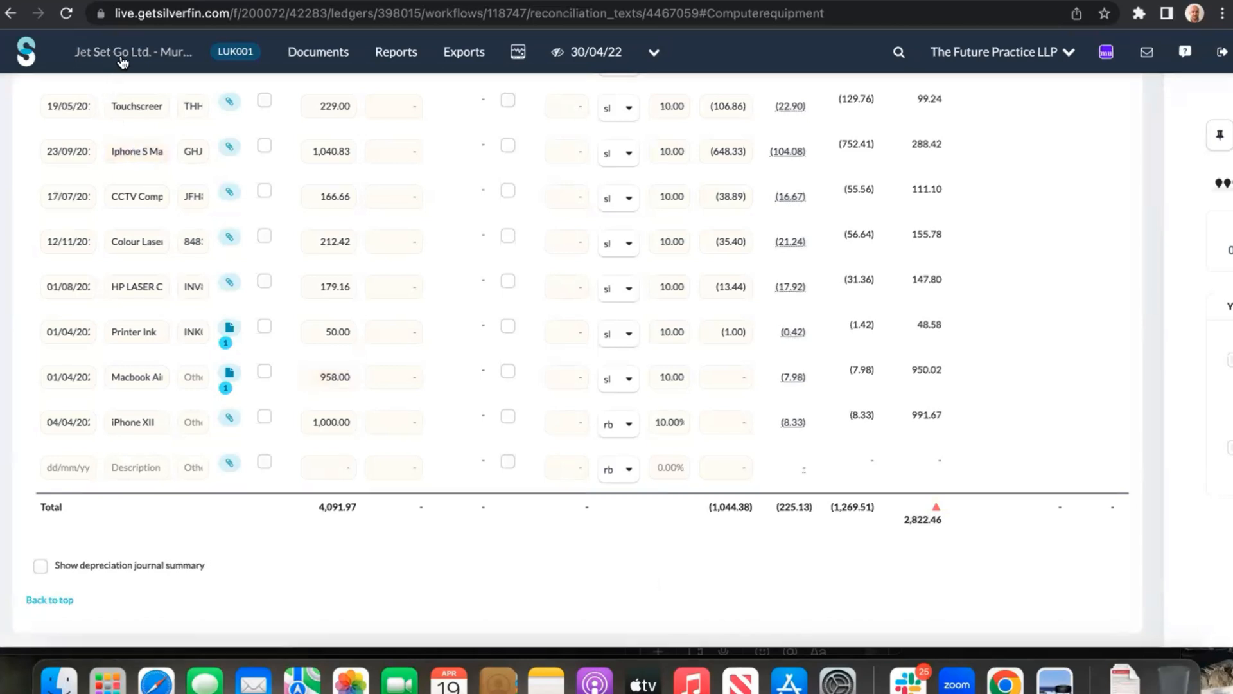
{"action": "mouse_move", "coordinate": [133, 52]}
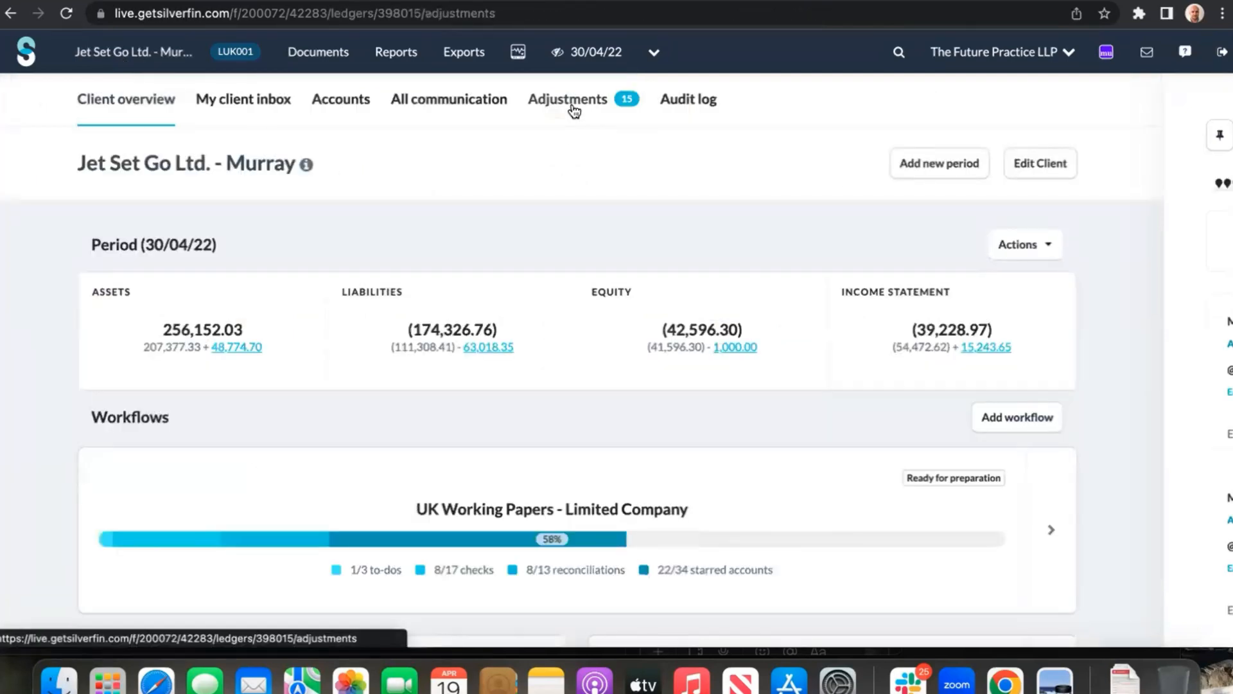
{"action": "left_click", "coordinate": [567, 98]}
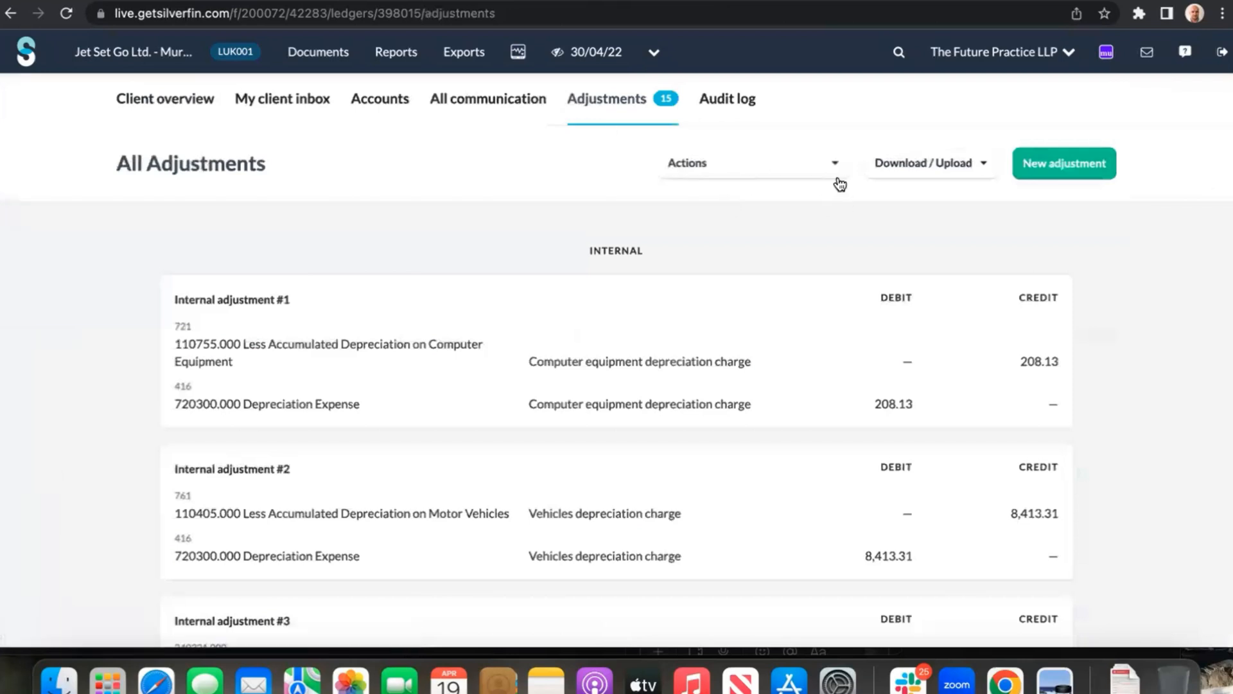
{"action": "left_click", "coordinate": [928, 162]}
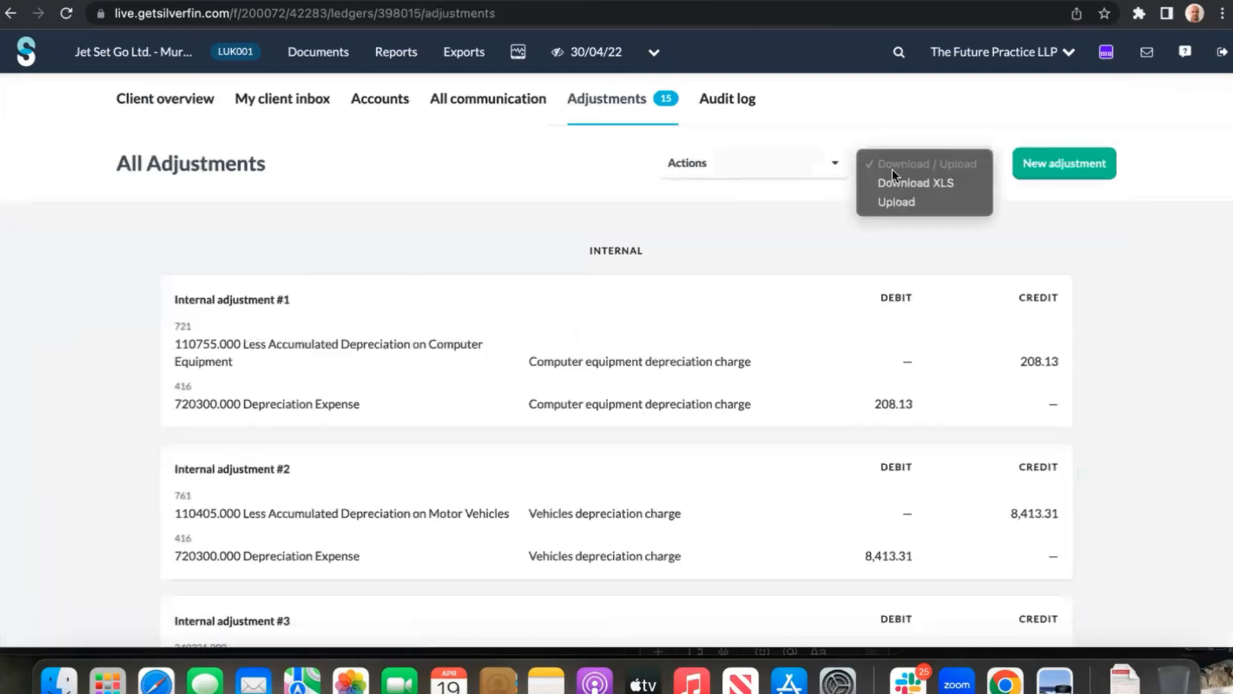
{"action": "mouse_move", "coordinate": [895, 202]}
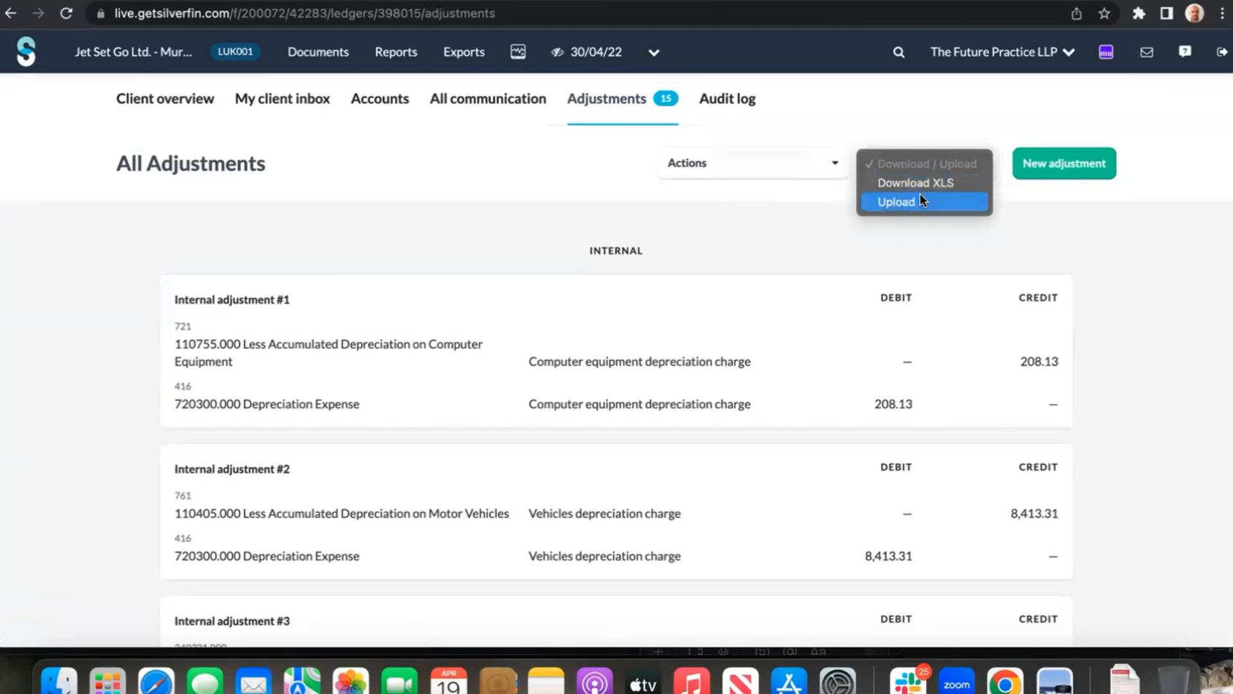
{"action": "mouse_move", "coordinate": [953, 239]}
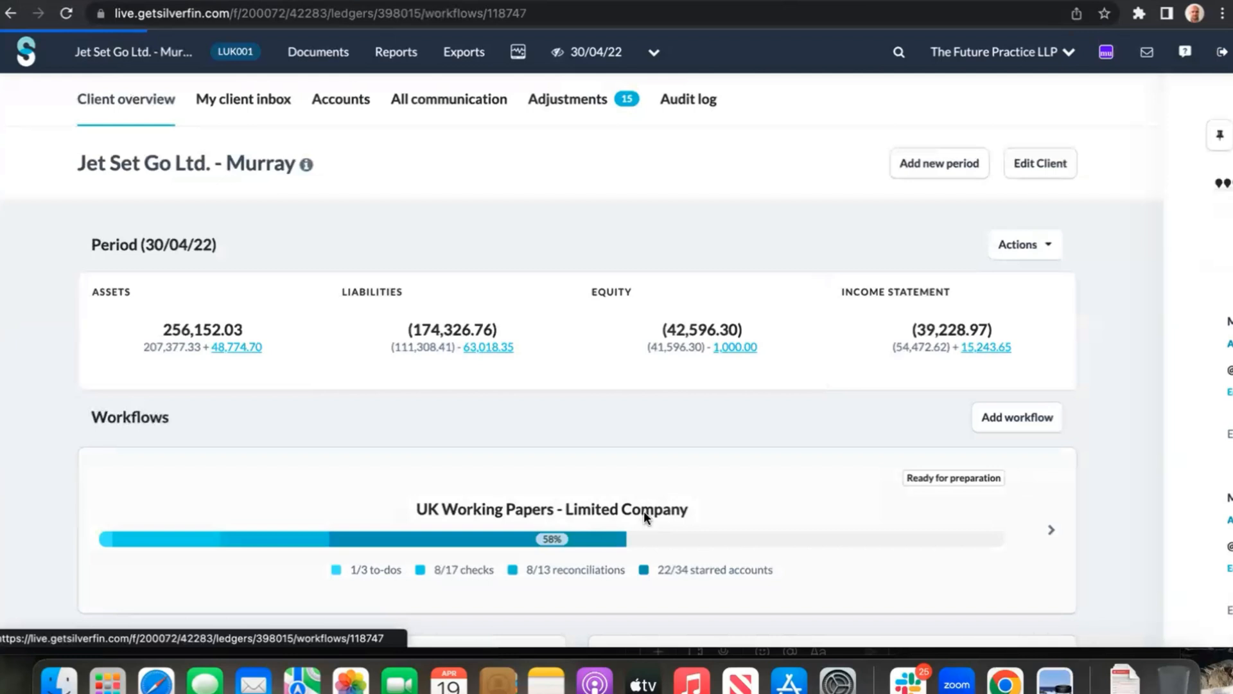
- Filter the UK Working Papers workflow by 'prep' and open the 620 Prepayments account
{"action": "left_click", "coordinate": [552, 509]}
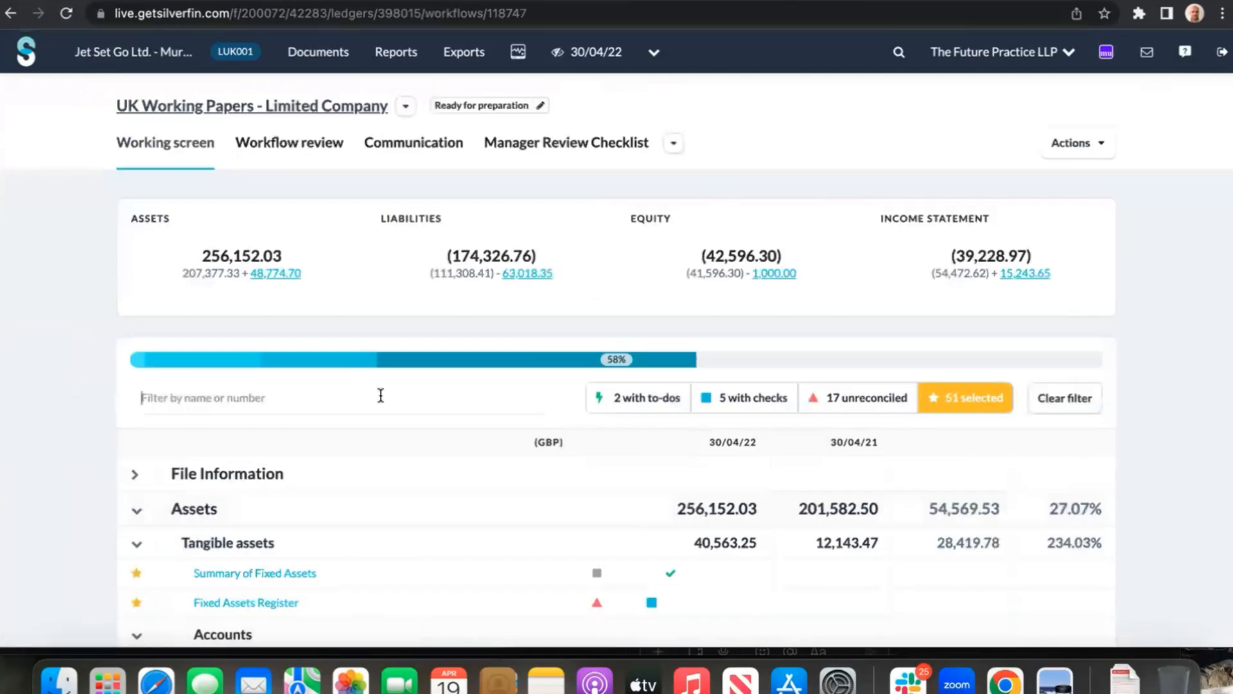
{"action": "type", "text": "prep"}
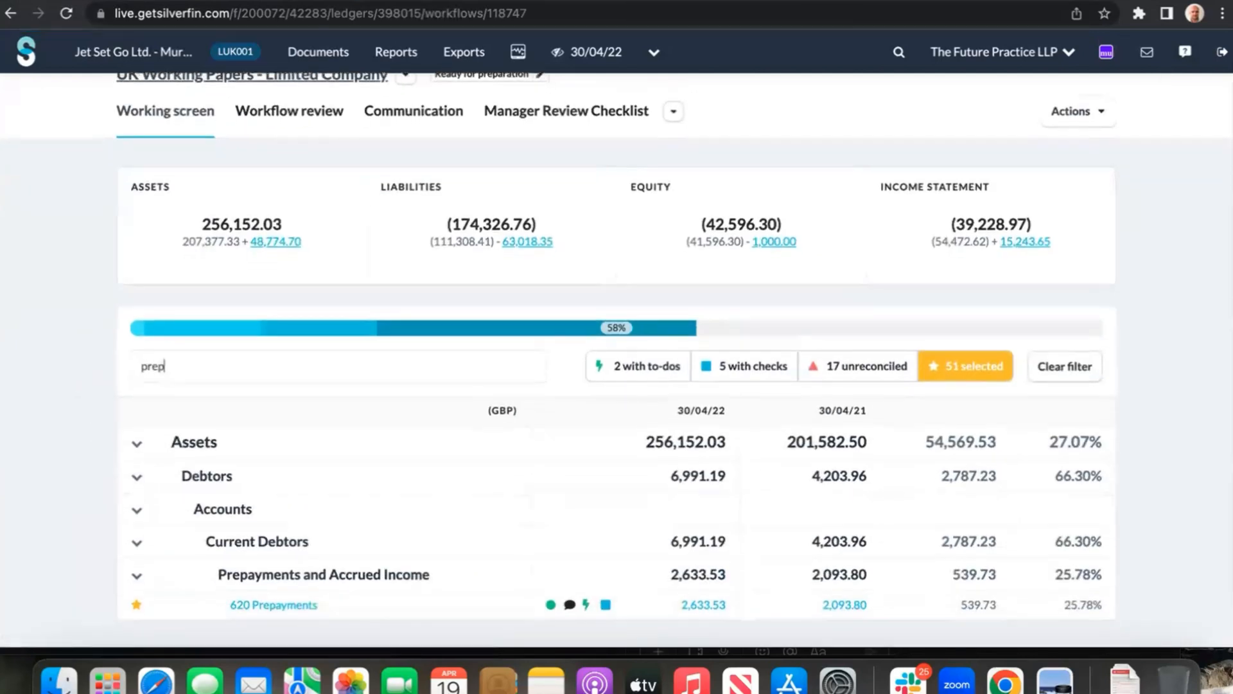
{"action": "left_click", "coordinate": [273, 610]}
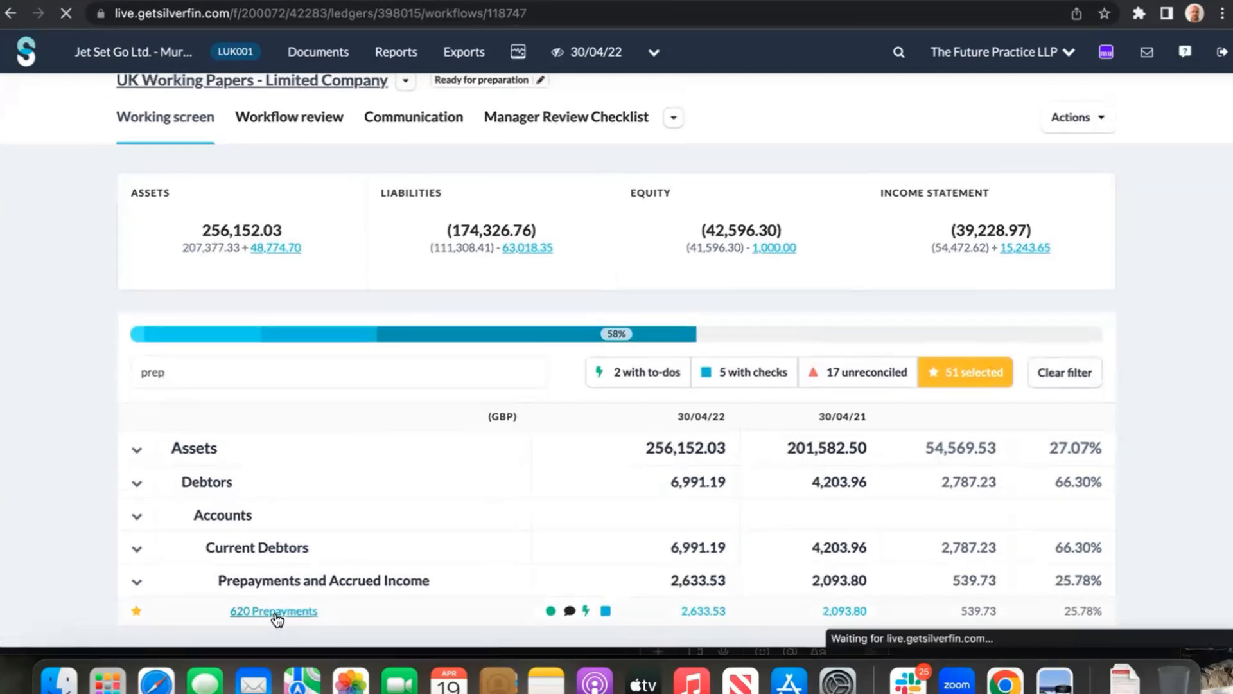
{"action": "left_click", "coordinate": [273, 610]}
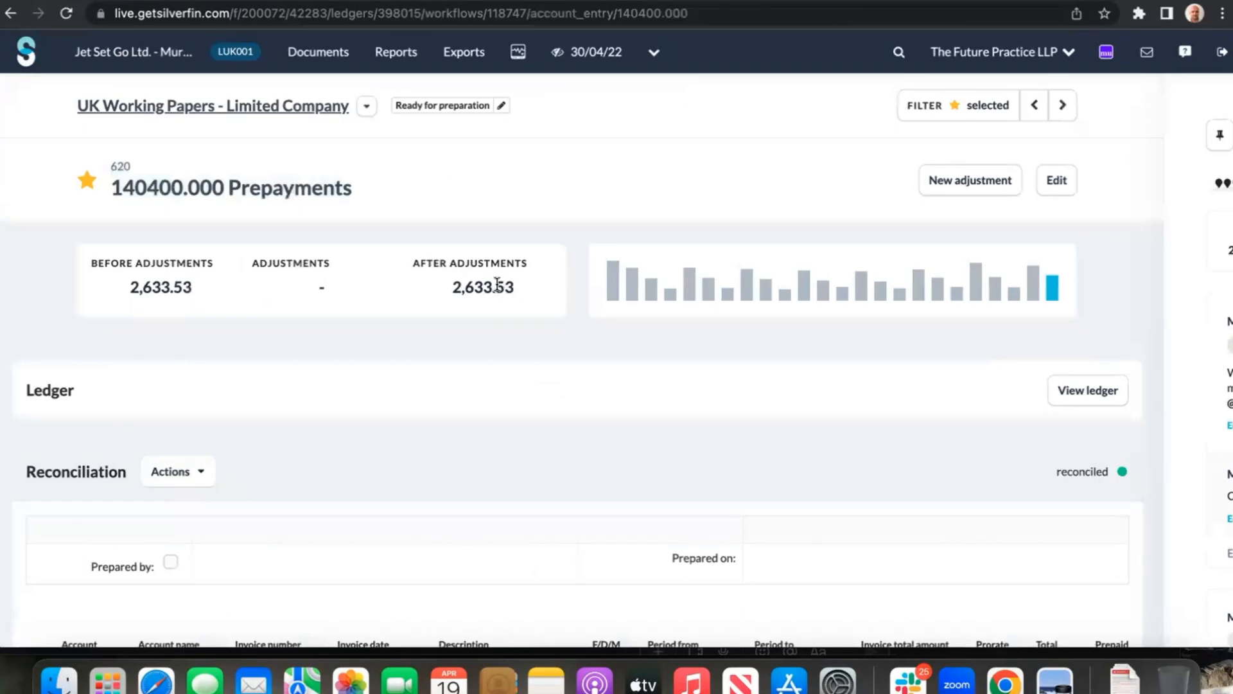
{"action": "mouse_move", "coordinate": [615, 283]}
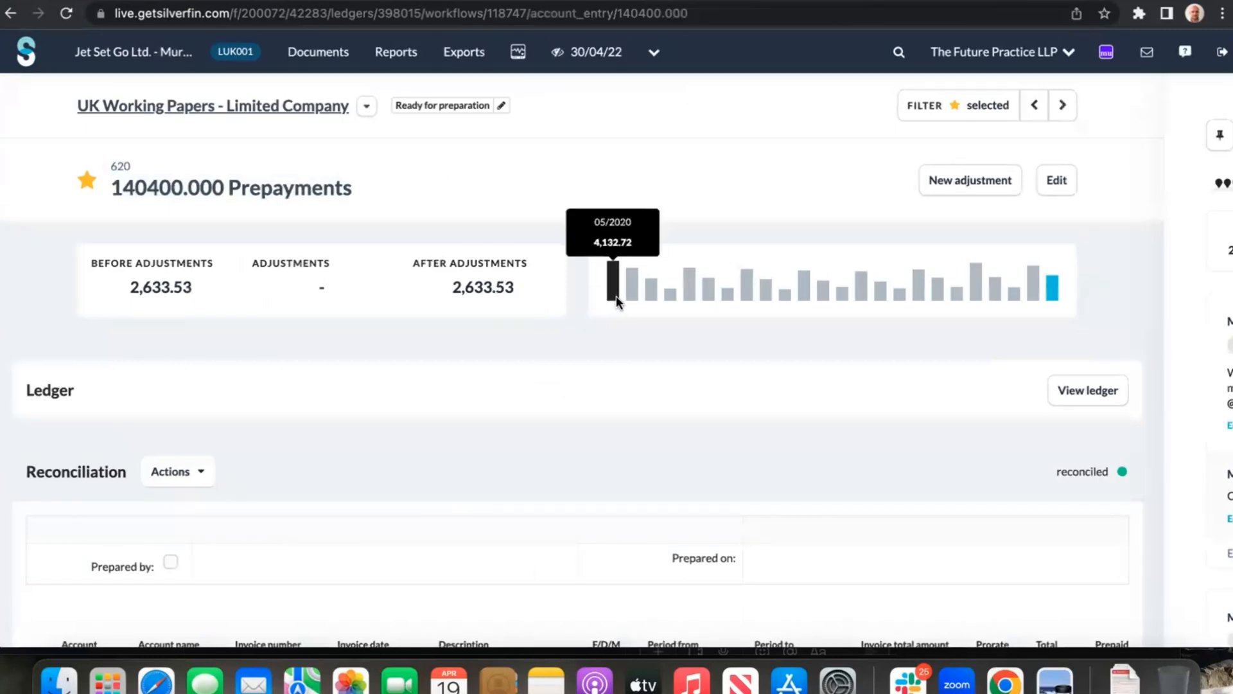
{"action": "mouse_move", "coordinate": [686, 297]}
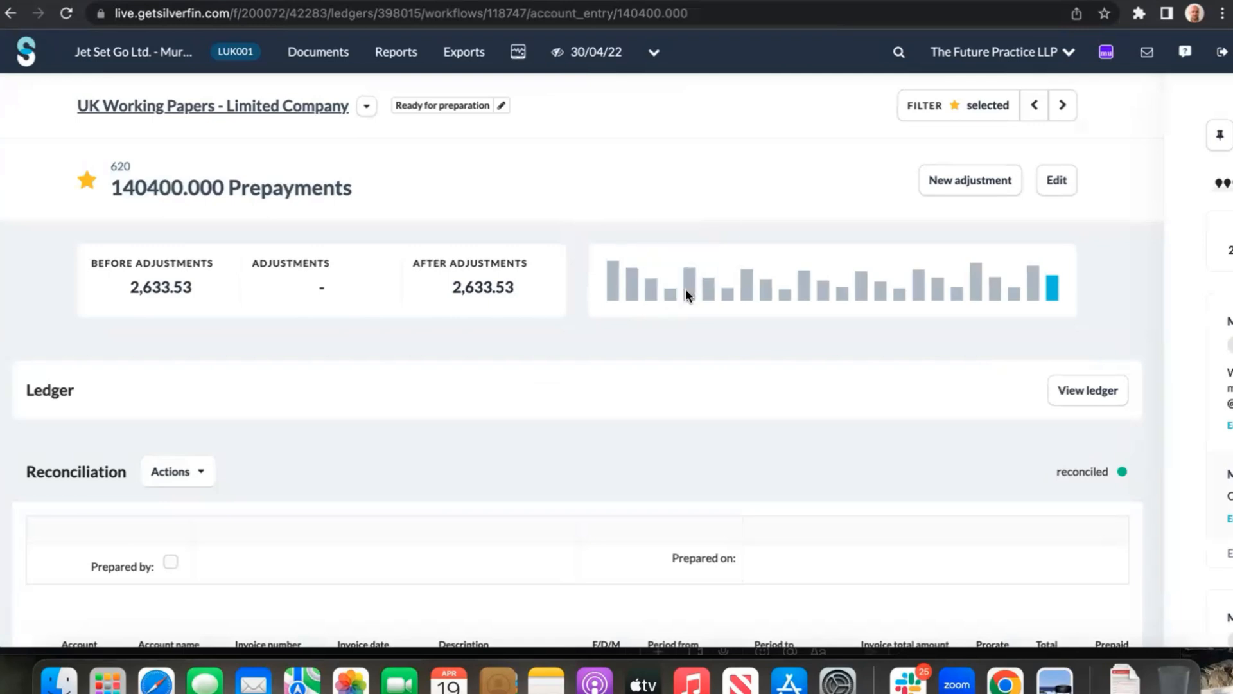
{"action": "mouse_move", "coordinate": [764, 291]}
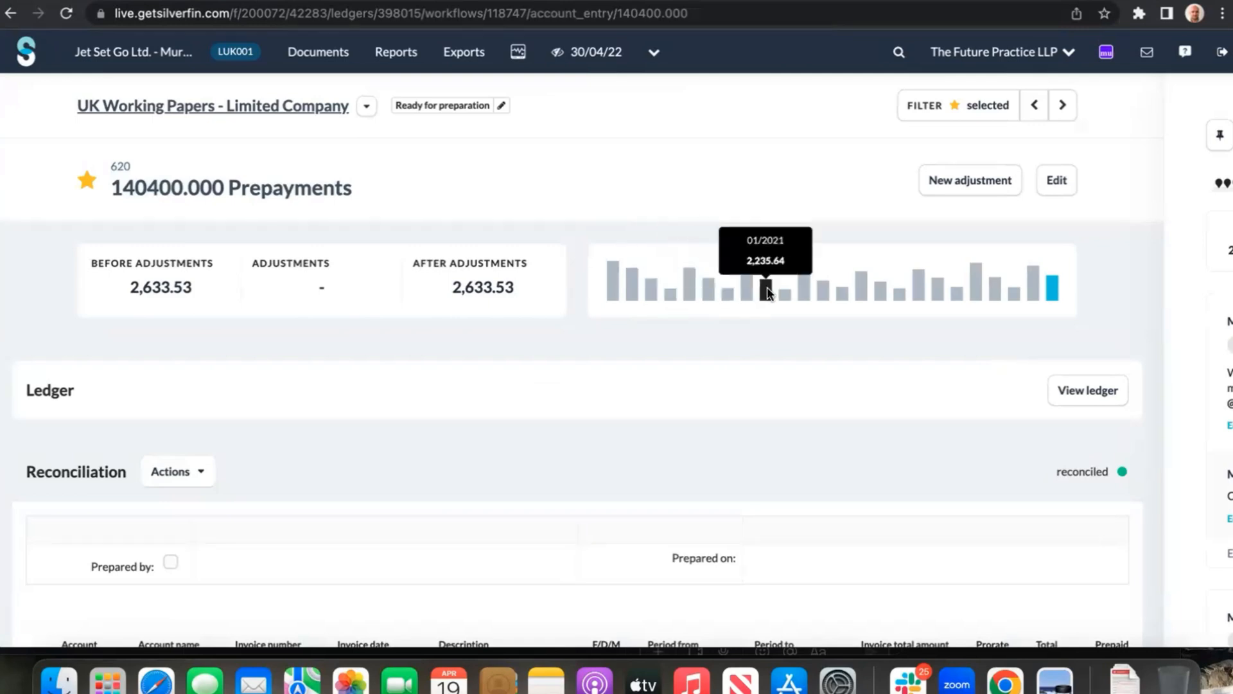
{"action": "mouse_move", "coordinate": [1106, 339]}
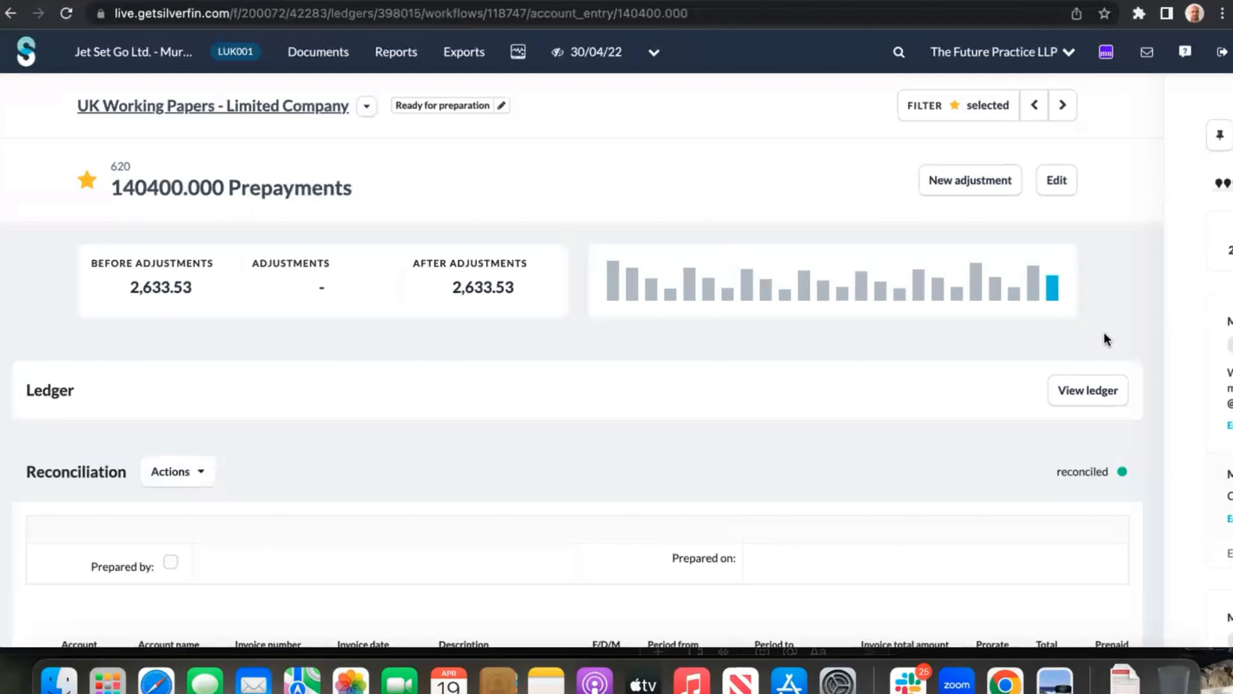
{"action": "mouse_move", "coordinate": [1088, 403]}
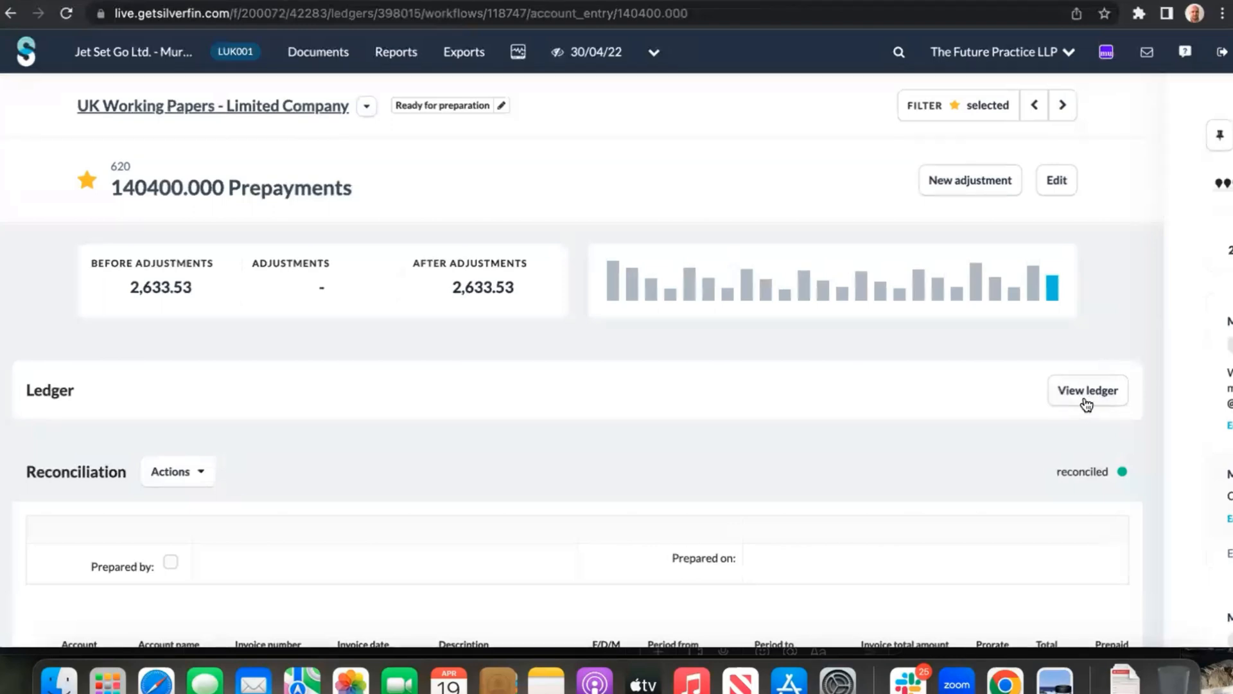
{"action": "left_click", "coordinate": [1087, 389]}
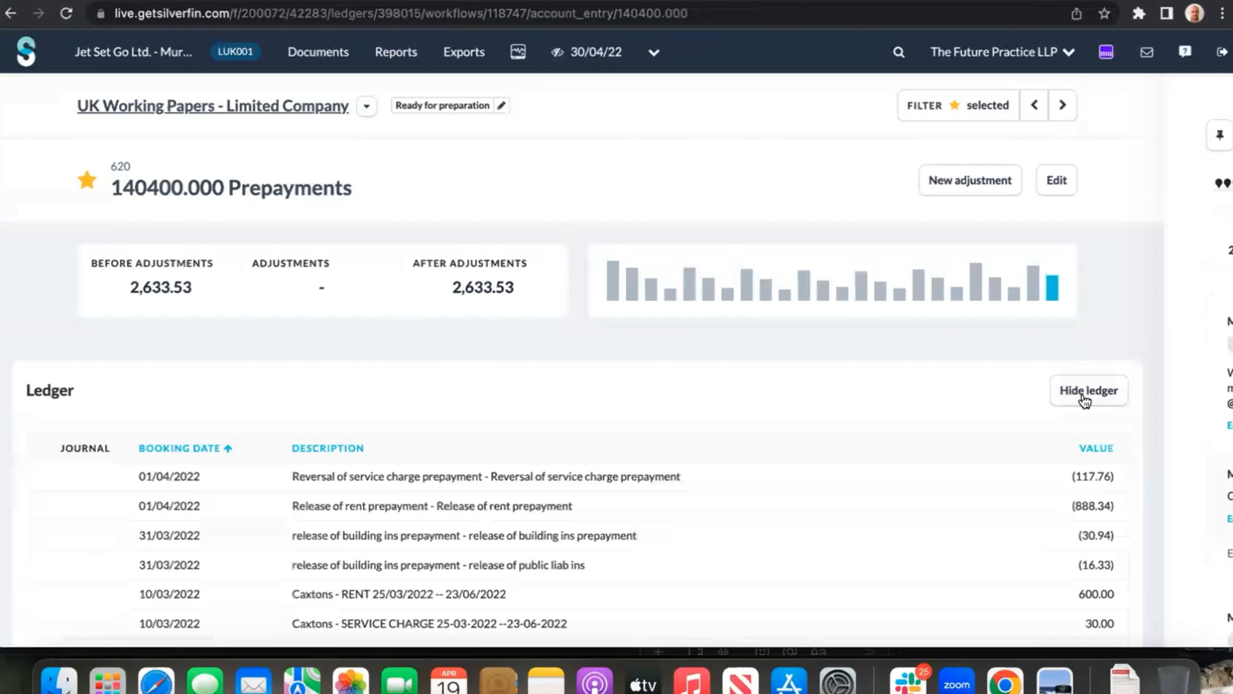
{"action": "scroll", "scroll_direction": "down", "scroll_amount": 3}
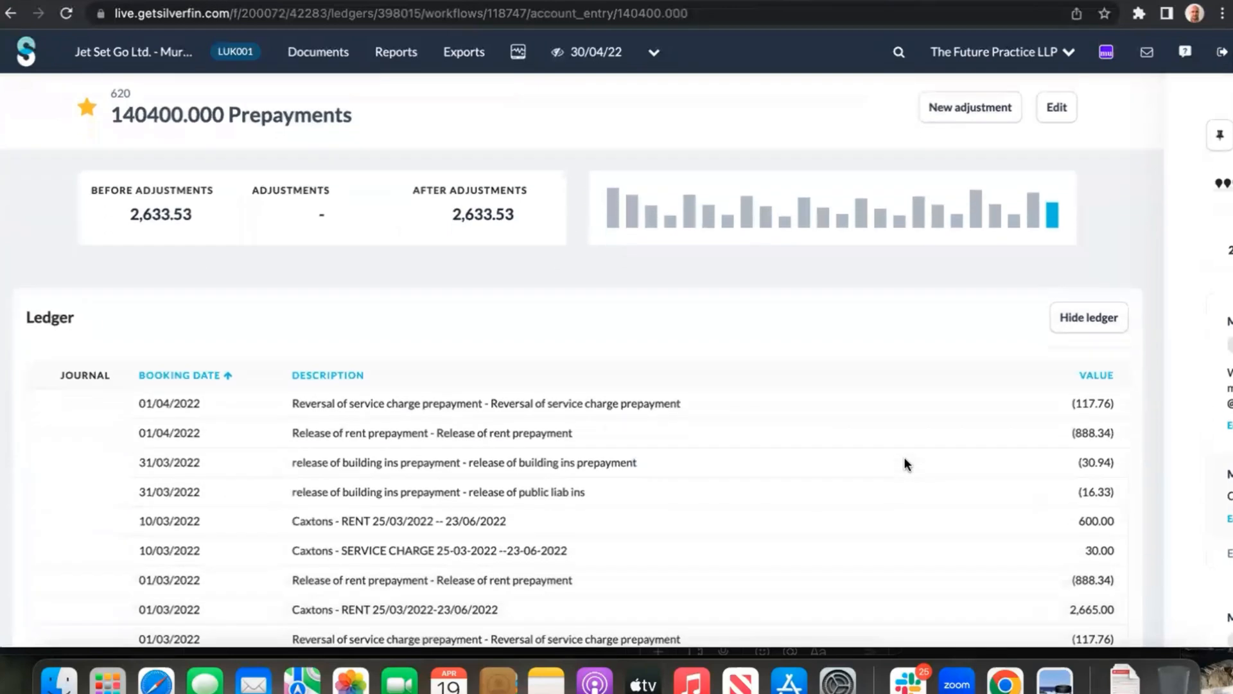
{"action": "scroll", "scroll_direction": "down", "scroll_amount": 3}
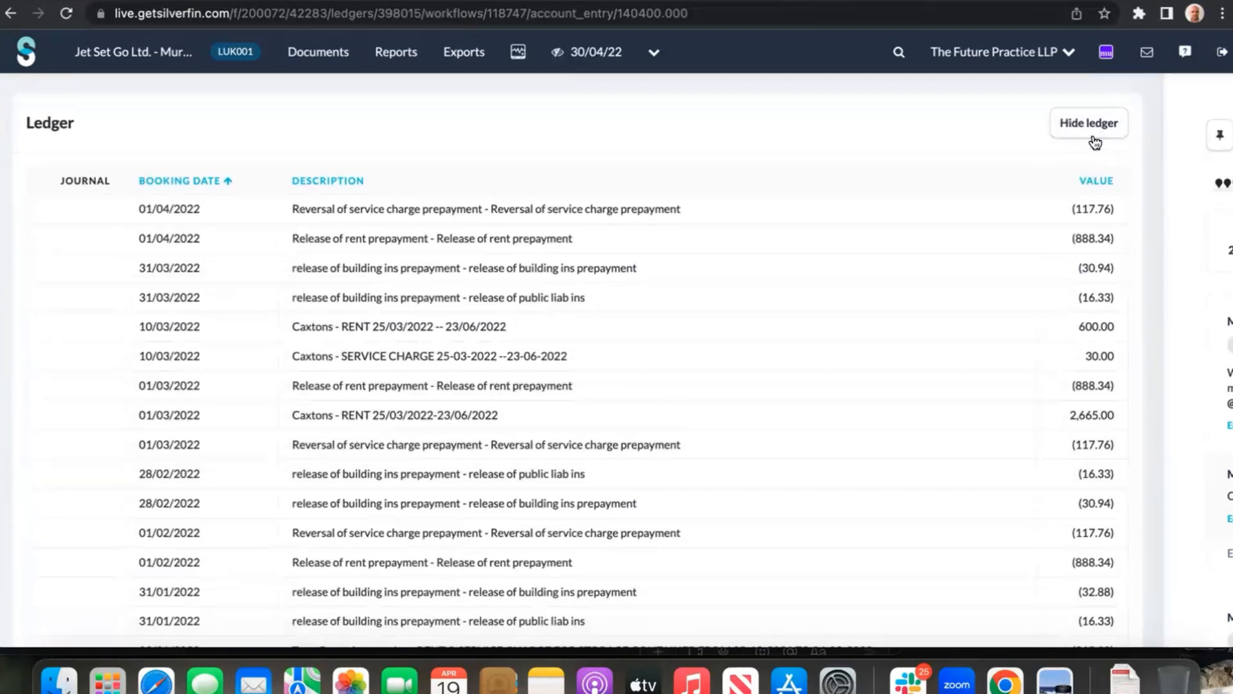
{"action": "left_click", "coordinate": [1089, 123]}
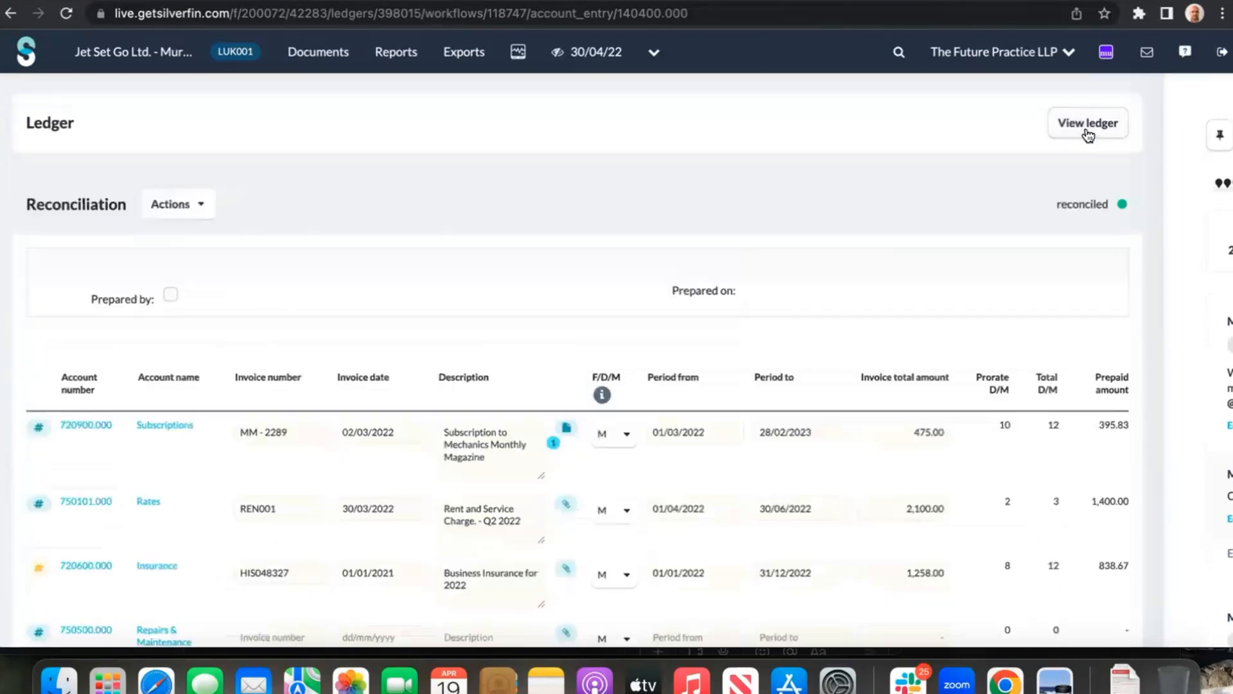
{"action": "scroll", "scroll_direction": "down", "scroll_amount": 3}
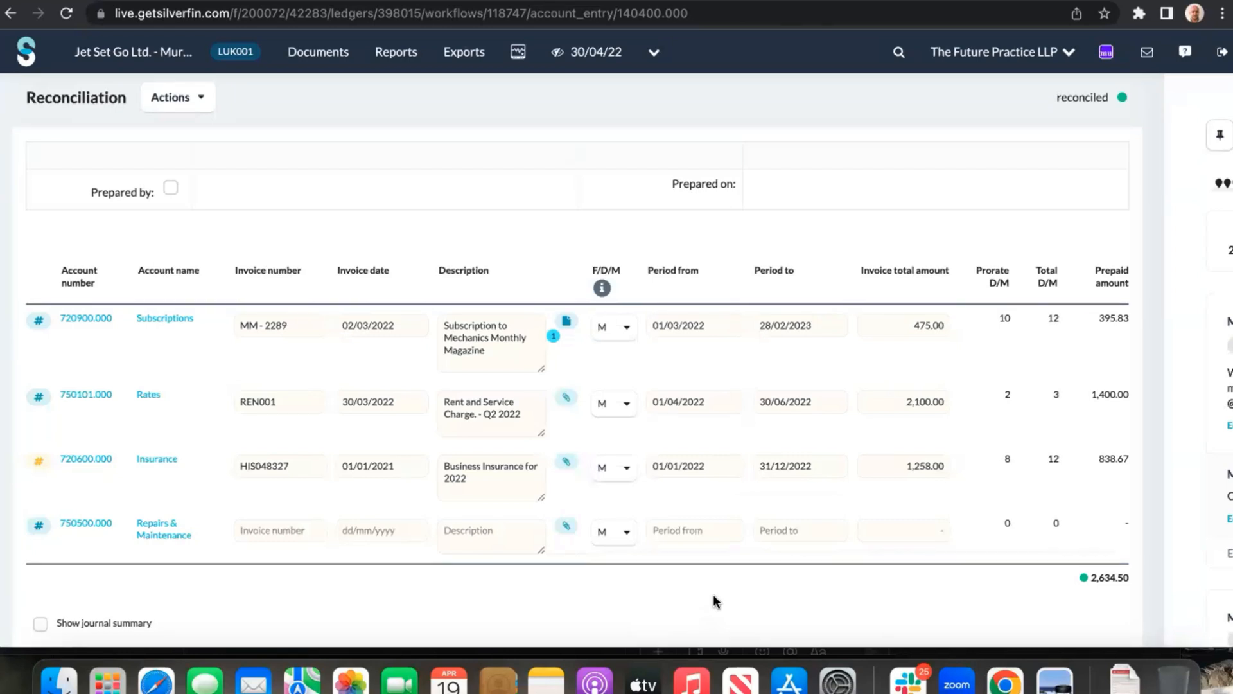
{"action": "scroll", "scroll_direction": "down", "scroll_amount": 3}
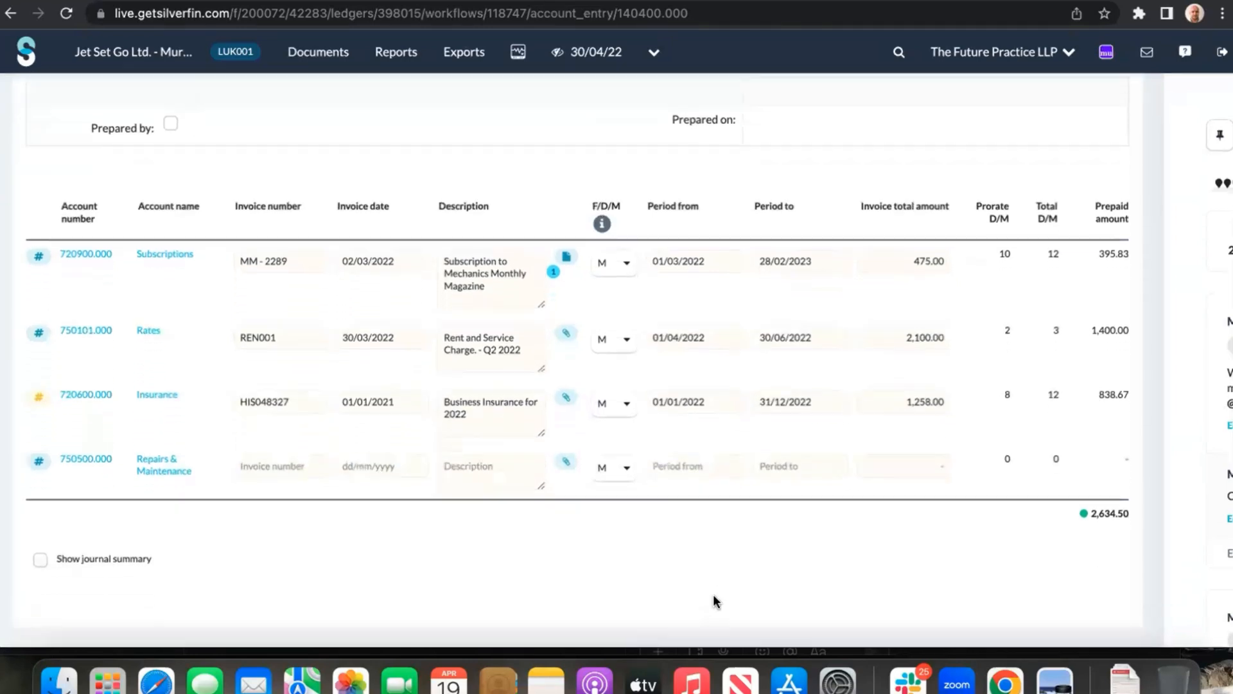
{"action": "scroll", "scroll_direction": "down", "scroll_amount": 3}
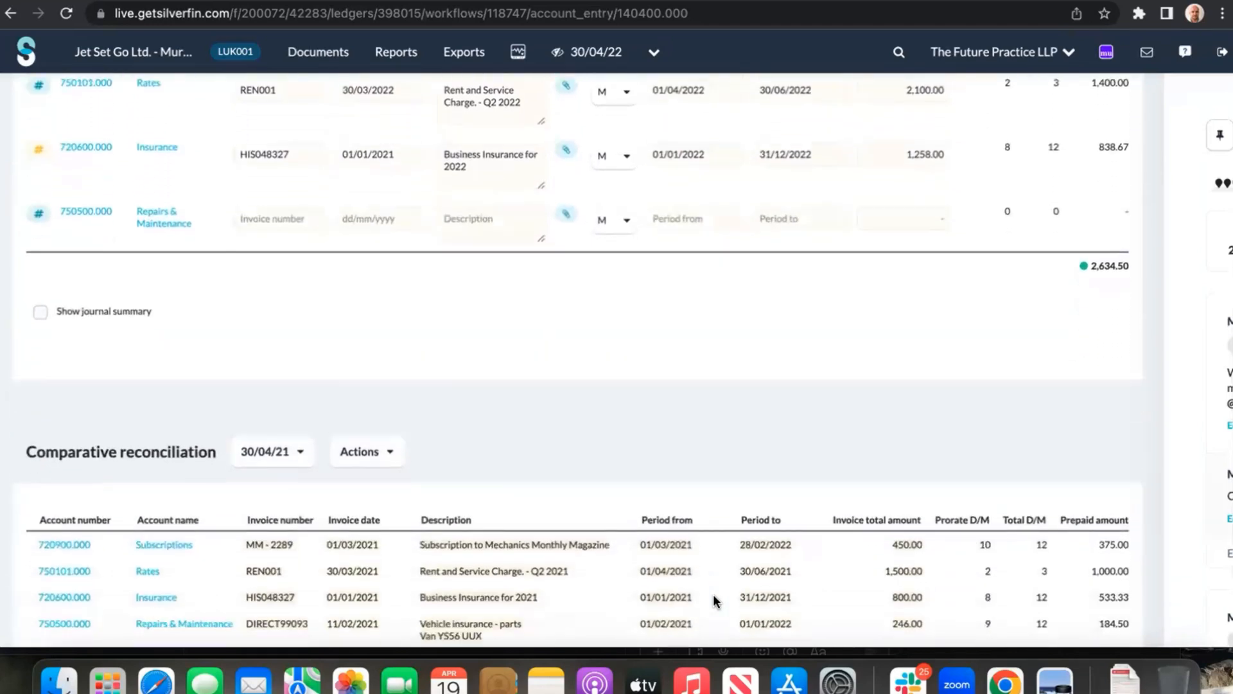
{"action": "scroll", "scroll_direction": "down", "scroll_amount": 3}
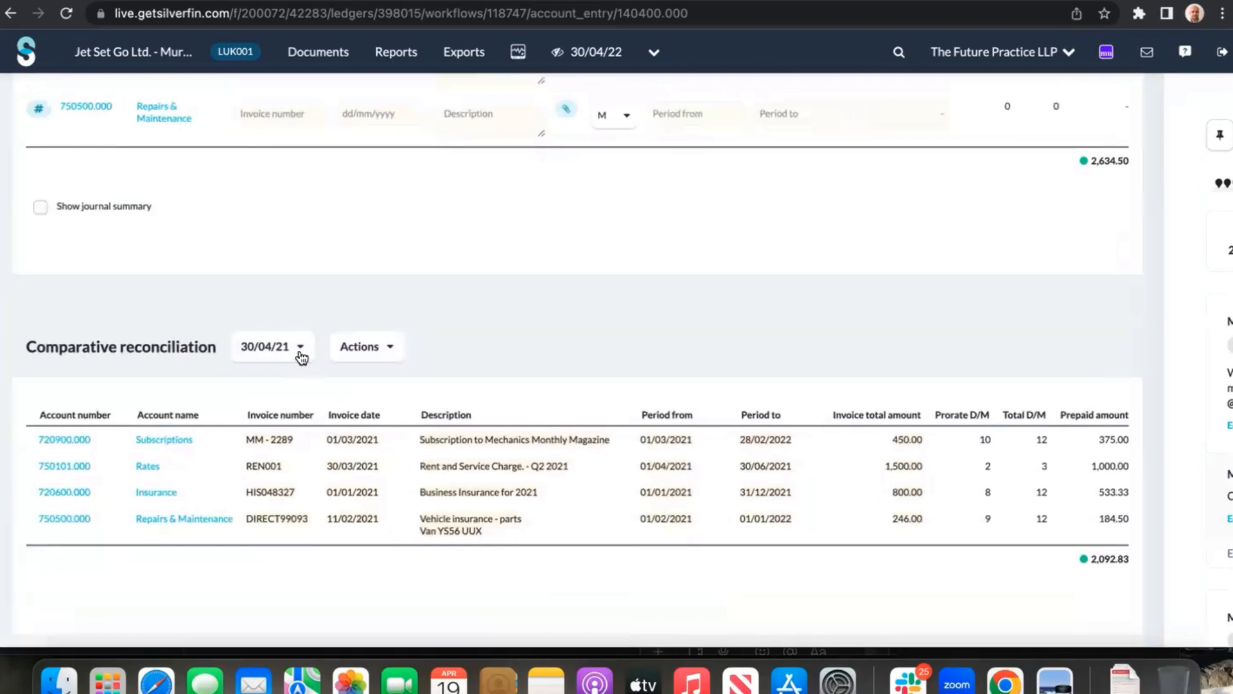
{"action": "left_click", "coordinate": [271, 346]}
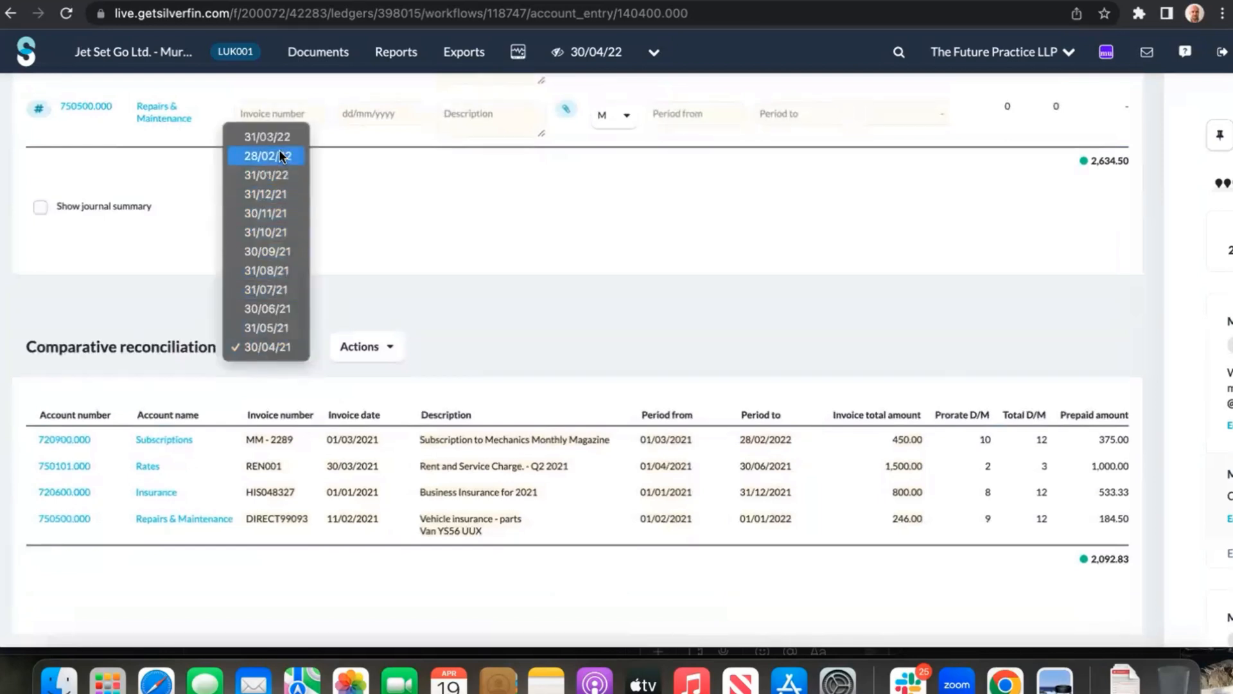
{"action": "mouse_move", "coordinate": [375, 305]}
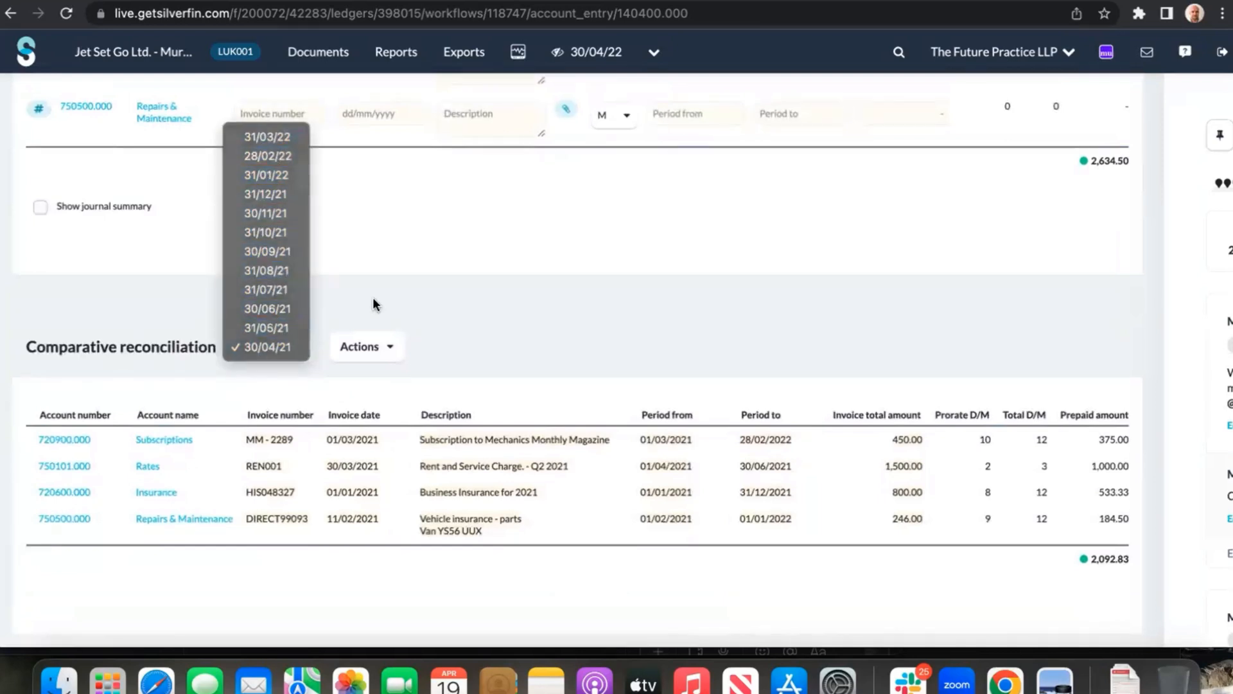
{"action": "left_click", "coordinate": [267, 347]}
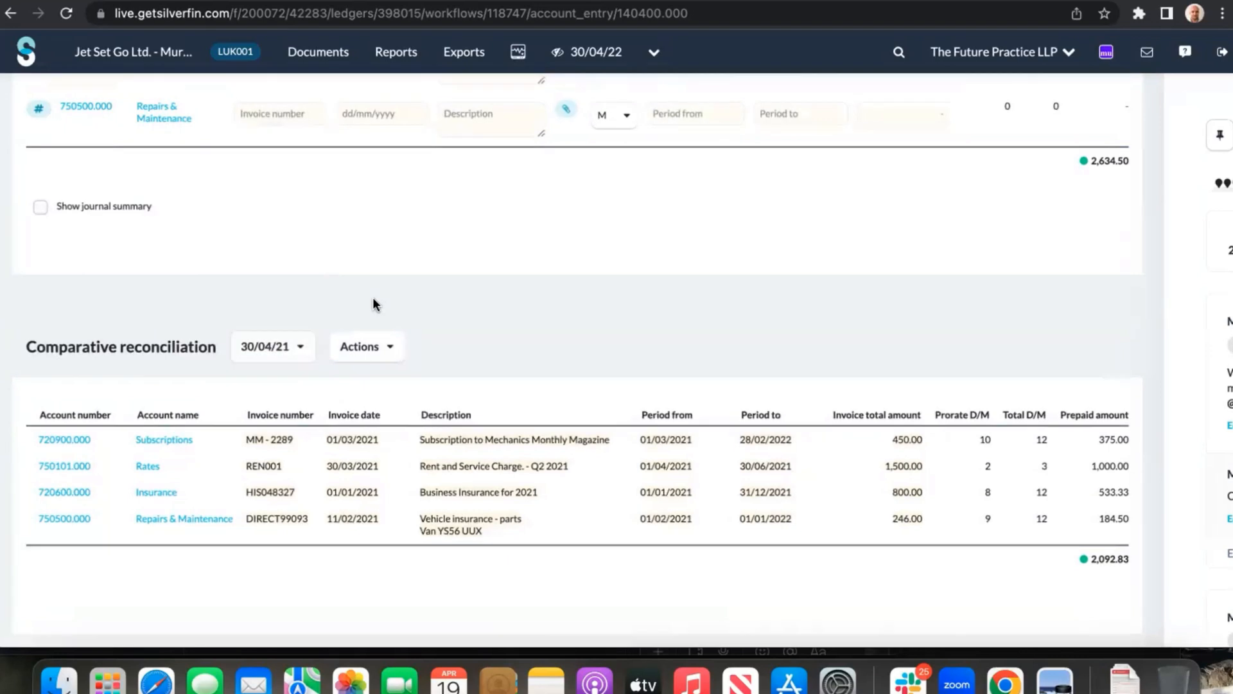
{"action": "mouse_move", "coordinate": [489, 533]}
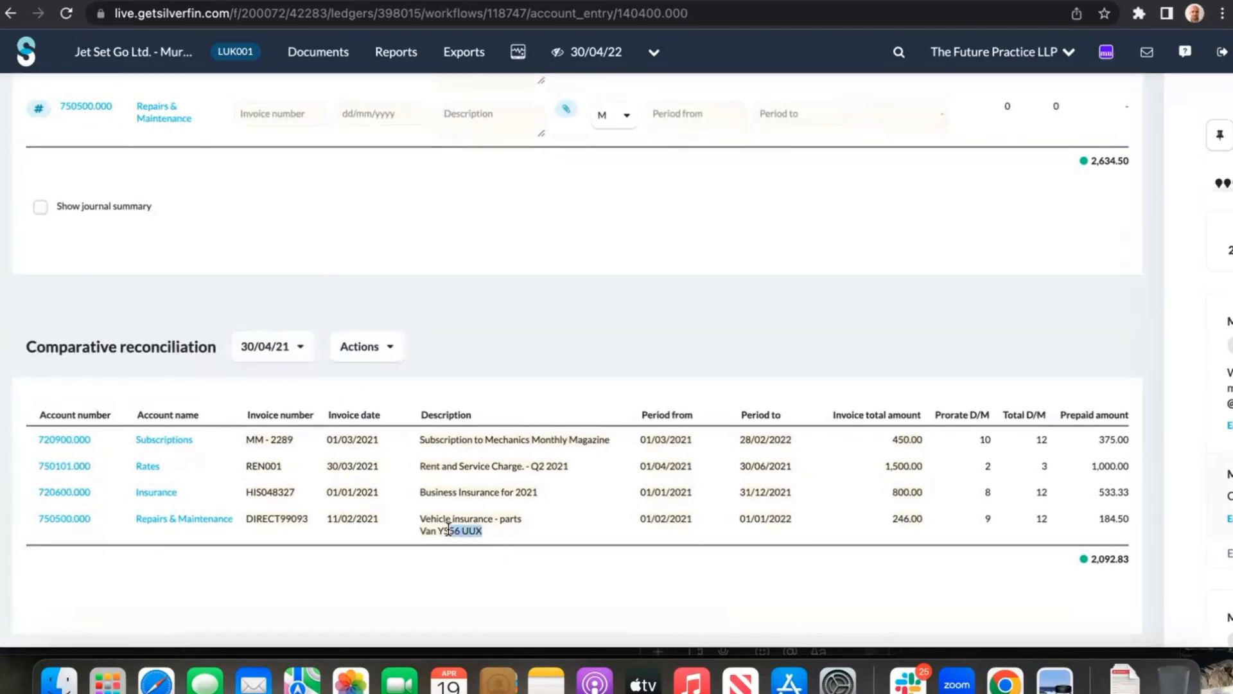
{"action": "triple_click", "coordinate": [469, 524]}
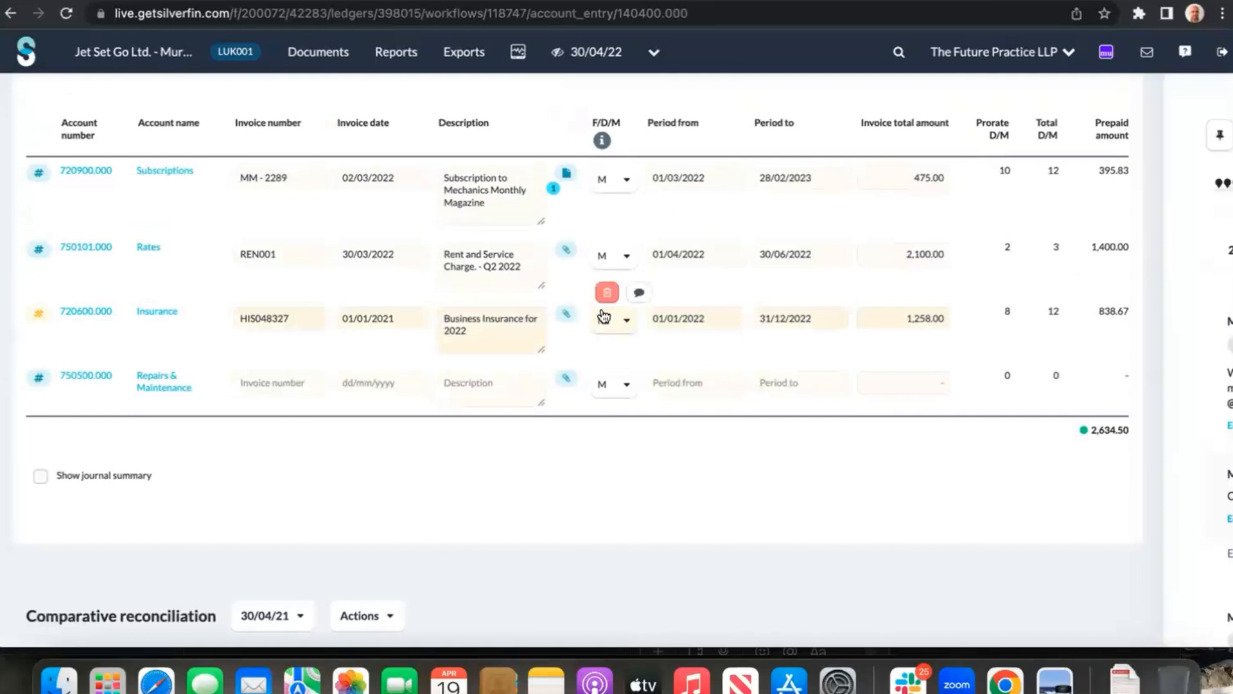
- Review the existing notes and start a new message on the prepayments account
{"action": "scroll", "scroll_direction": "down", "scroll_amount": 3}
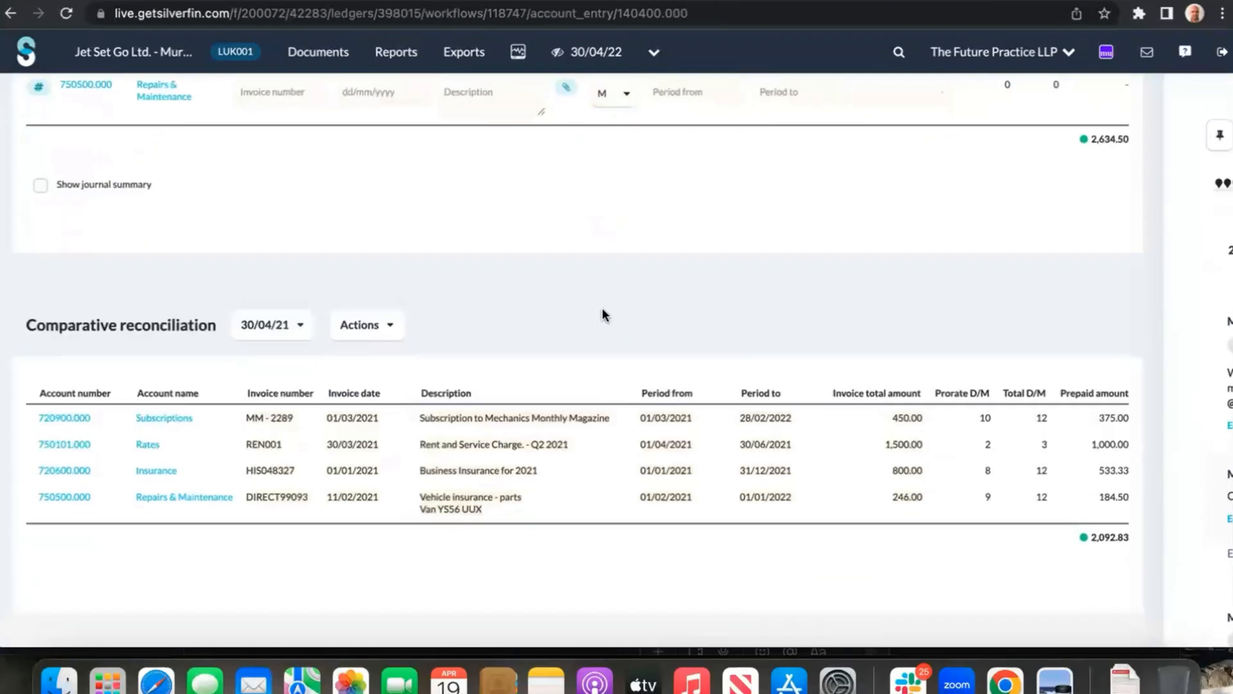
{"action": "mouse_move", "coordinate": [1124, 336]}
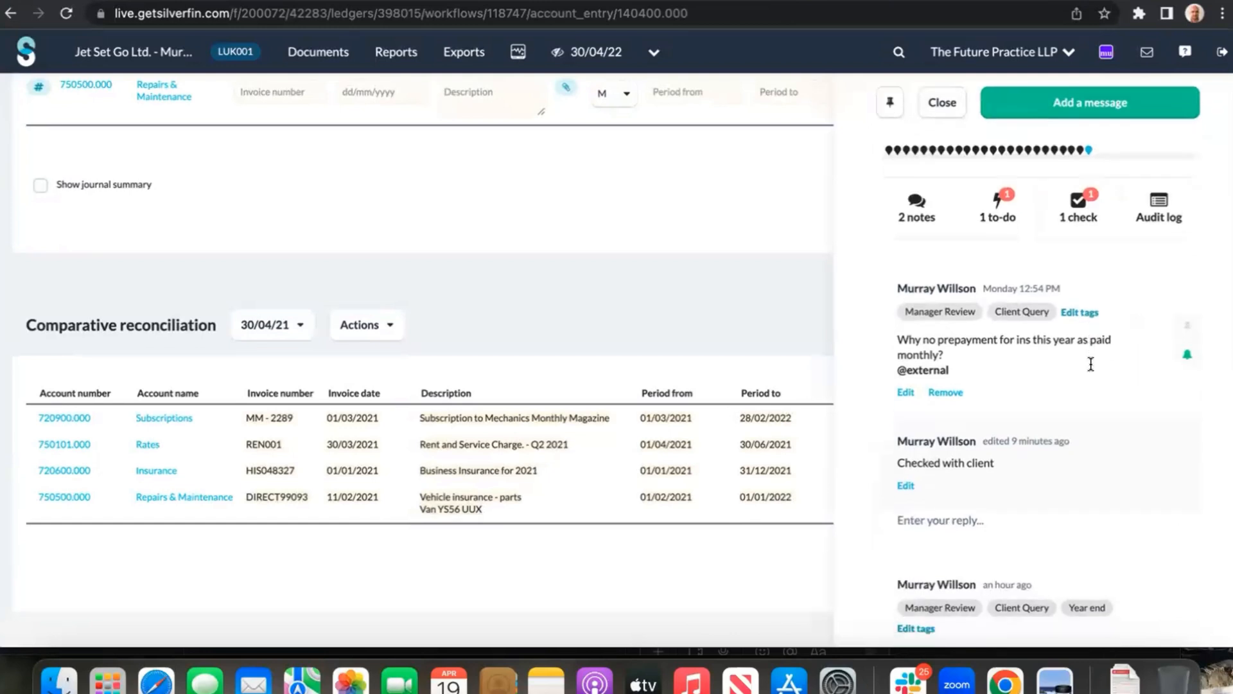
{"action": "scroll", "scroll_direction": "down", "scroll_amount": 3}
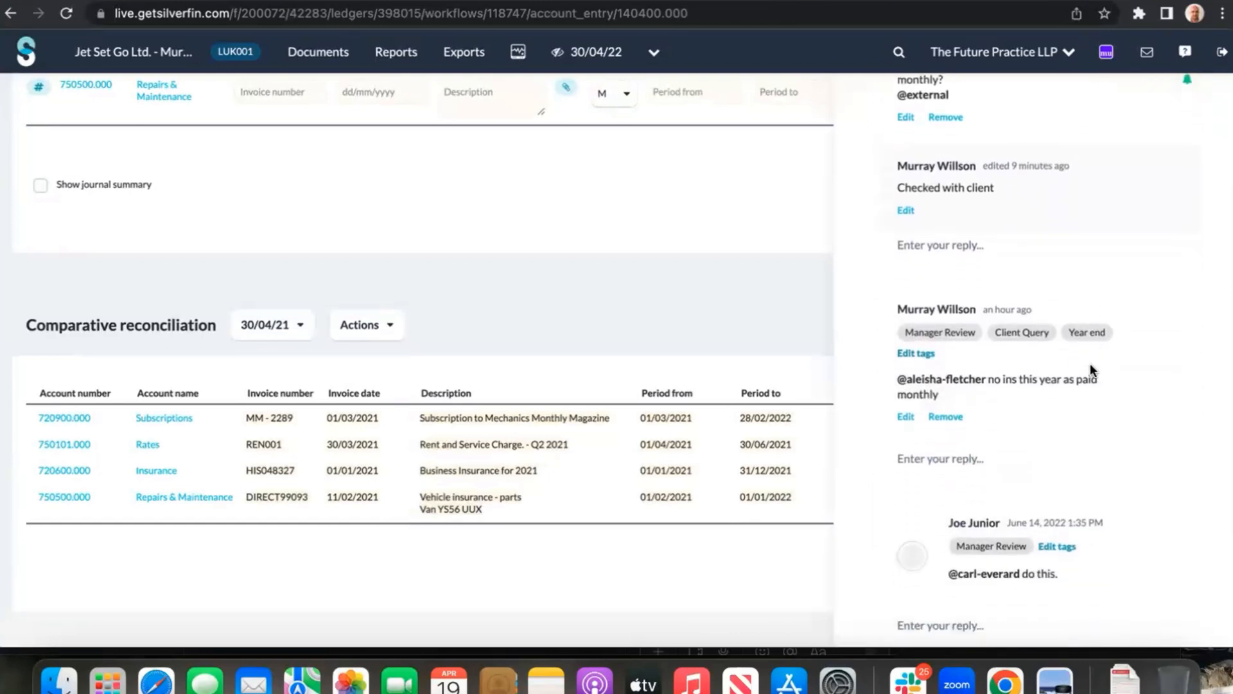
{"action": "scroll", "scroll_direction": "down", "scroll_amount": 3}
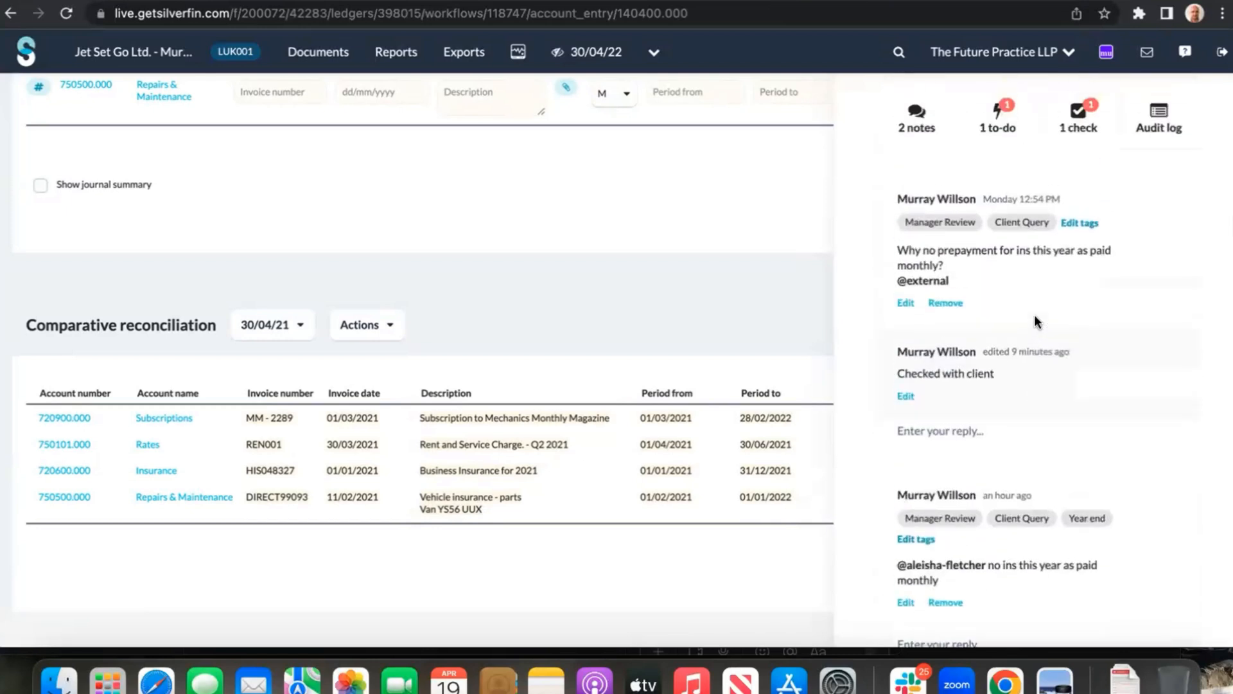
{"action": "left_click", "coordinate": [1089, 135]}
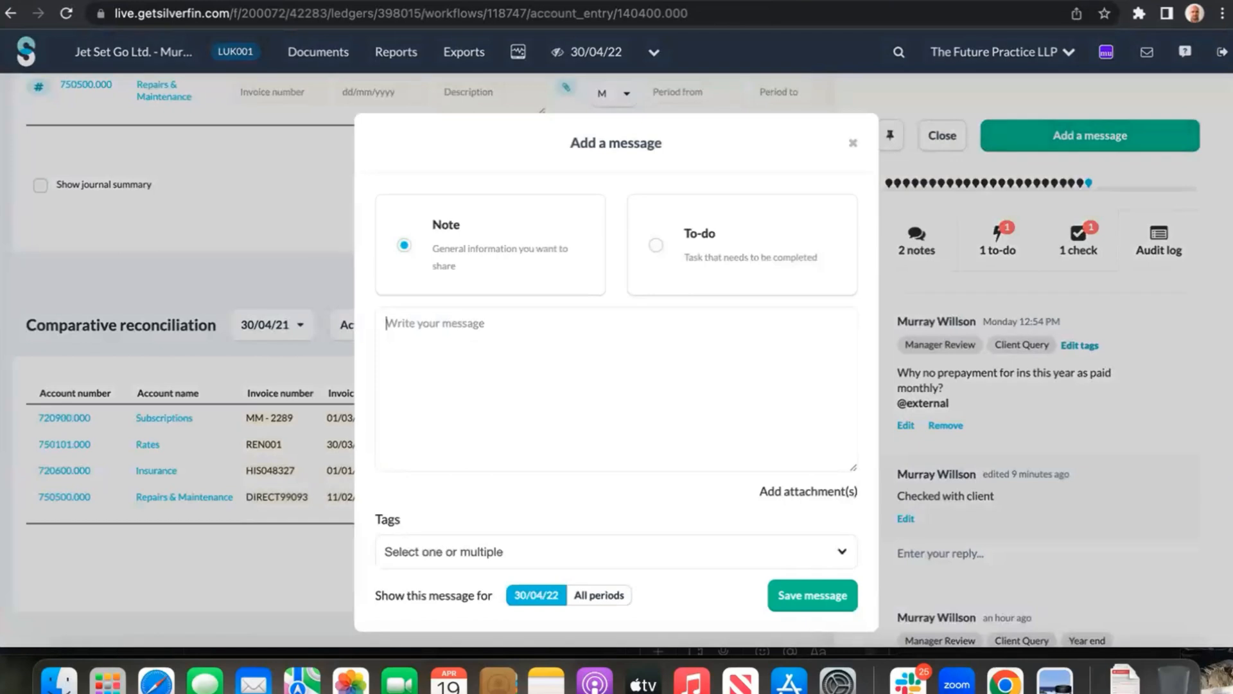
{"action": "type", "text": "@"}
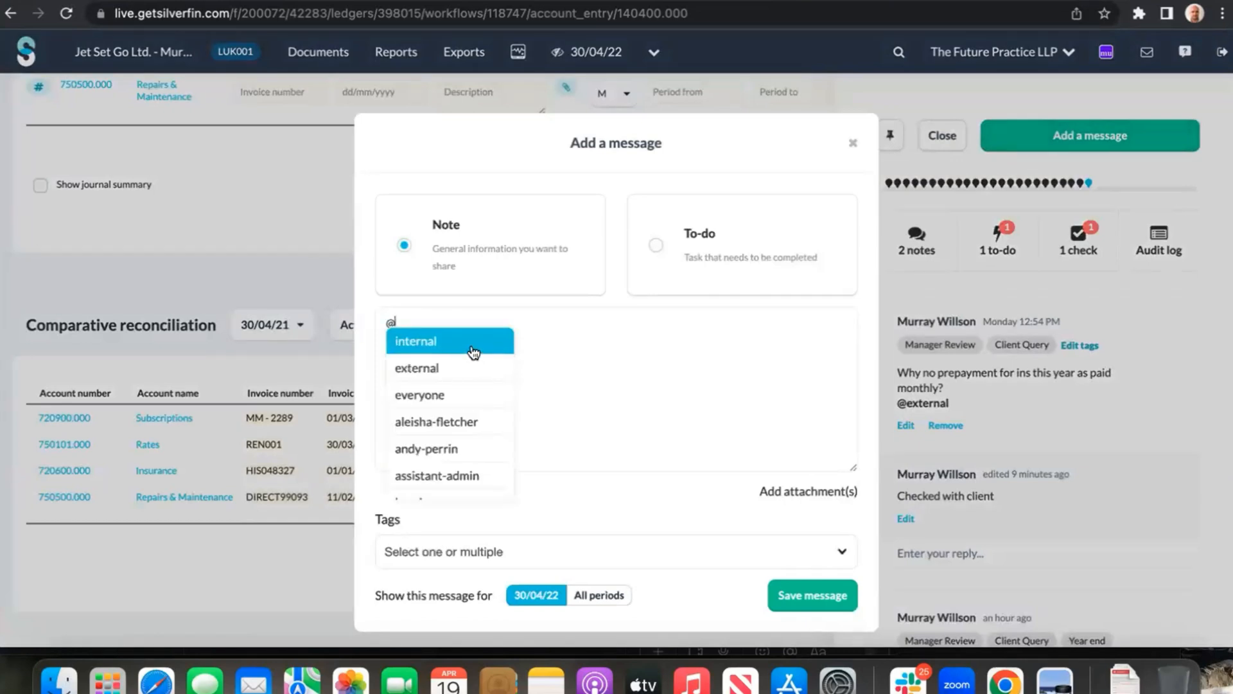
{"action": "left_click", "coordinate": [416, 340]}
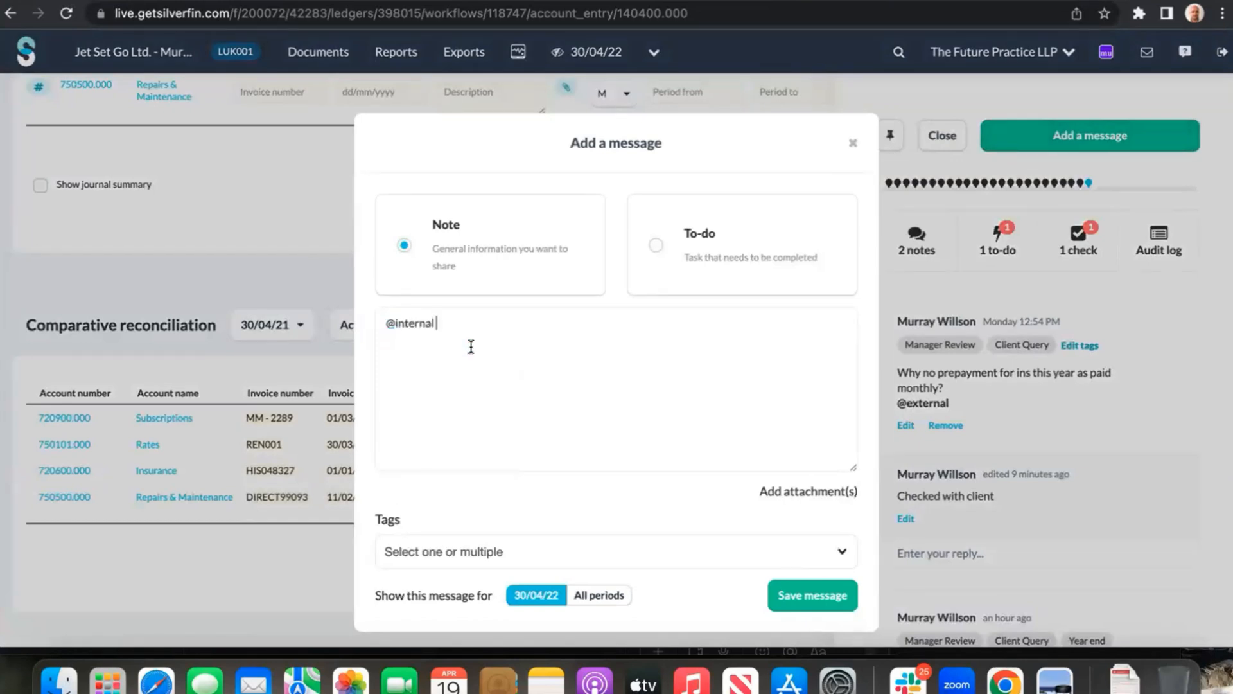
{"action": "key", "text": "Backspace"}
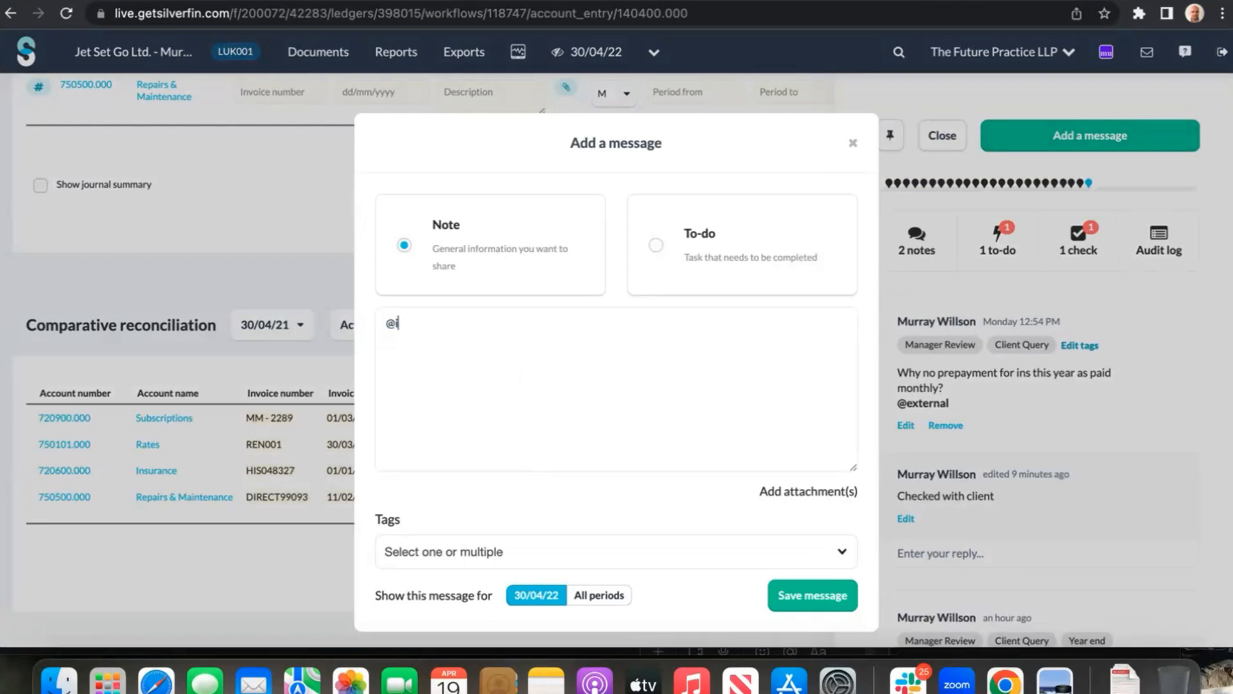
{"action": "type", "text": "ale"}
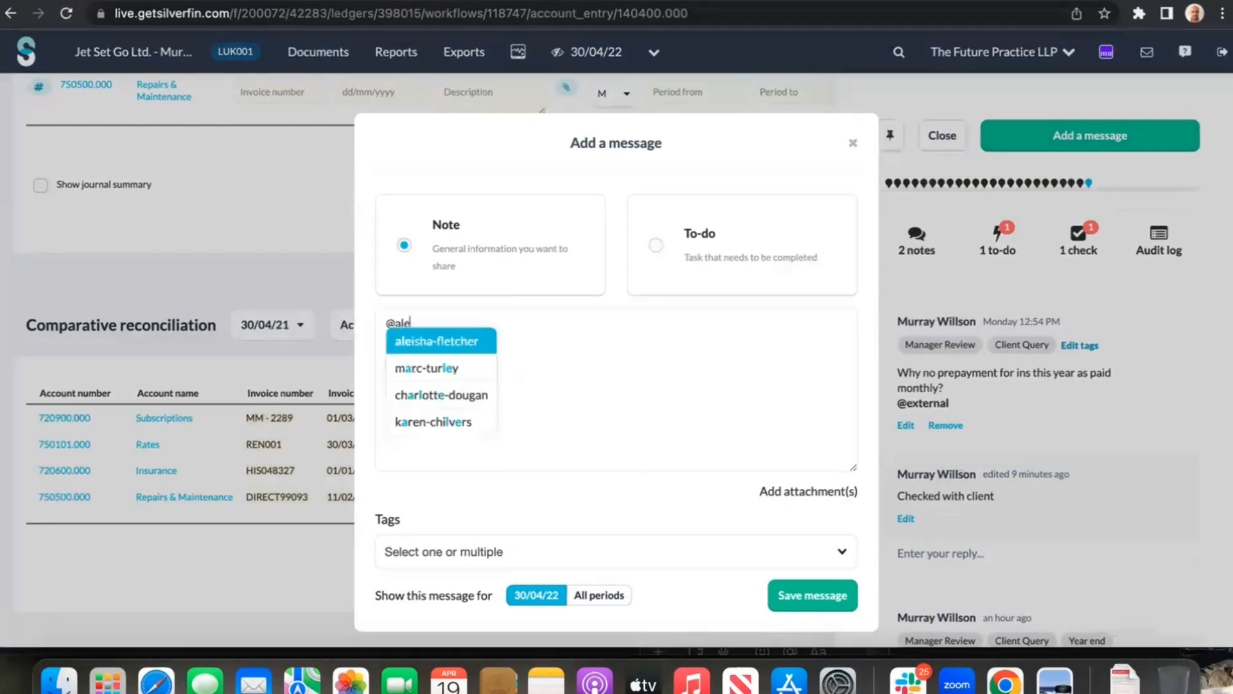
{"action": "left_click", "coordinate": [436, 341]}
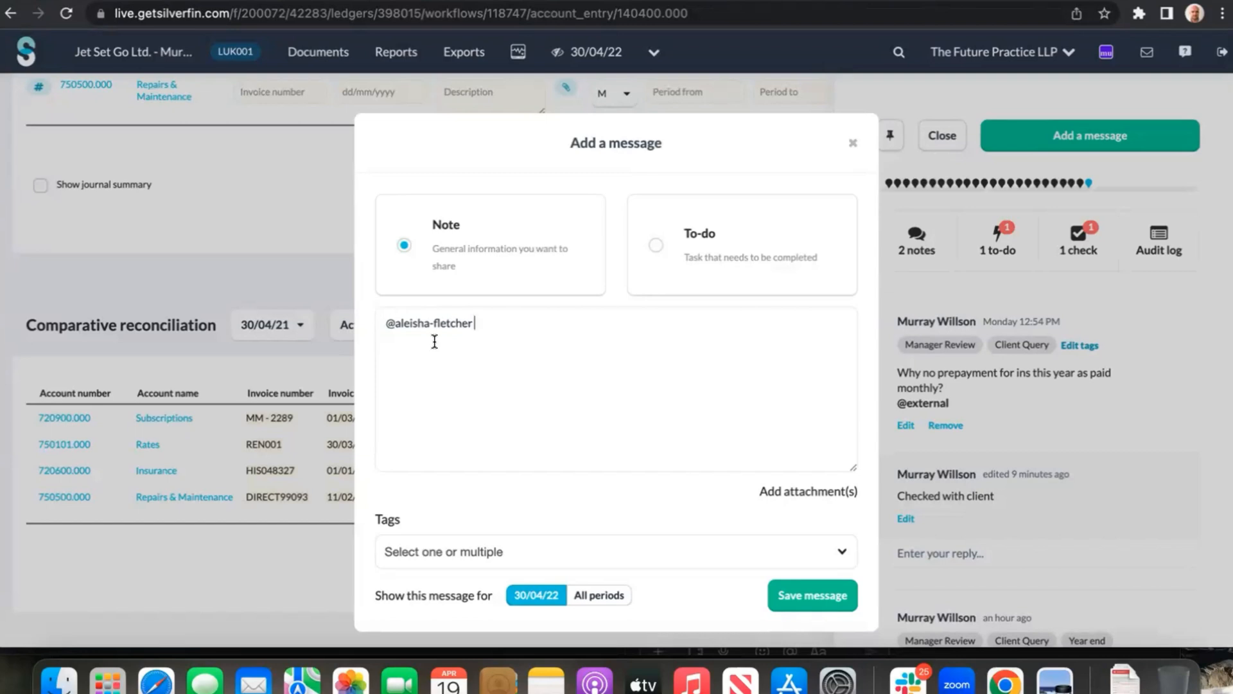
- Write 'no ins pp this year as paid monthly.' after the mention
{"action": "type", "text": "no"}
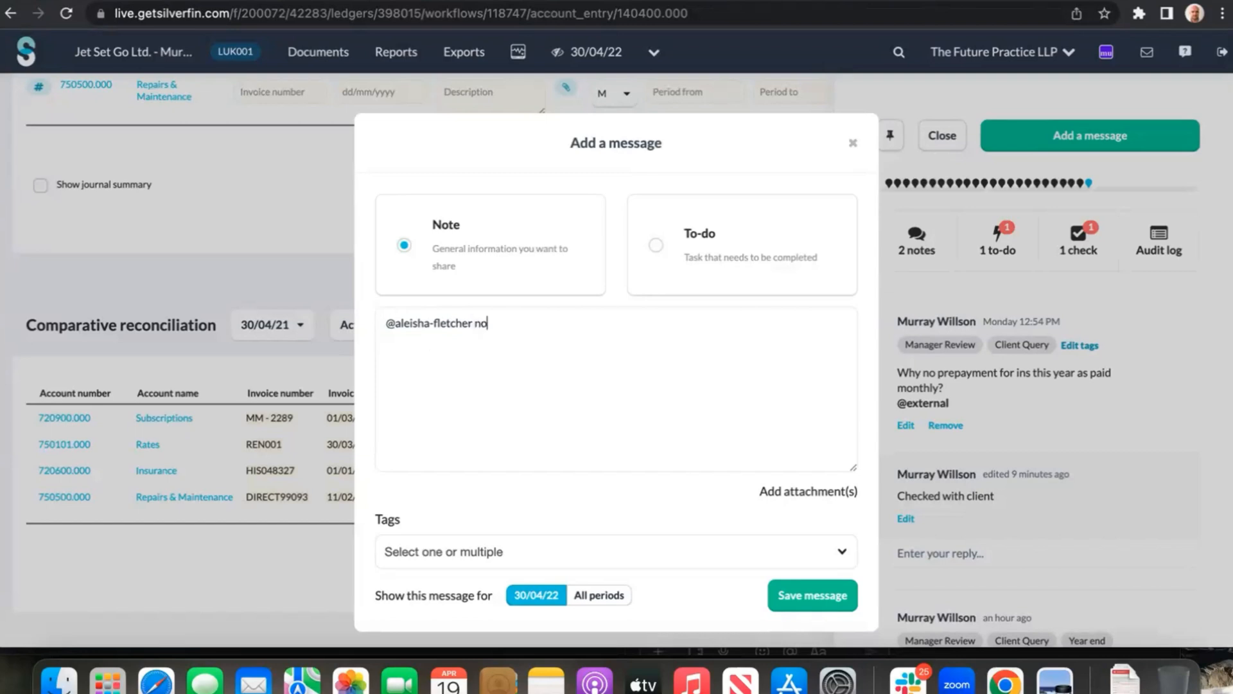
{"action": "type", "text": "ins pp"}
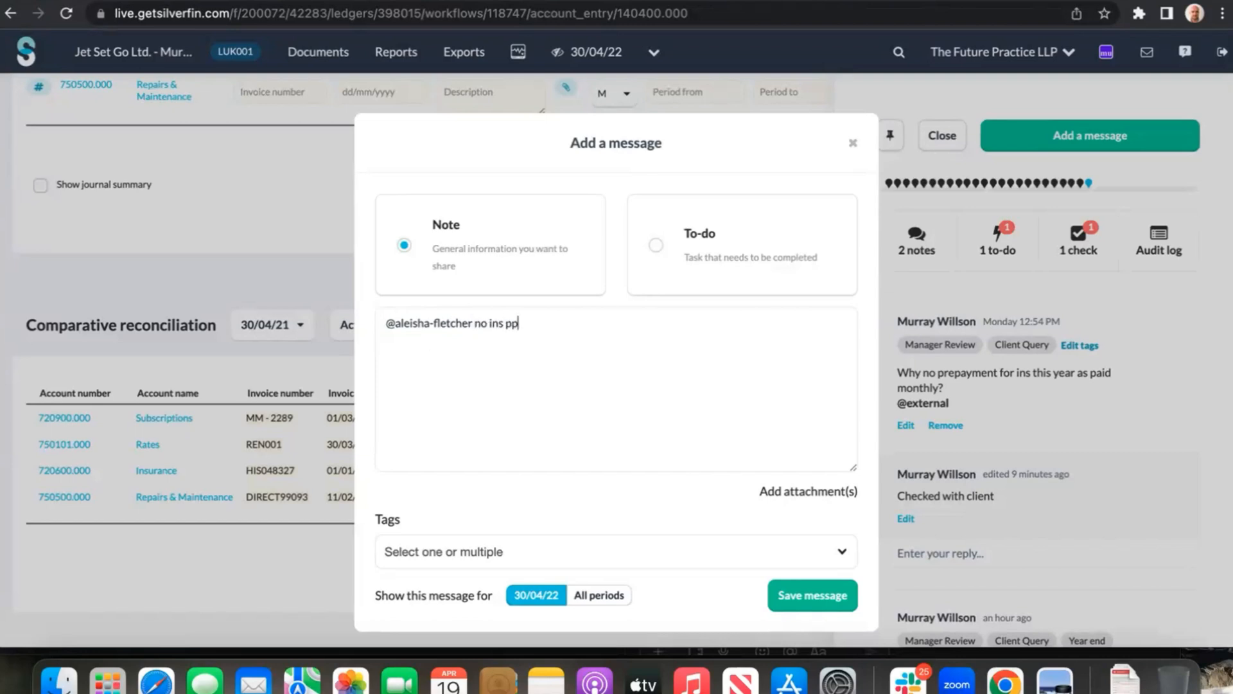
{"action": "type", "text": "this year as"}
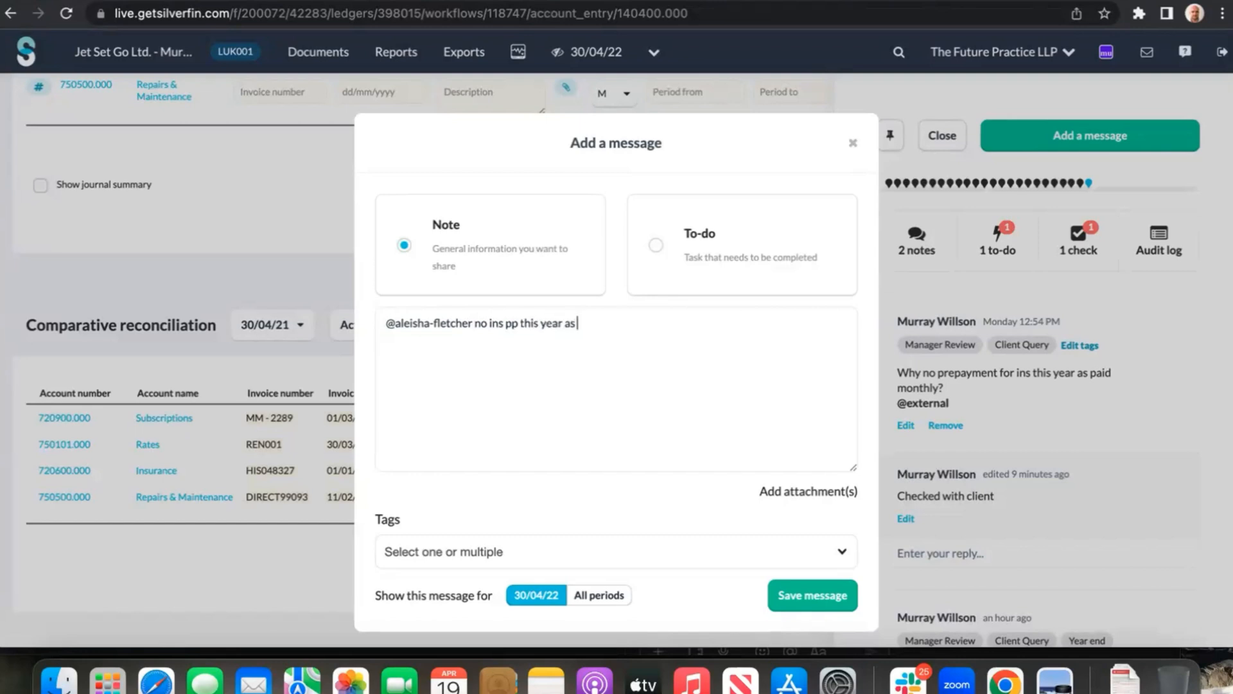
{"action": "type", "text": "paid monthly"}
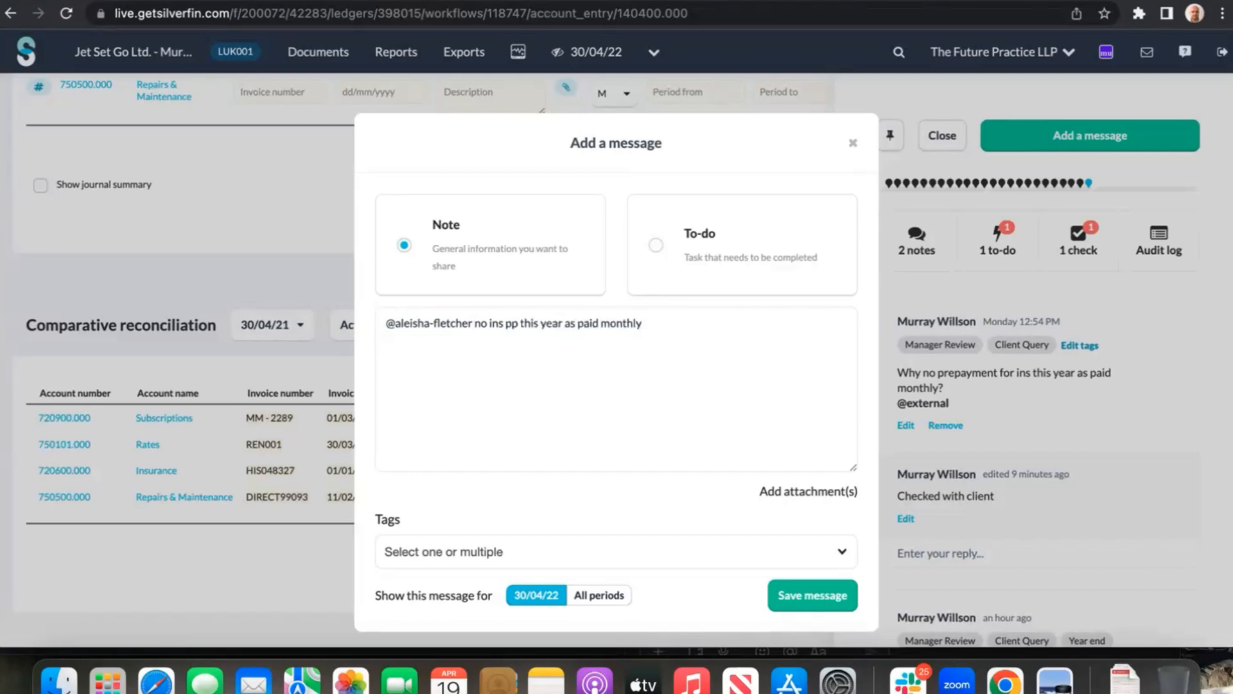
{"action": "type", "text": "."}
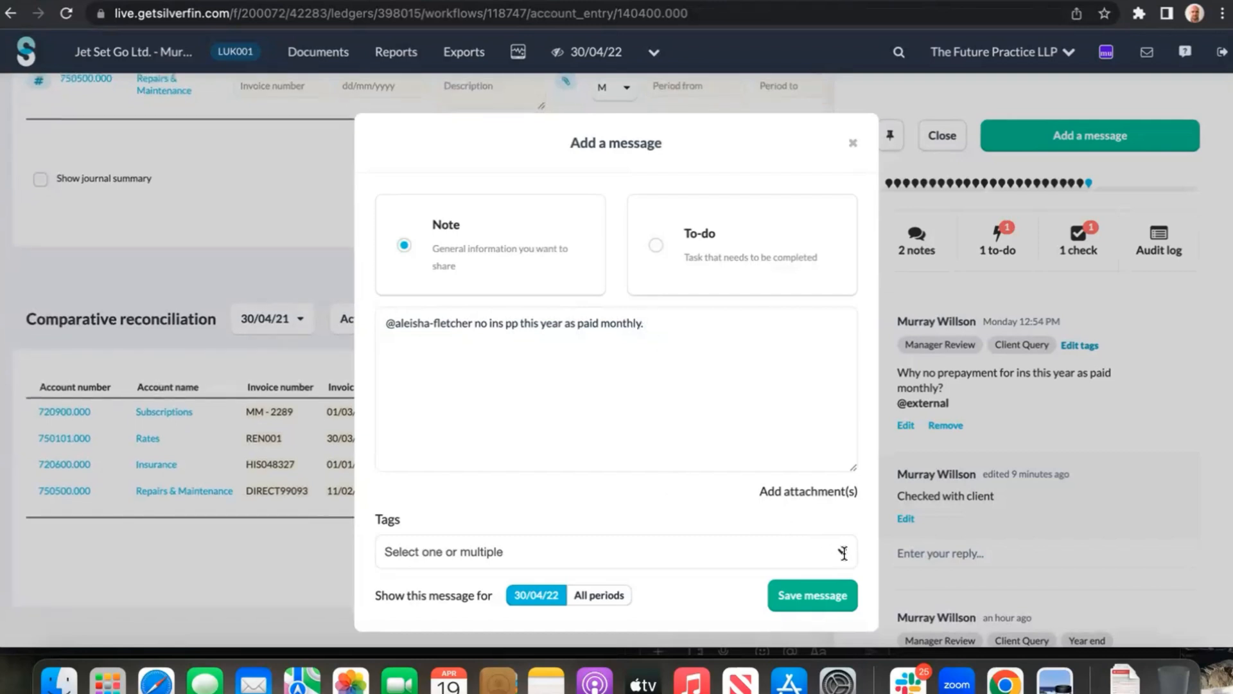
- Tag the note with Manager Review and Client Query, keeping it as a Note rather than a To-do
{"action": "left_click", "coordinate": [616, 552]}
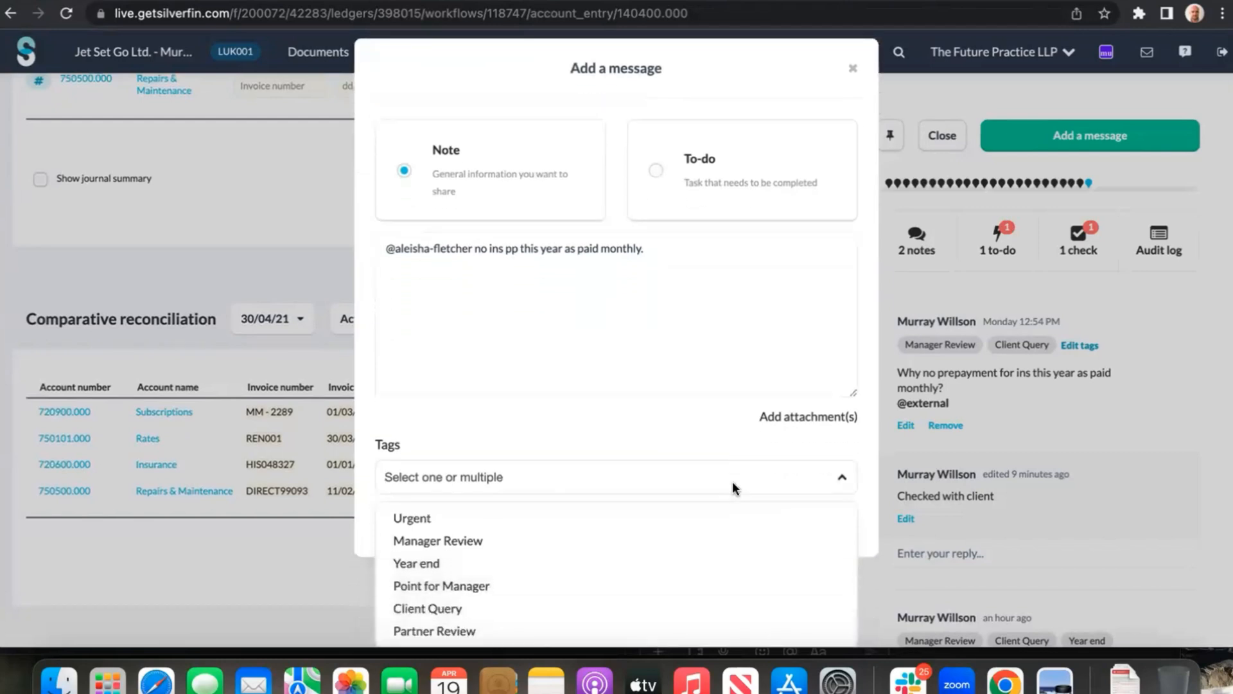
{"action": "mouse_move", "coordinate": [437, 540]}
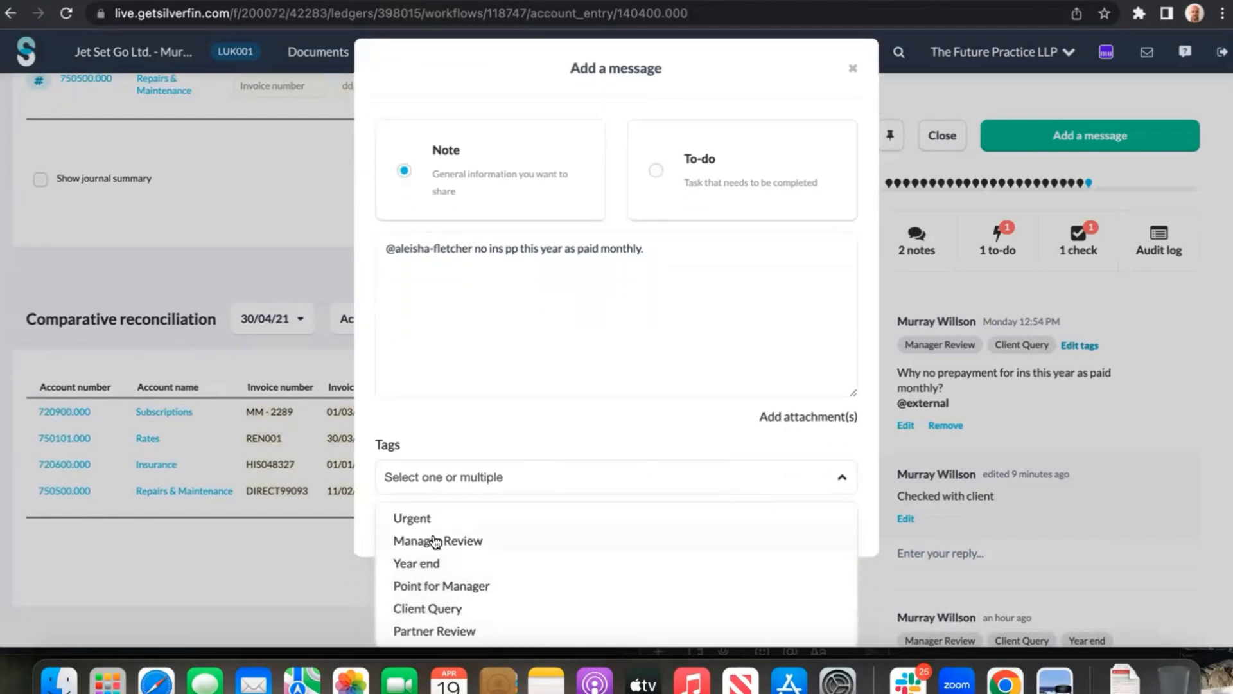
{"action": "left_click", "coordinate": [438, 541]}
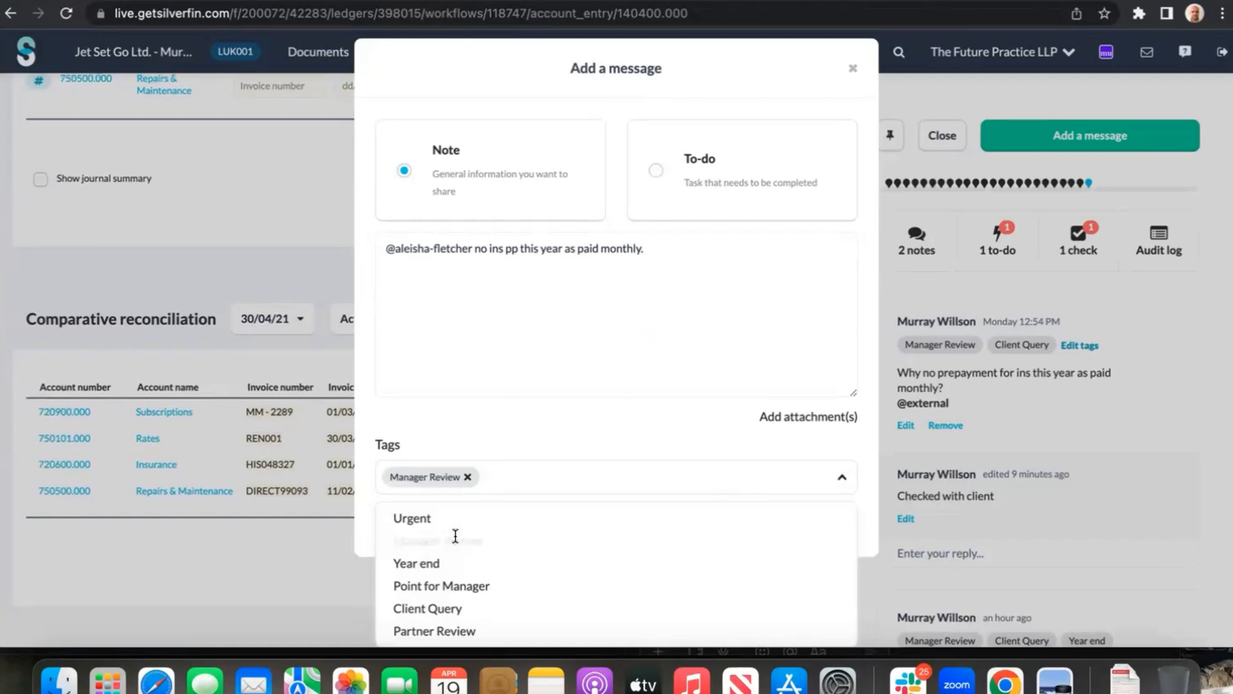
{"action": "mouse_move", "coordinate": [530, 474]}
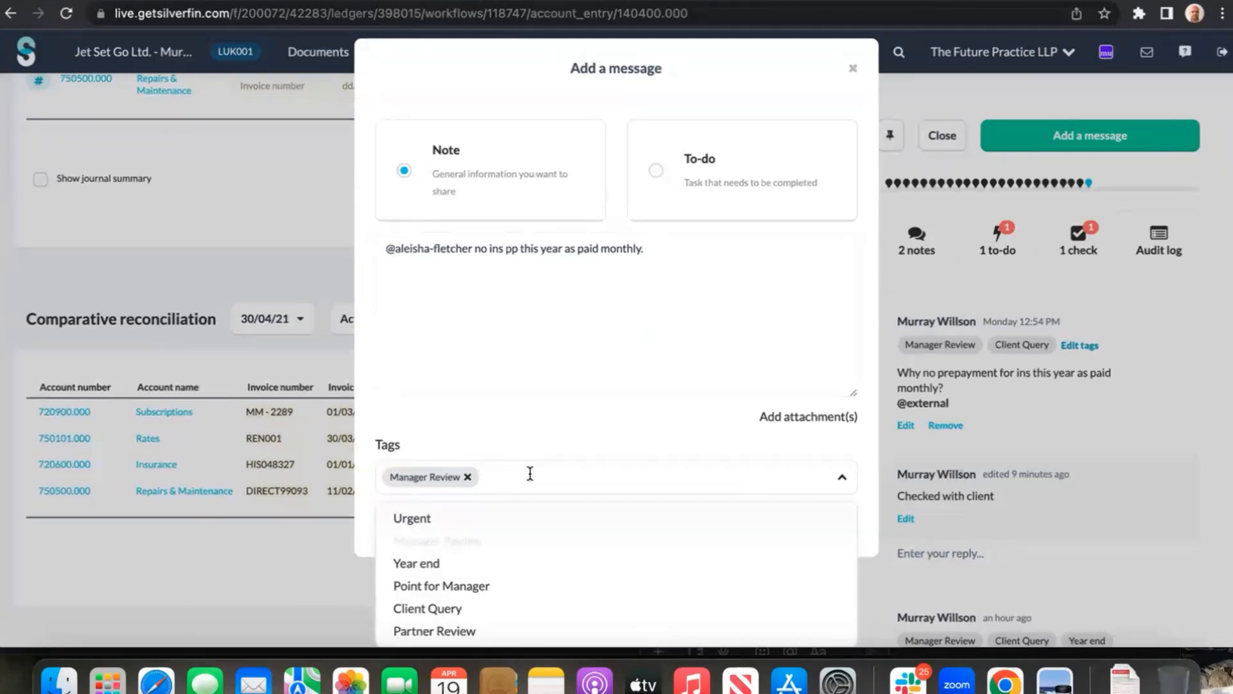
{"action": "mouse_move", "coordinate": [454, 608]}
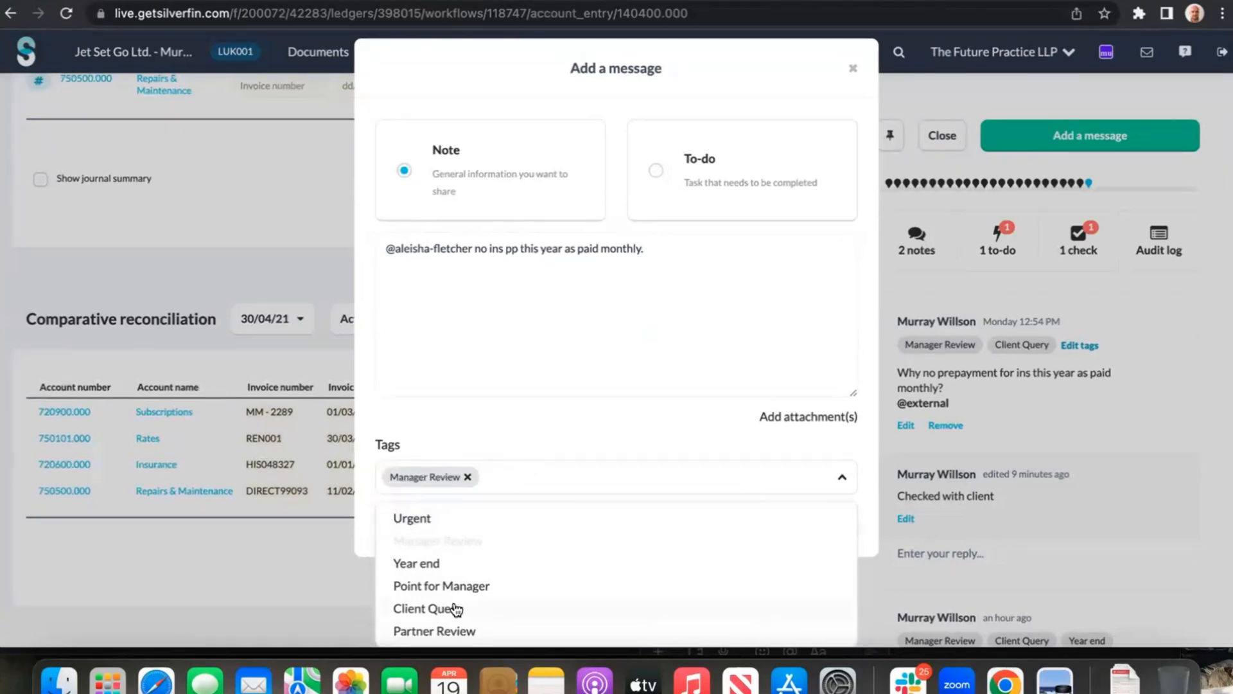
{"action": "left_click", "coordinate": [427, 608]}
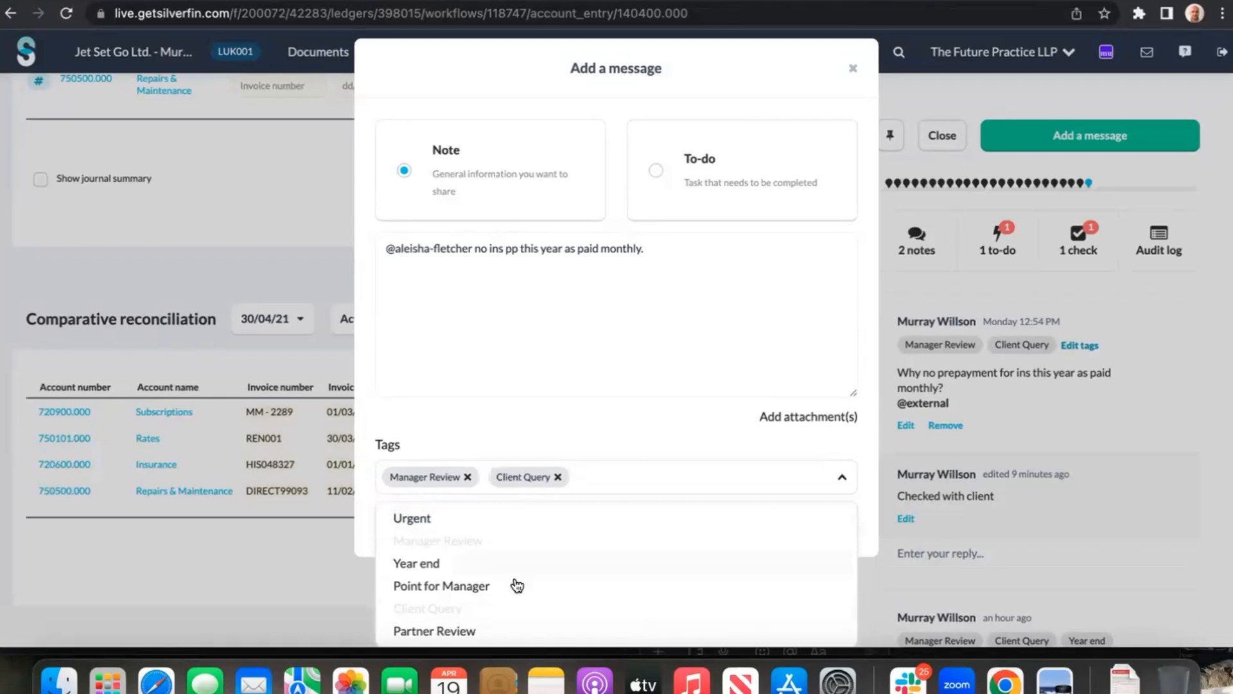
{"action": "left_click", "coordinate": [841, 477]}
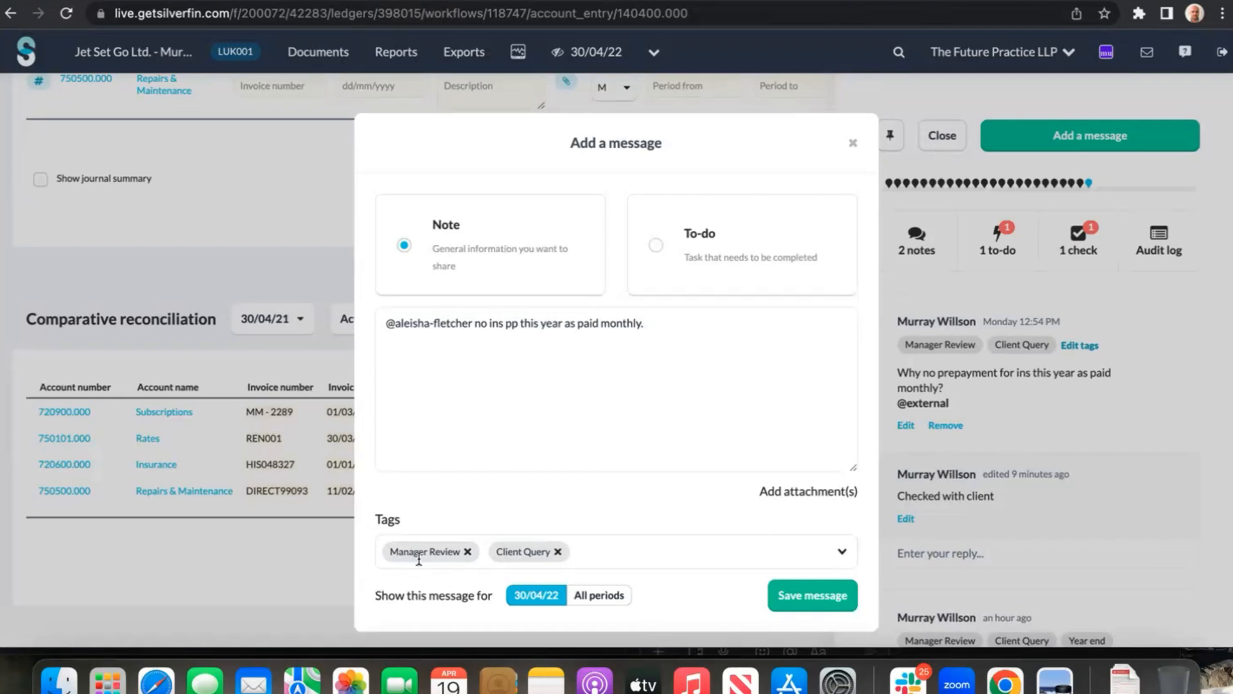
{"action": "mouse_move", "coordinate": [540, 497]}
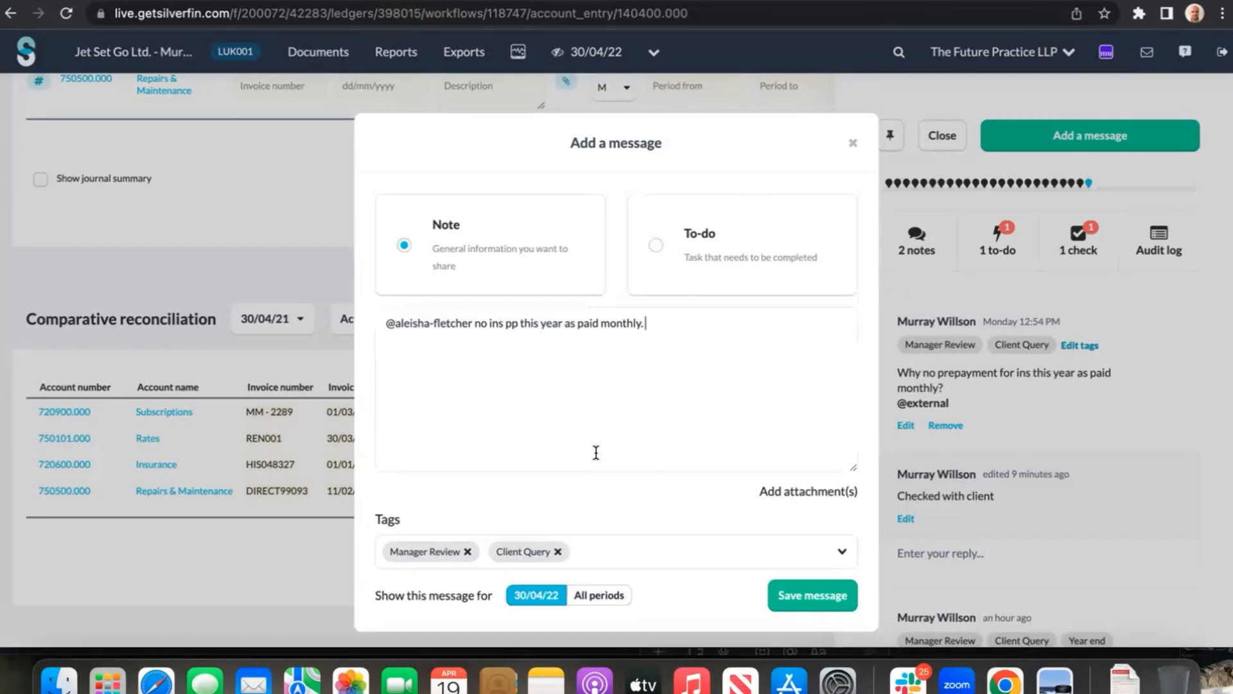
{"action": "mouse_move", "coordinate": [635, 381]}
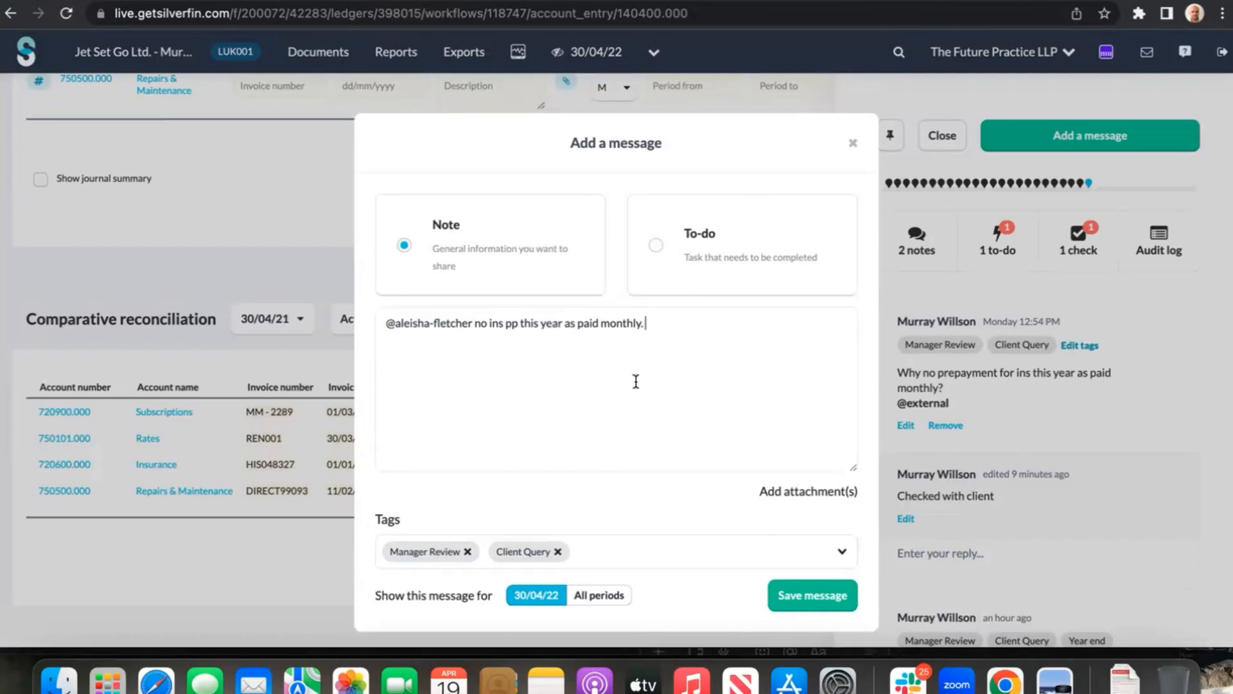
{"action": "mouse_move", "coordinate": [659, 250]}
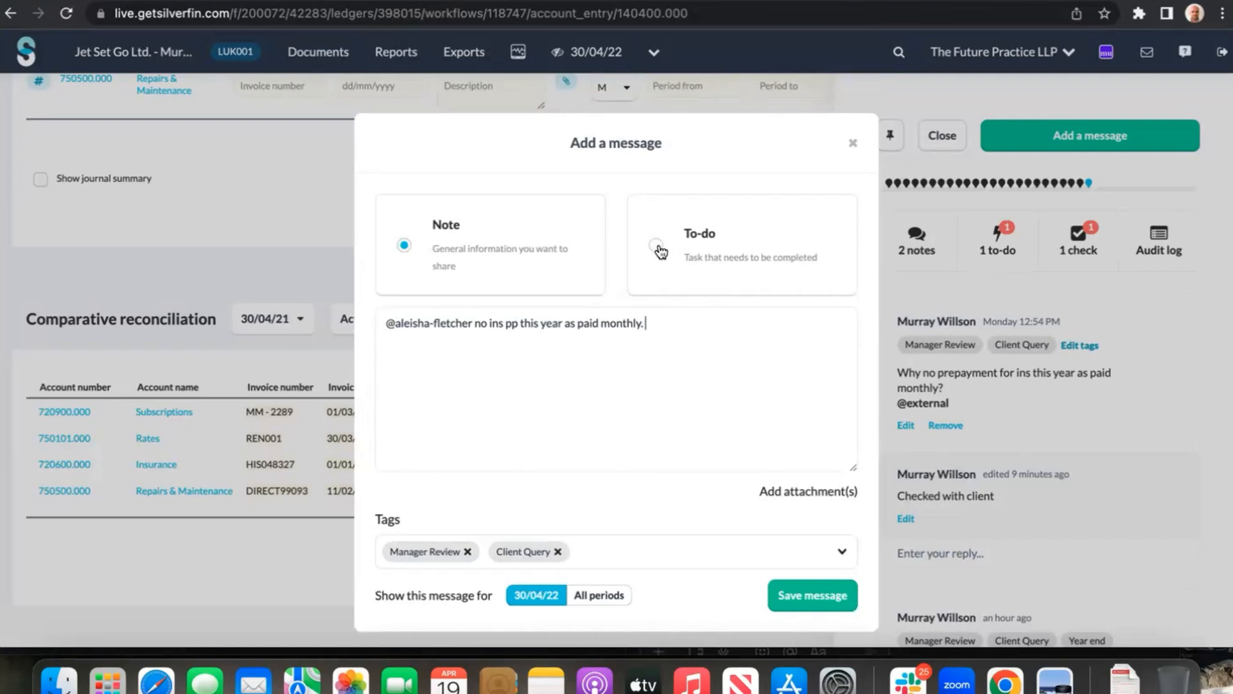
{"action": "left_click", "coordinate": [656, 245]}
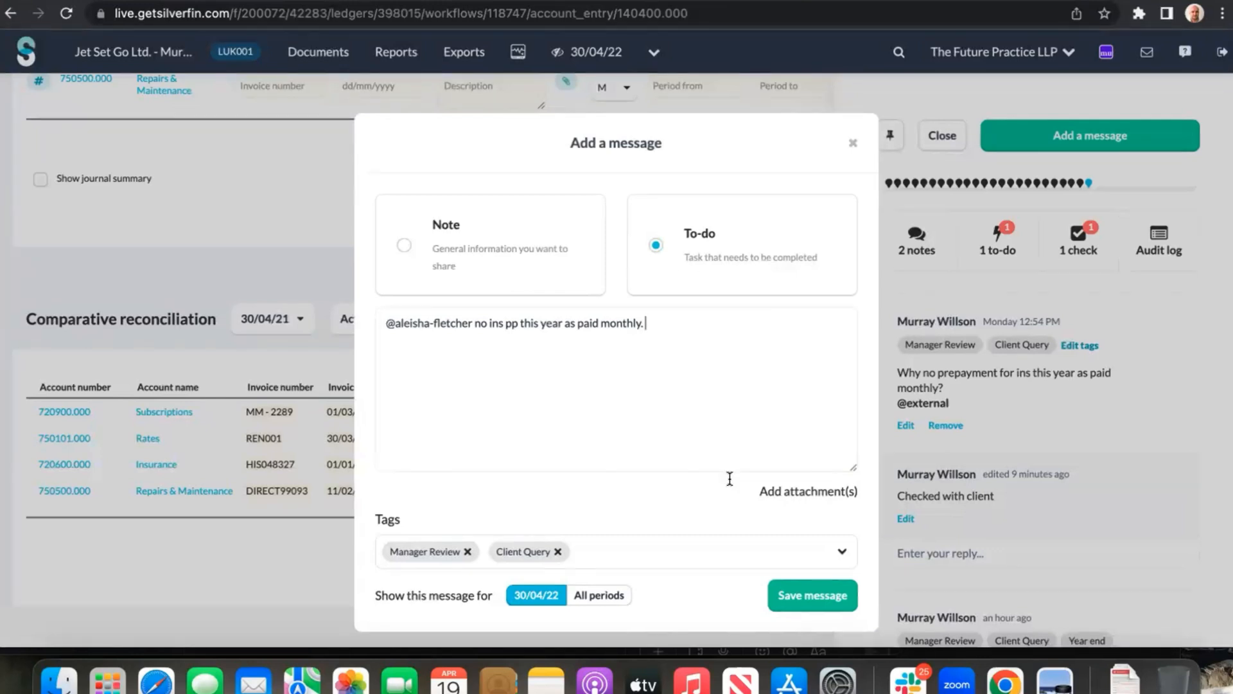
{"action": "left_click", "coordinate": [403, 245]}
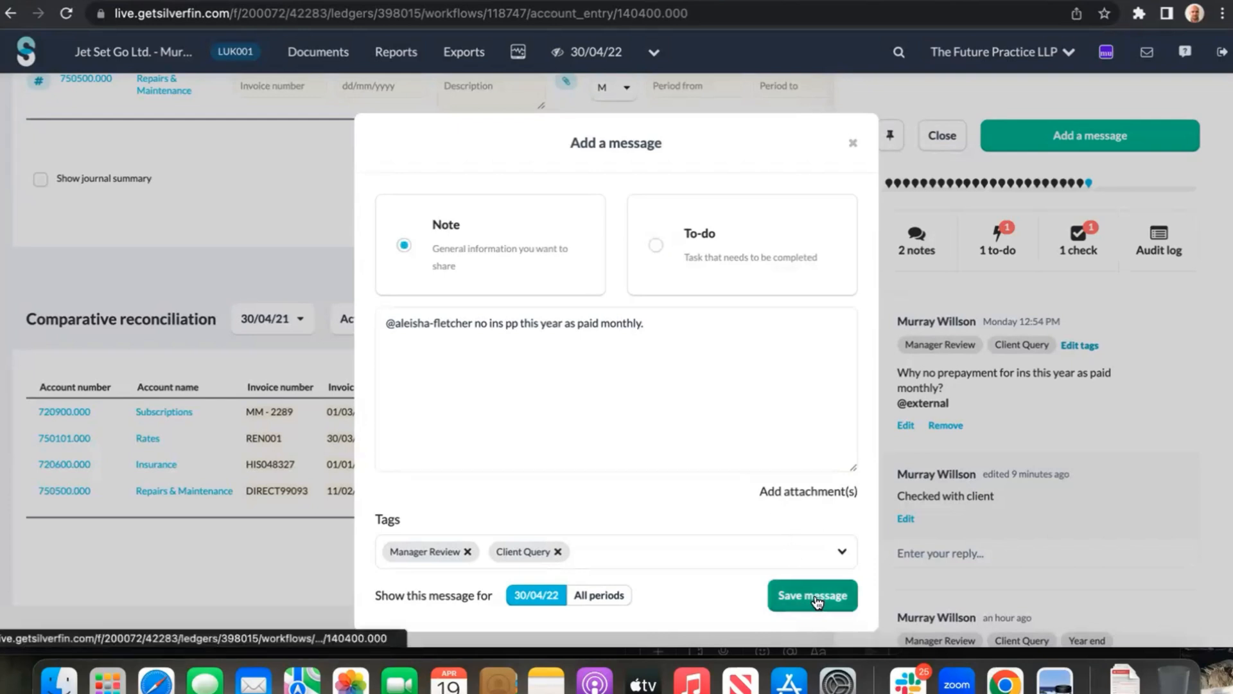
- Save the tagged insurance note and tick the opening prepayments balance year-end check
{"action": "left_click", "coordinate": [812, 595]}
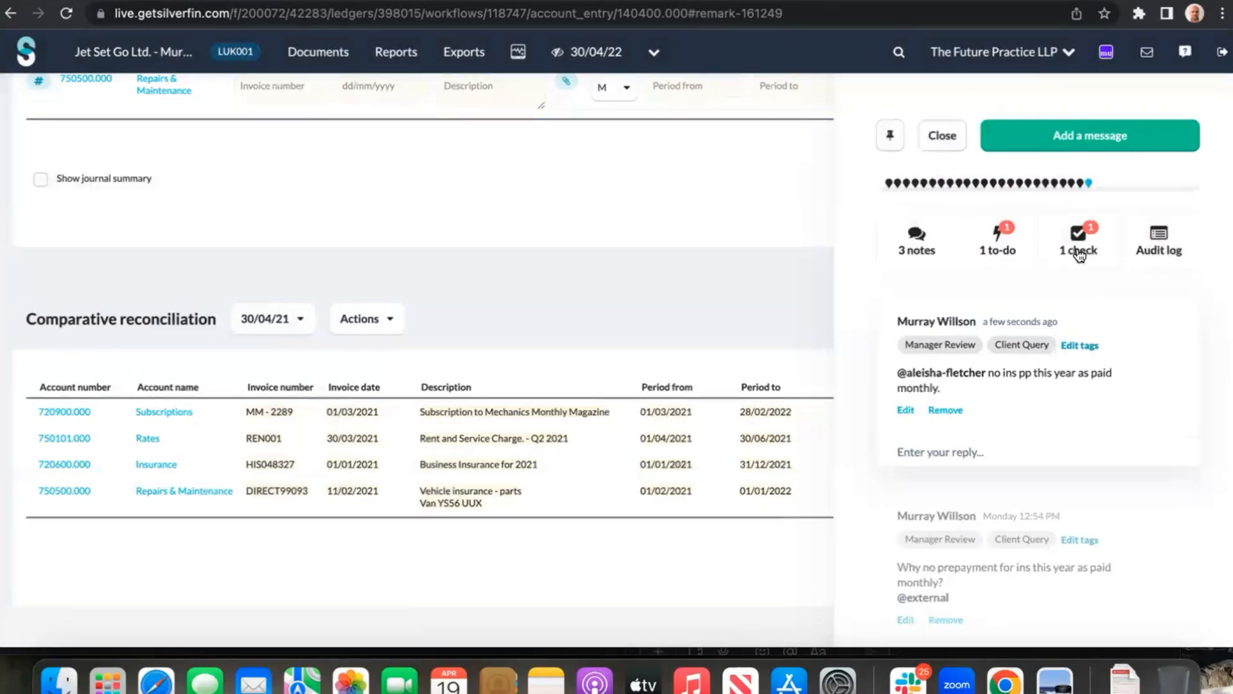
{"action": "left_click", "coordinate": [1076, 239]}
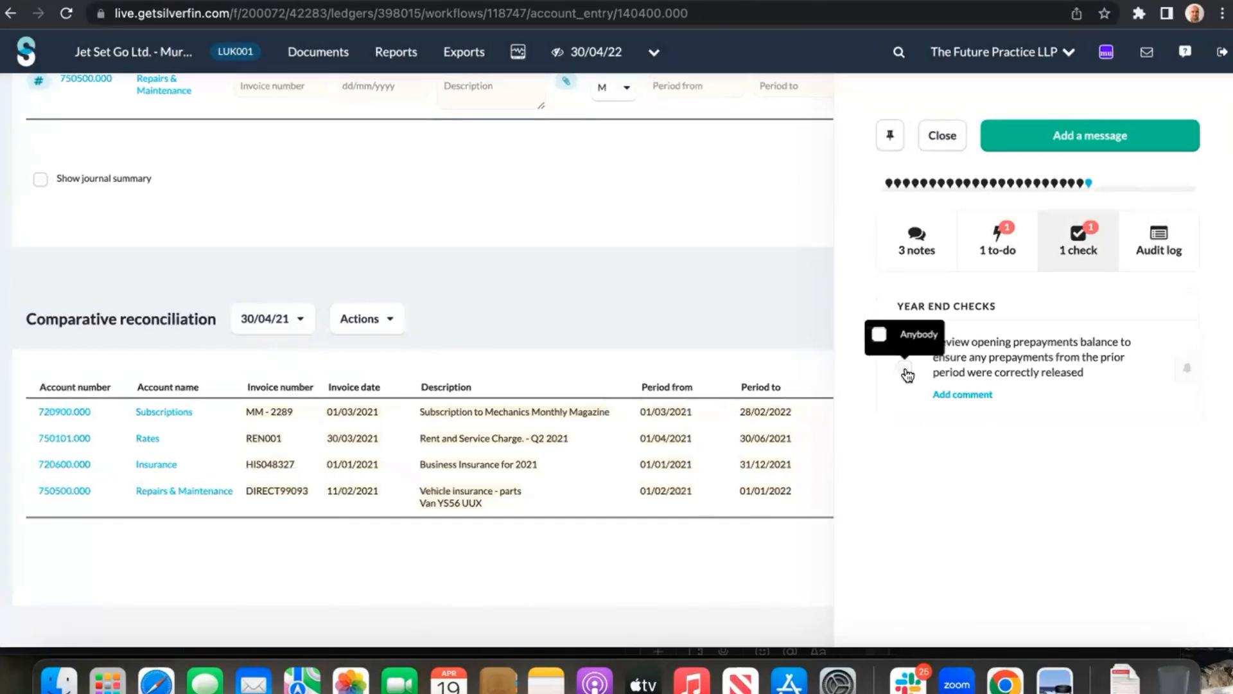
{"action": "left_click", "coordinate": [879, 334]}
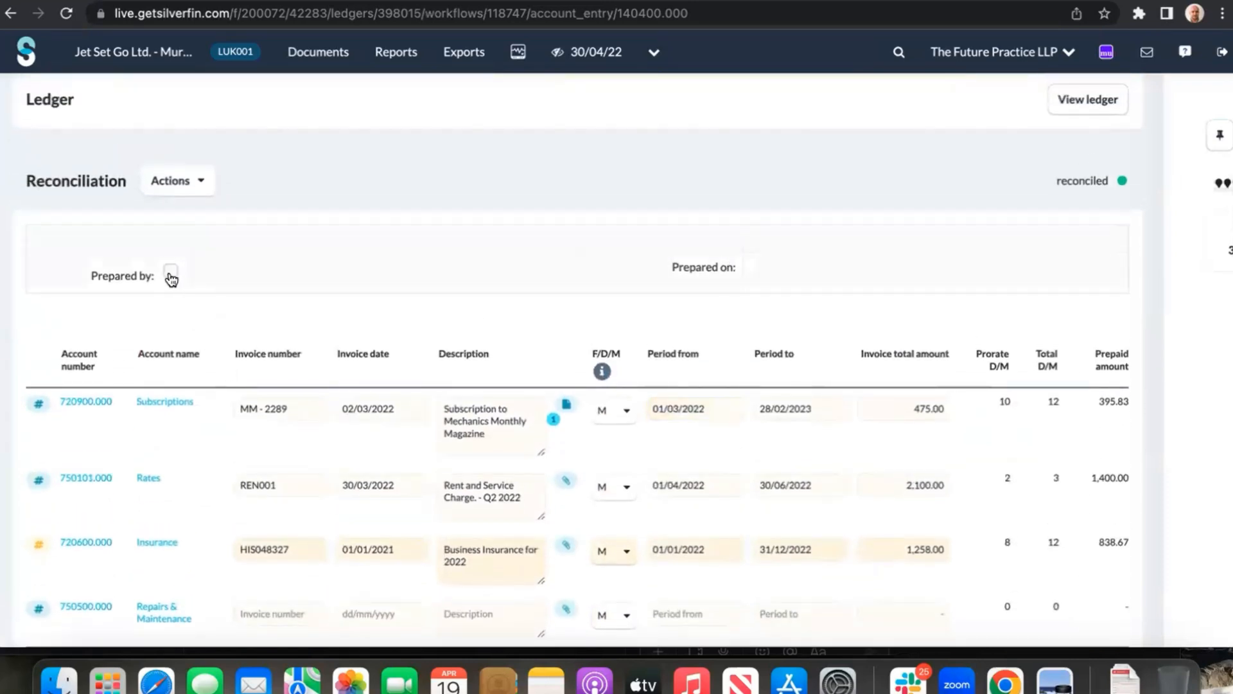
- Tick the Prepared by checkbox on the prepayments reconciliation
{"action": "left_click", "coordinate": [170, 271]}
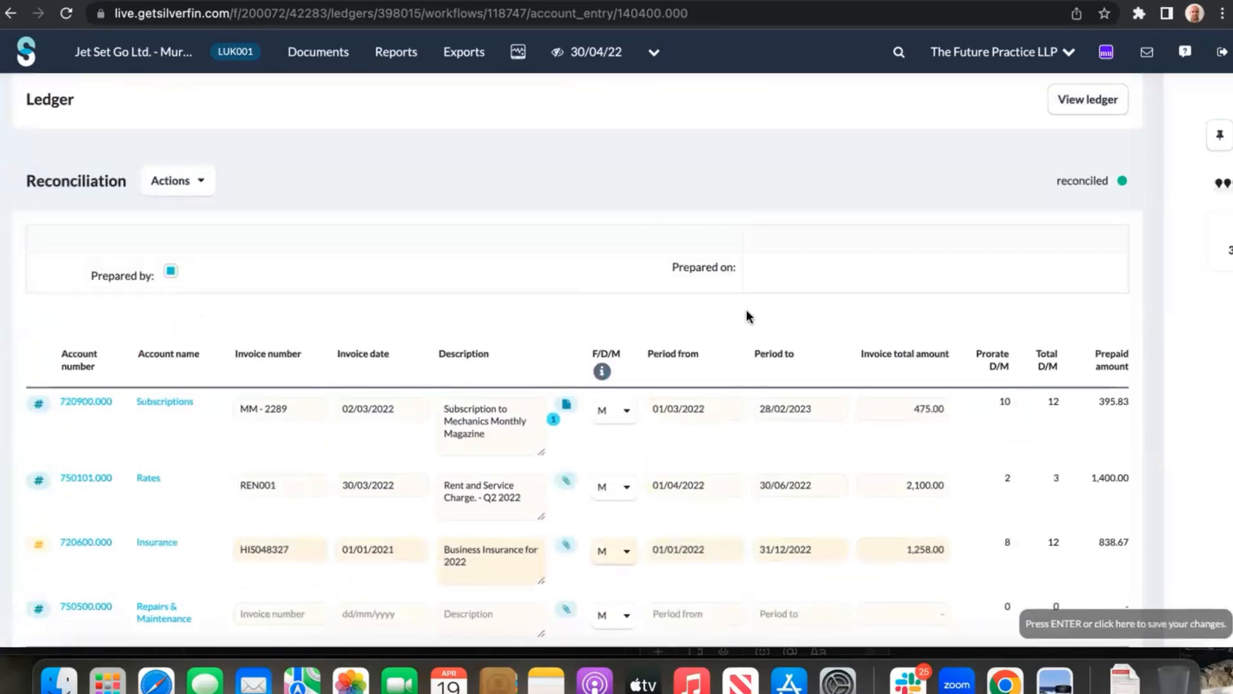
{"action": "scroll", "scroll_direction": "down", "scroll_amount": 3}
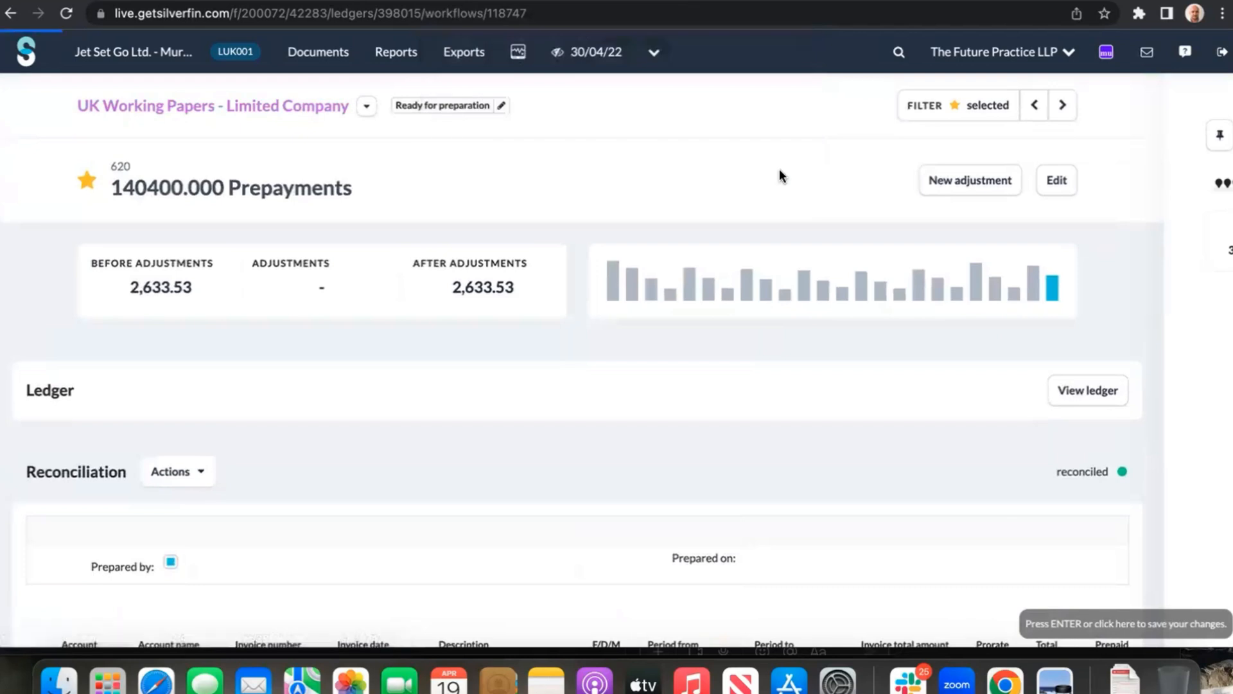
{"action": "mouse_move", "coordinate": [474, 193]}
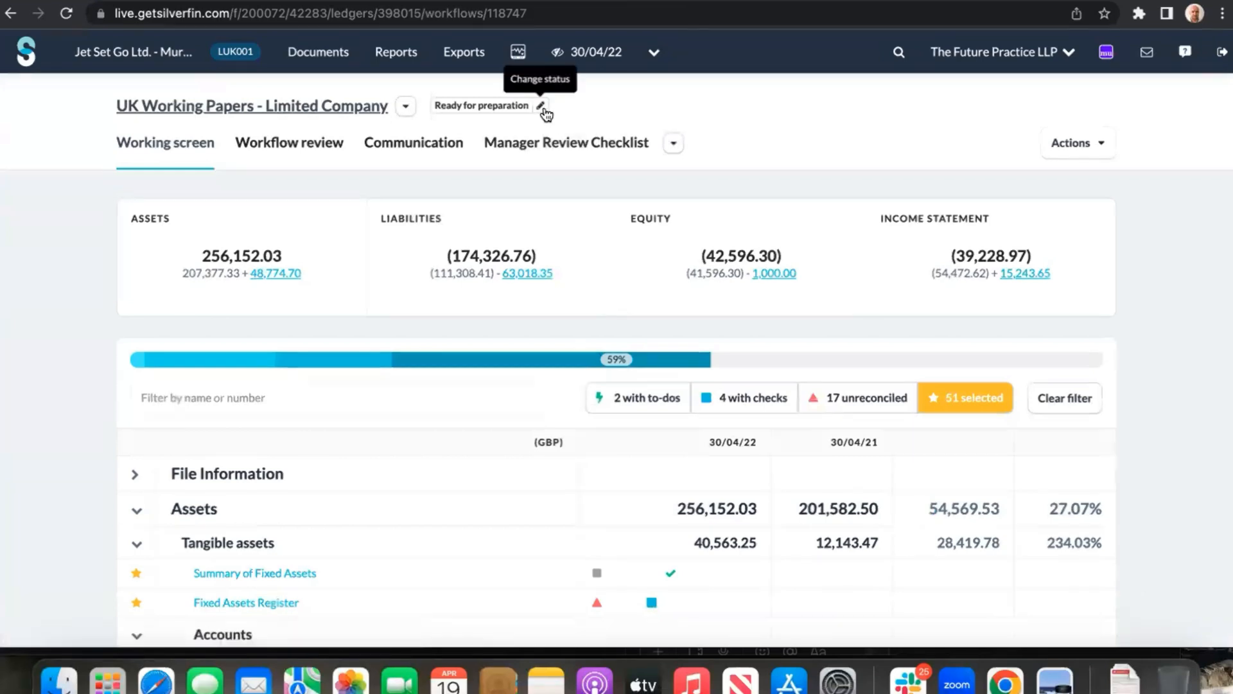
{"action": "left_click", "coordinate": [541, 104]}
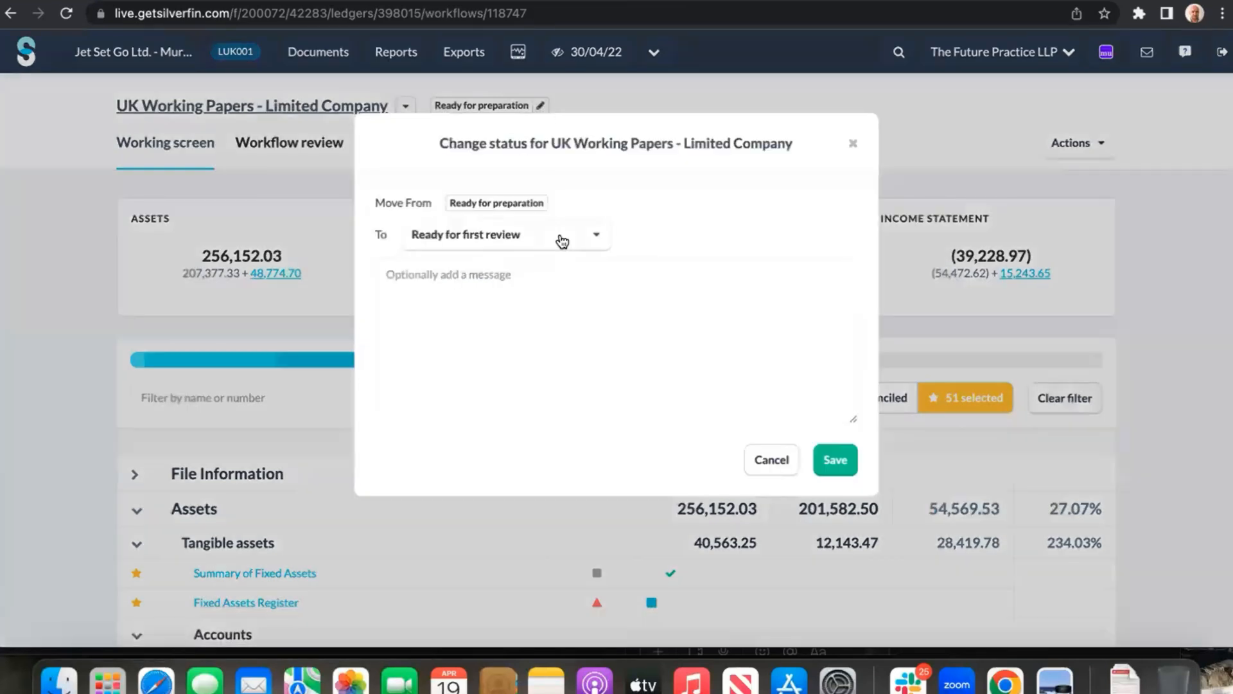
{"action": "left_click", "coordinate": [594, 234]}
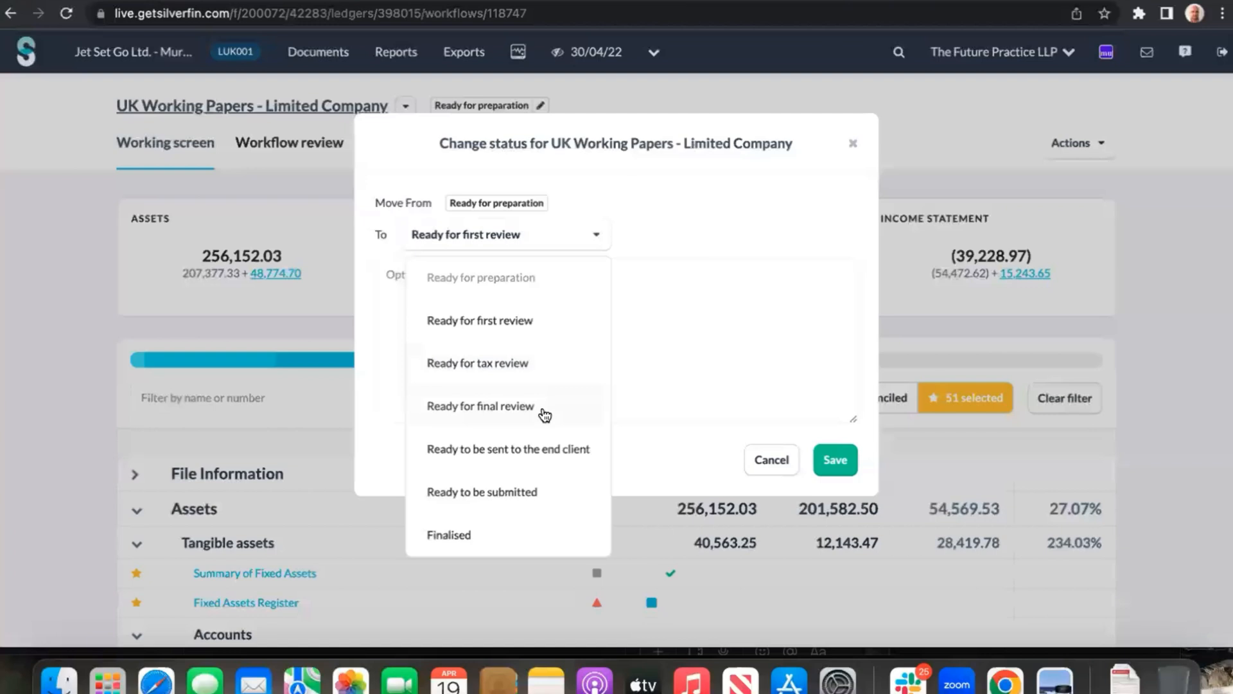
{"action": "left_click", "coordinate": [498, 298]}
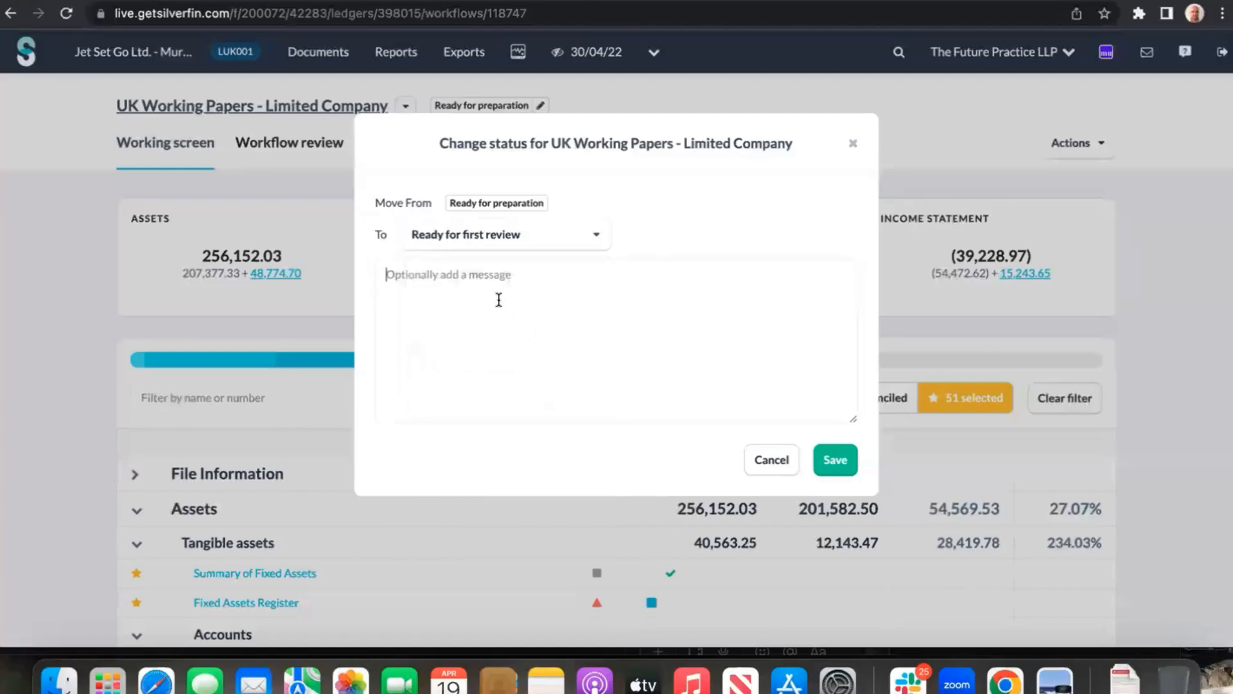
{"action": "type", "text": "@al"}
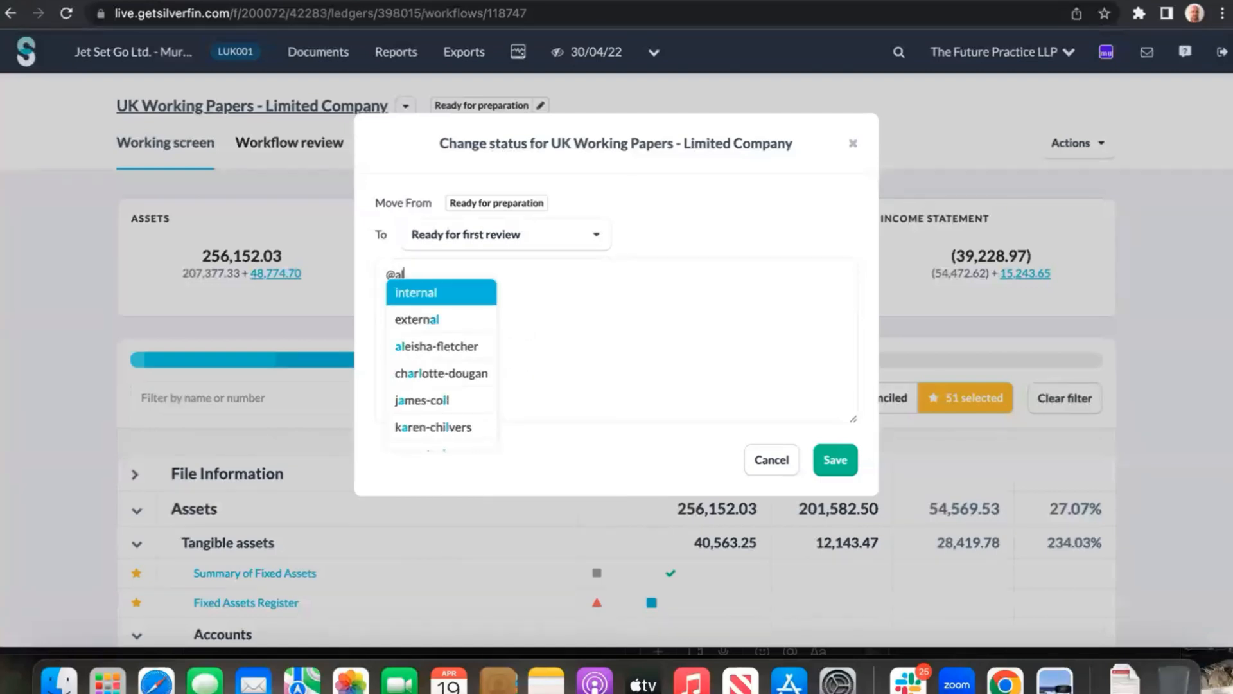